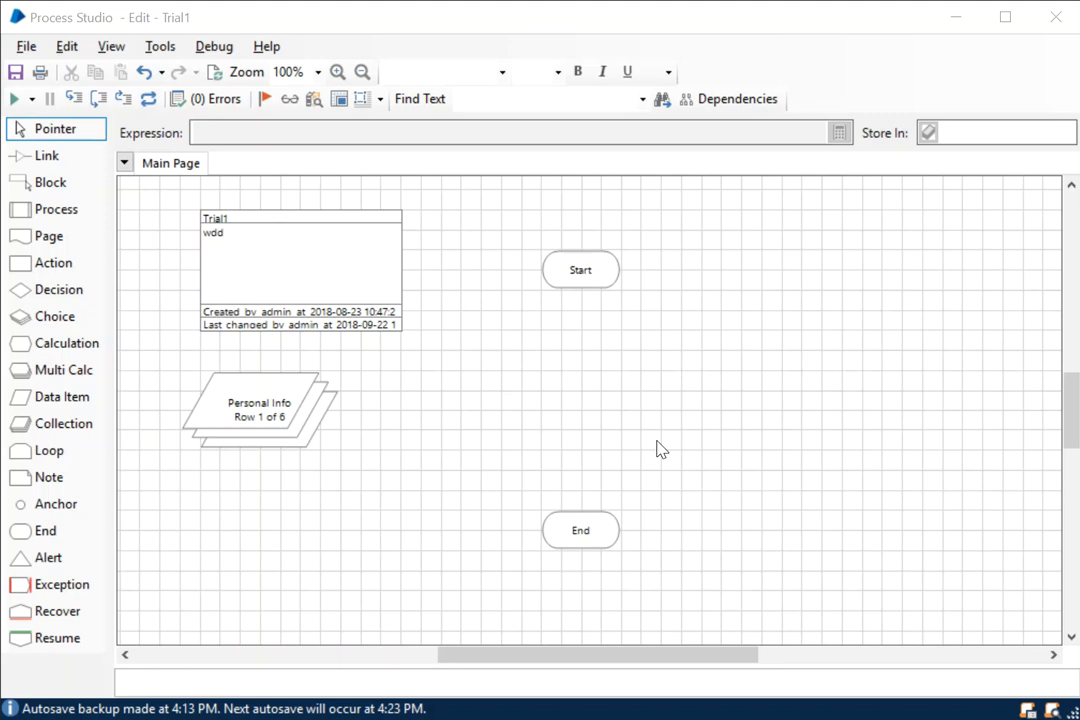
Step: Place a Loop Start1/Loop End1 pair on the canvas between Start and End
left_click(54, 264)
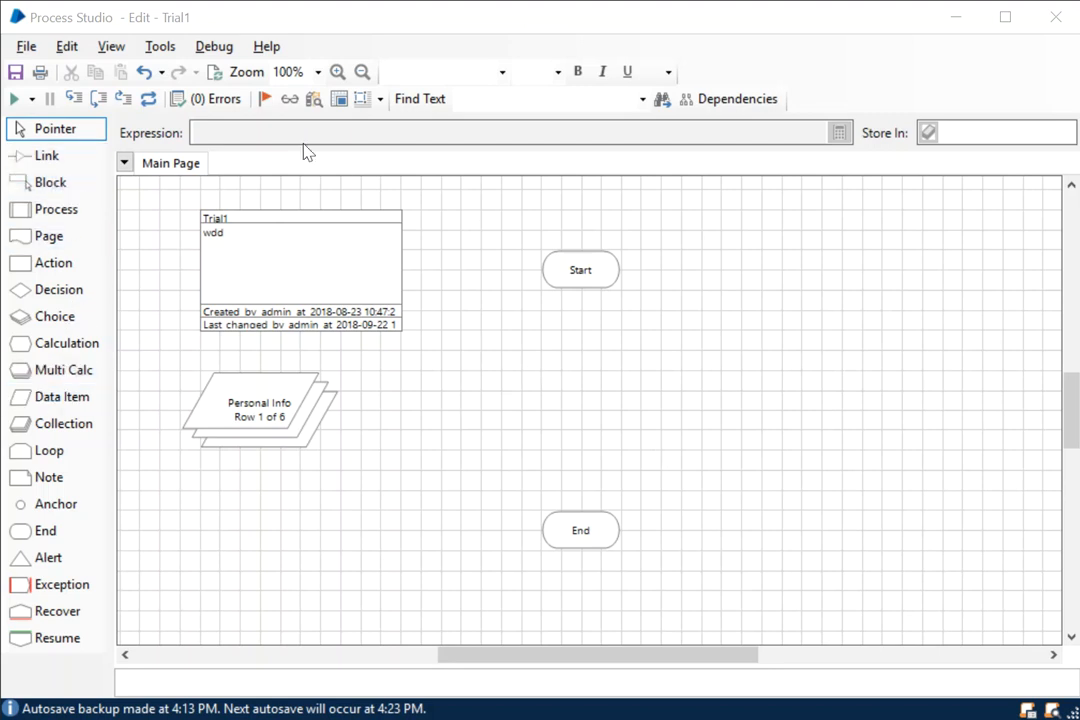
mouse_move(548, 366)
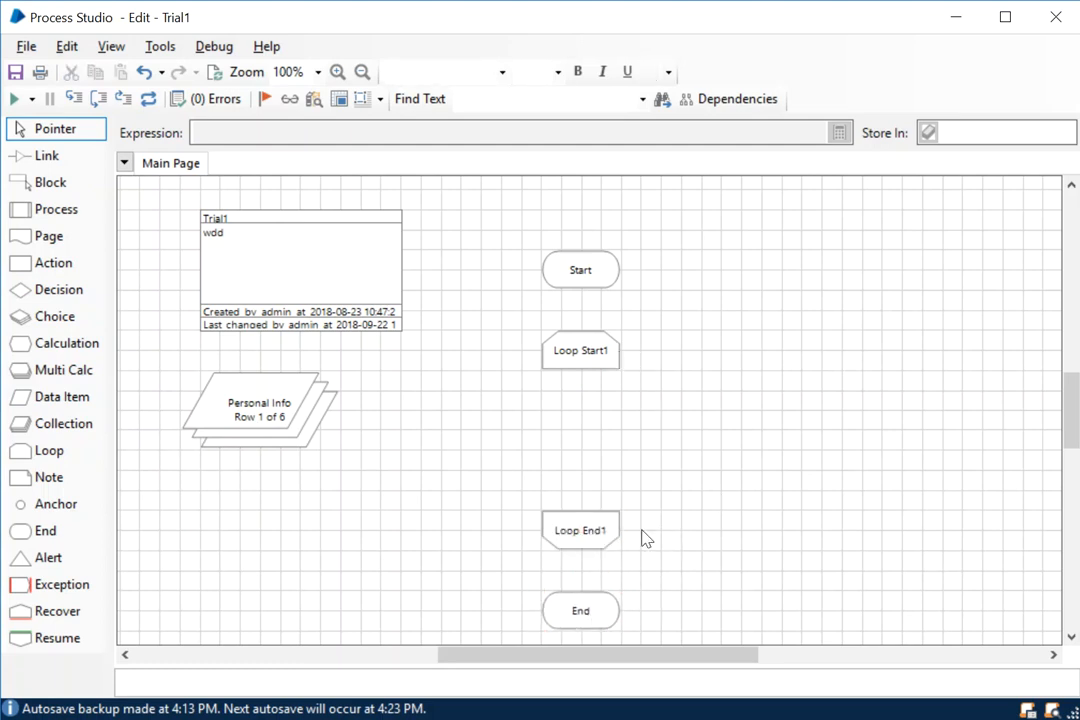
mouse_move(596, 432)
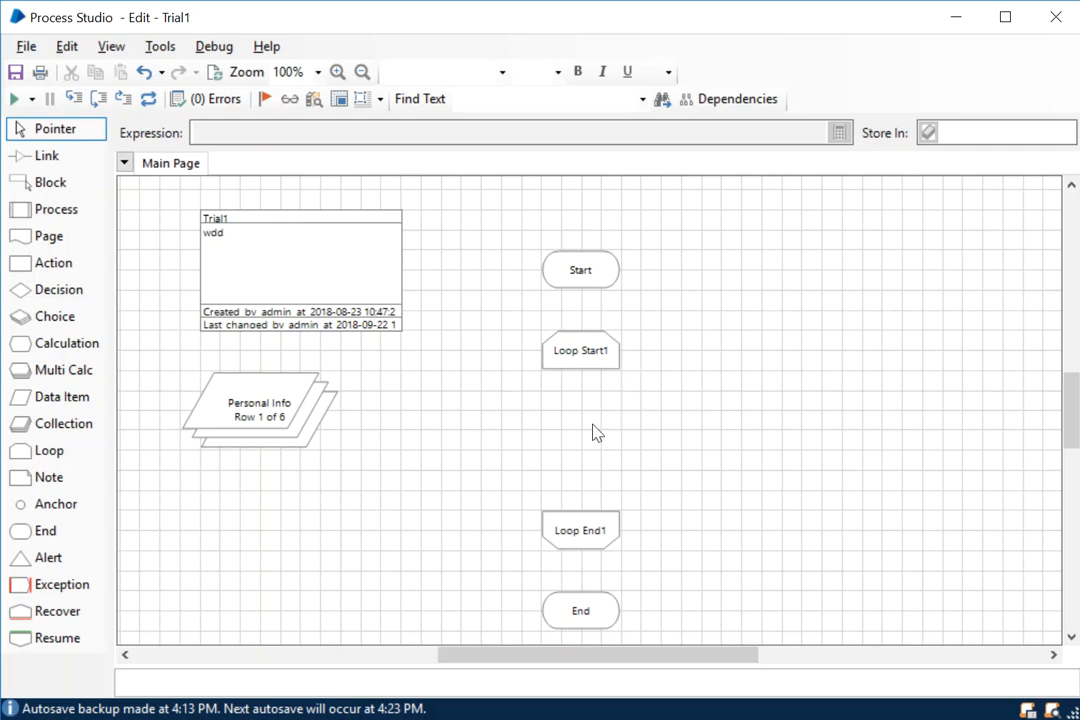
mouse_move(584, 290)
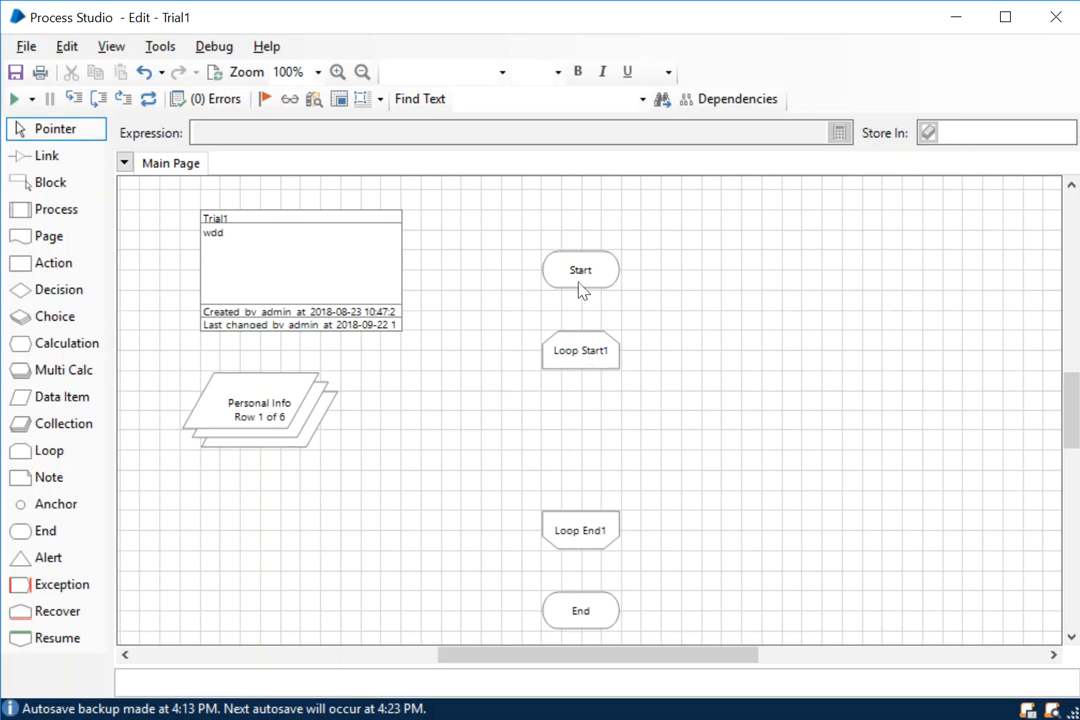
mouse_move(598, 552)
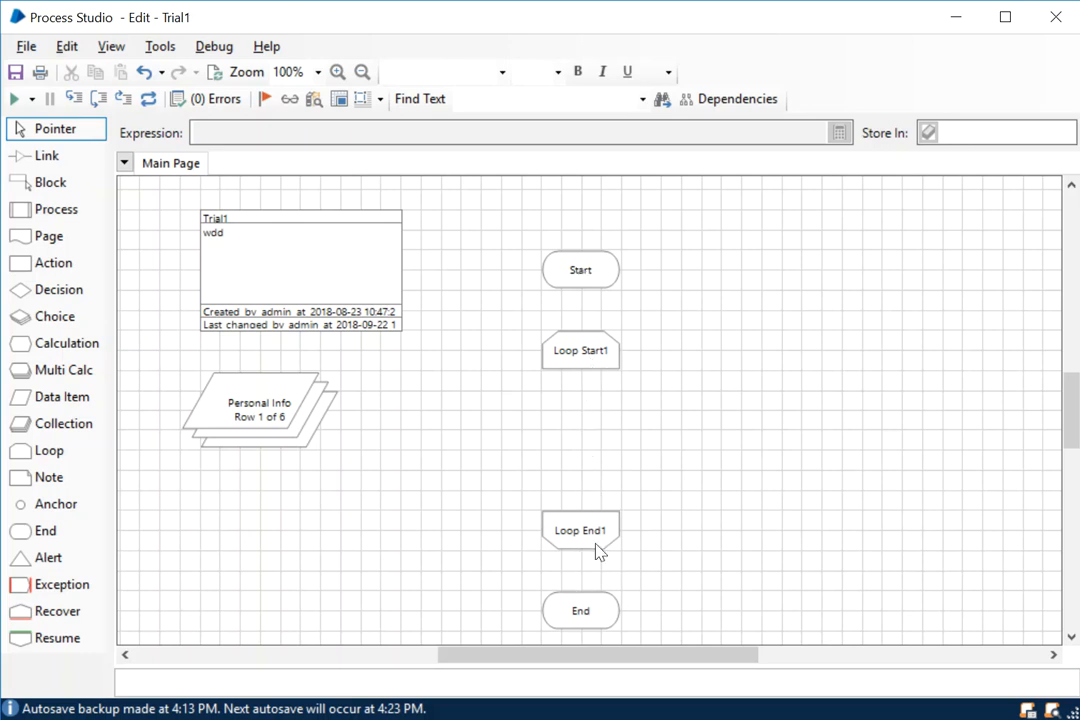
left_click(580, 530)
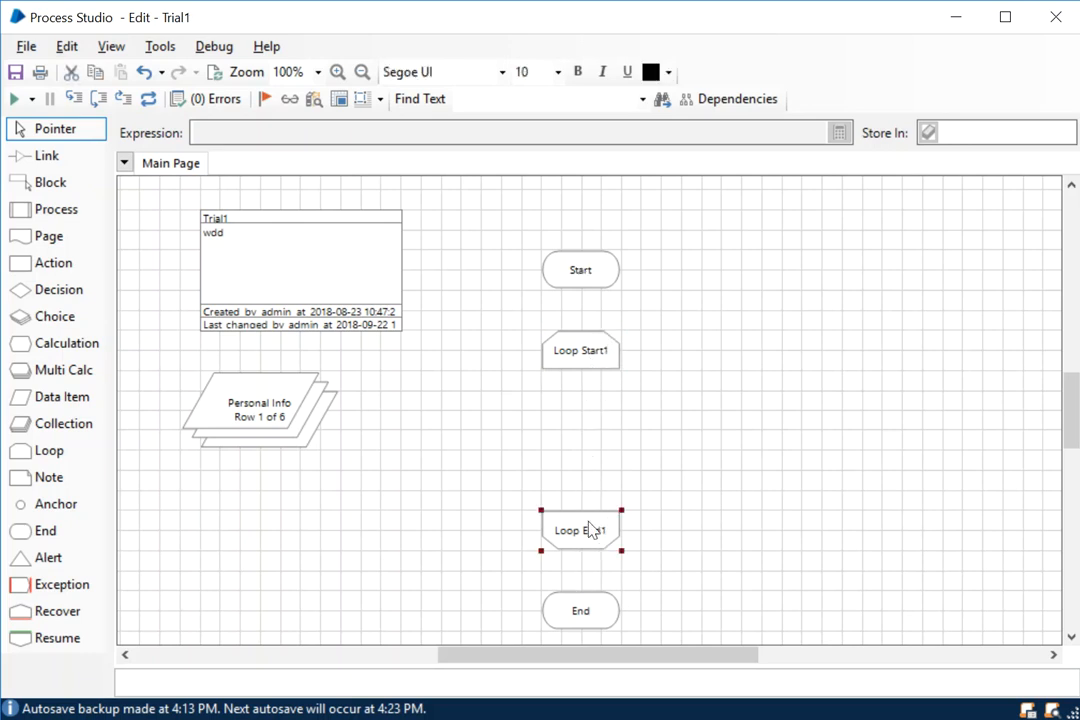
mouse_move(50, 556)
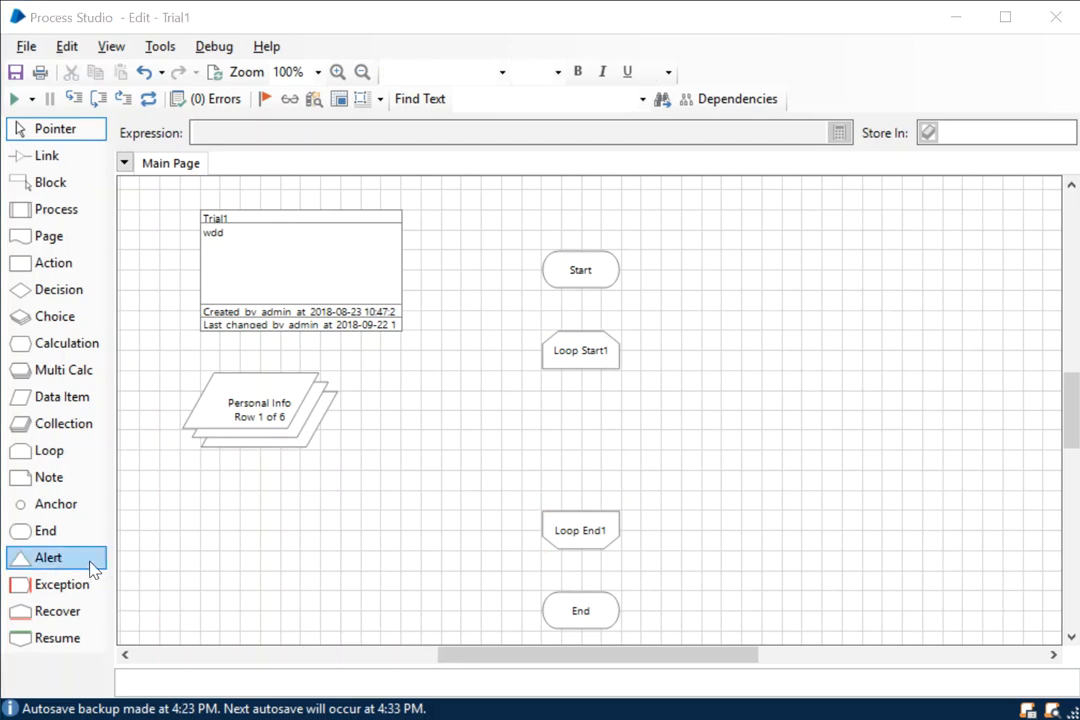
mouse_move(156, 560)
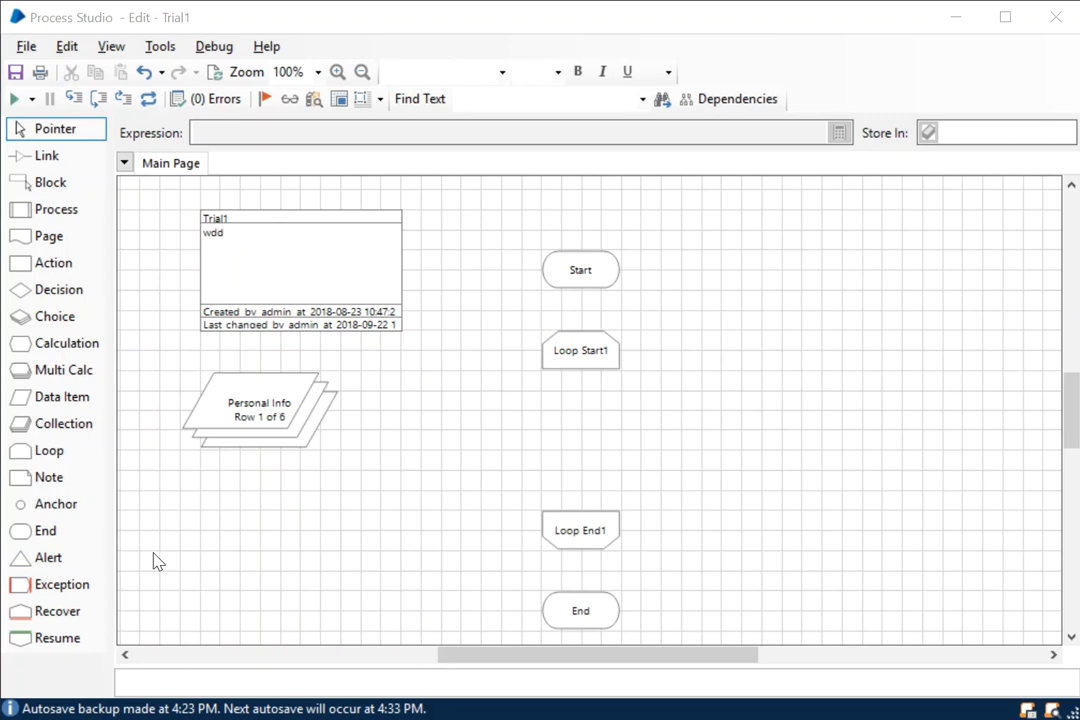
mouse_move(356, 486)
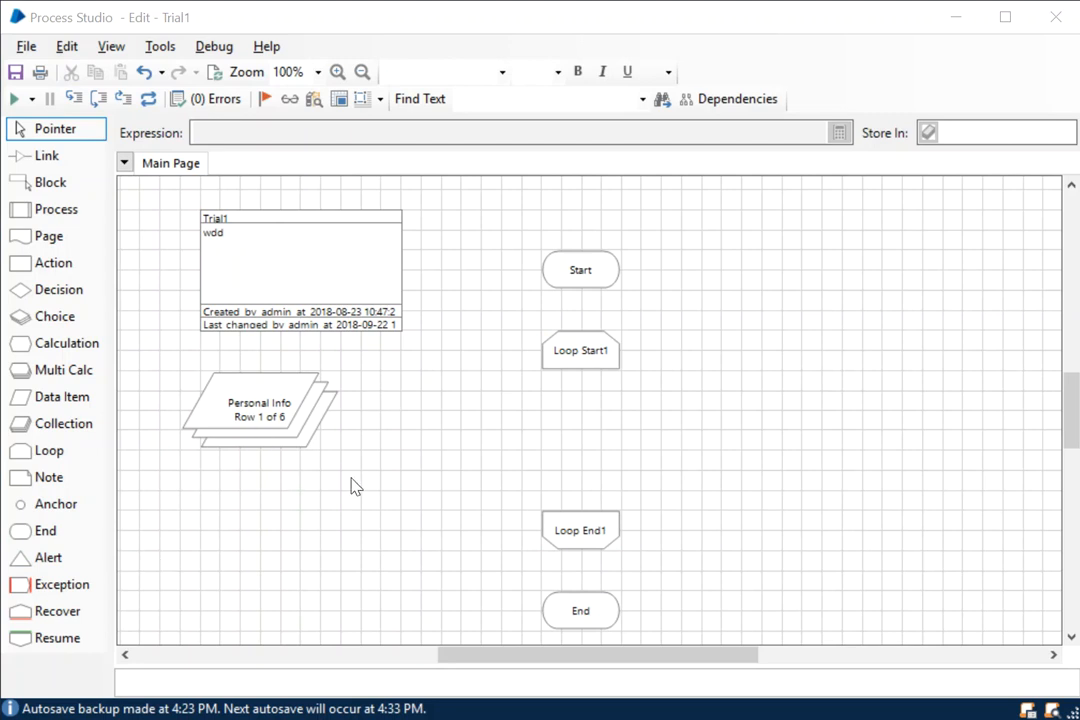
left_click(258, 408)
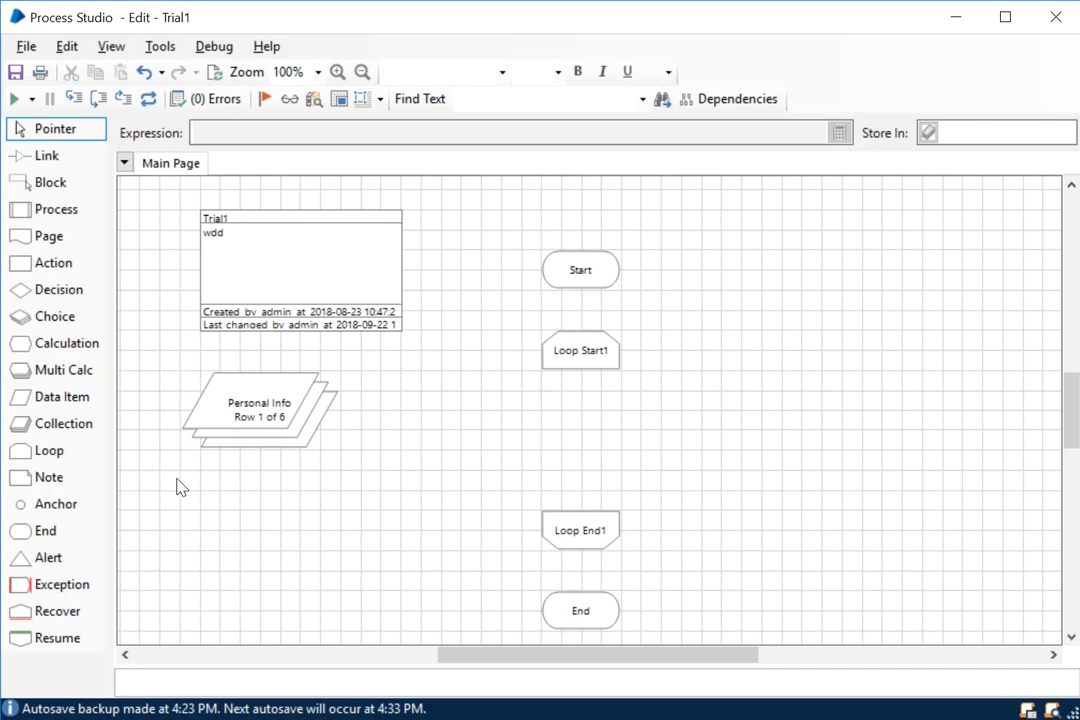
mouse_move(276, 390)
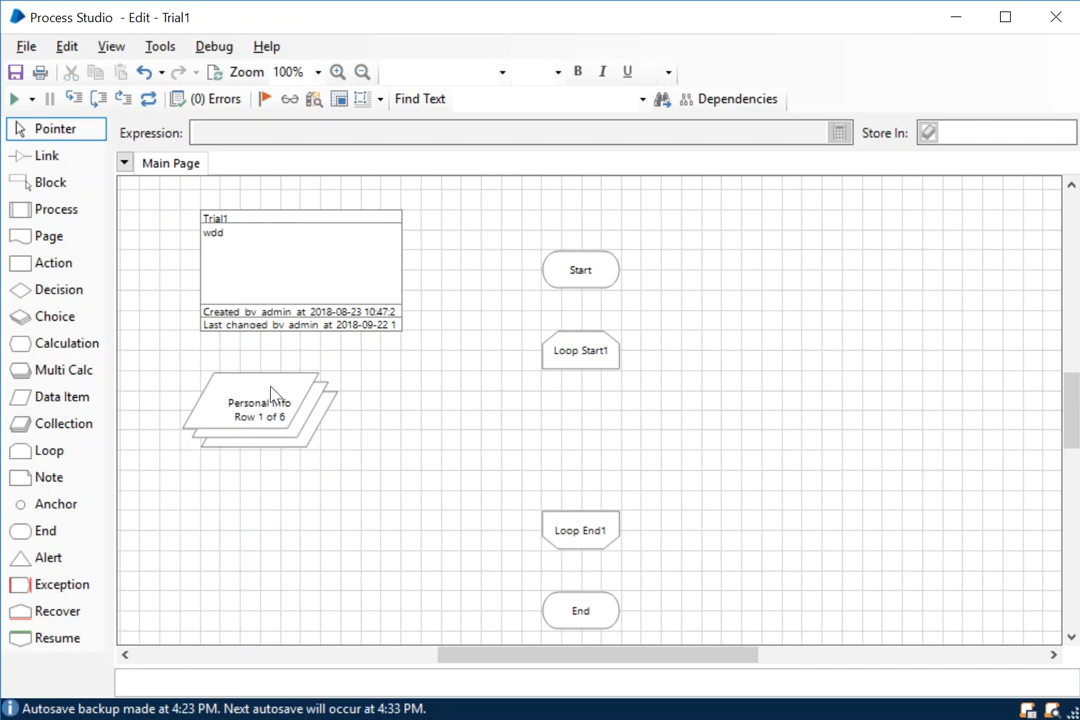
double_click(260, 410)
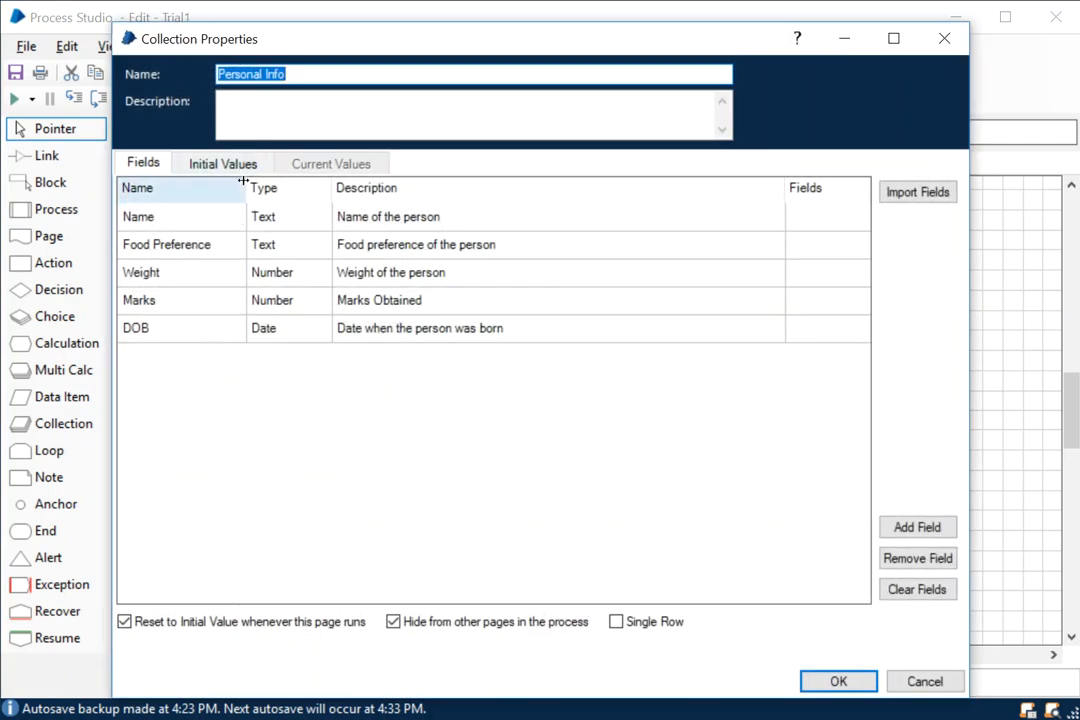
left_click(222, 162)
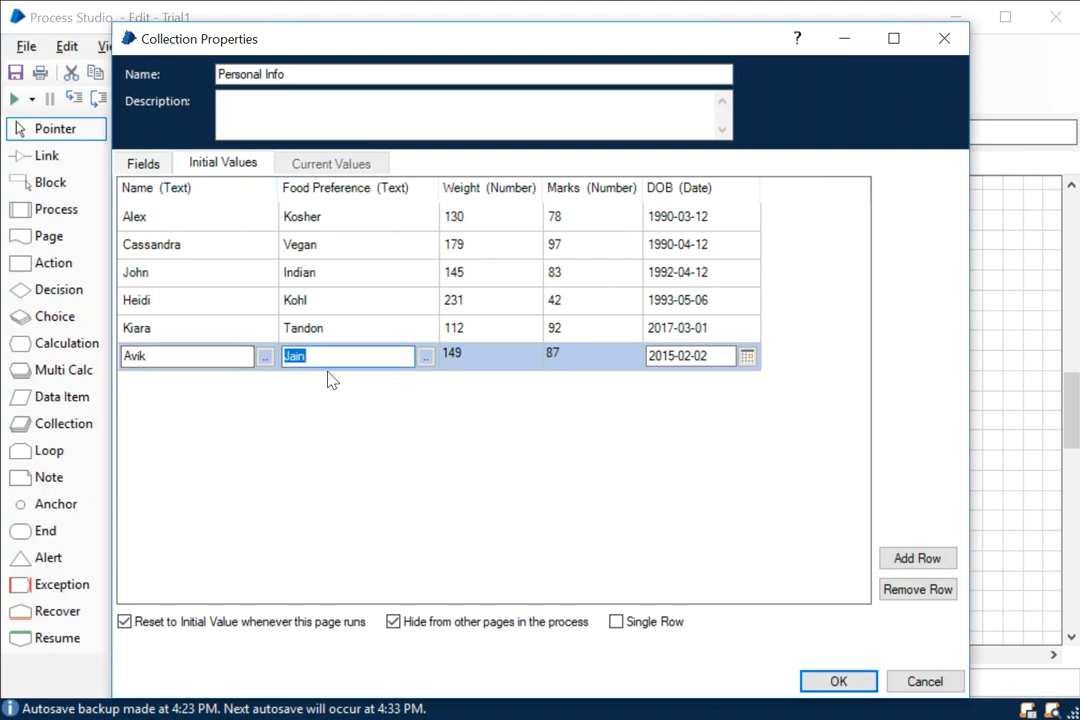
mouse_move(434, 404)
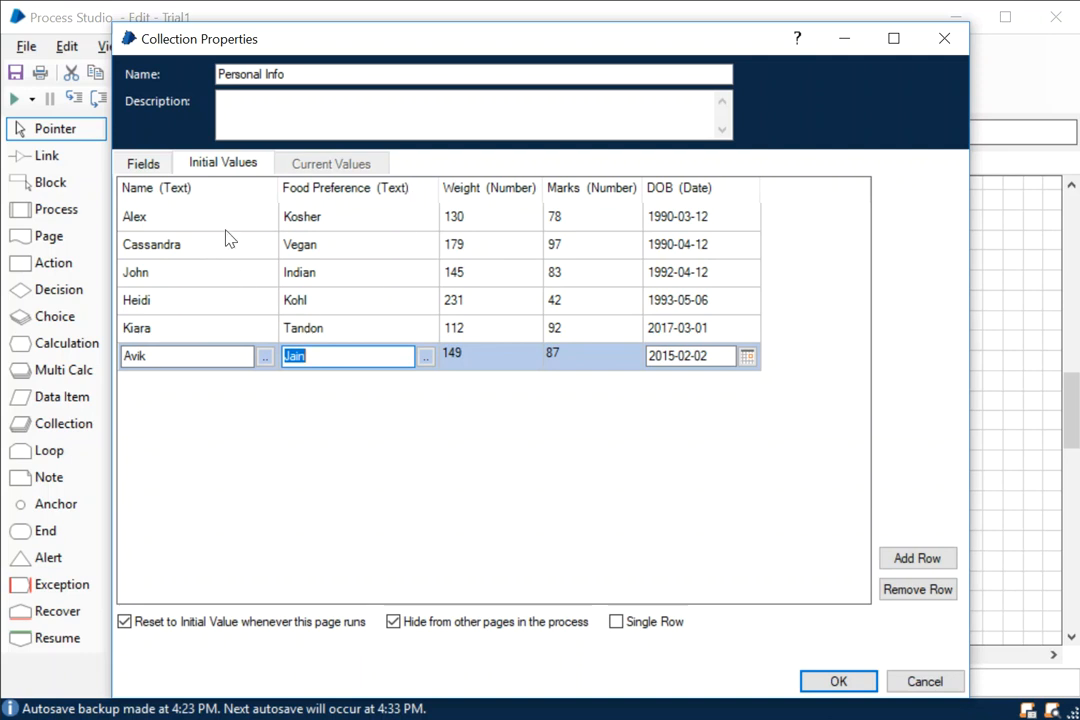
mouse_move(340, 224)
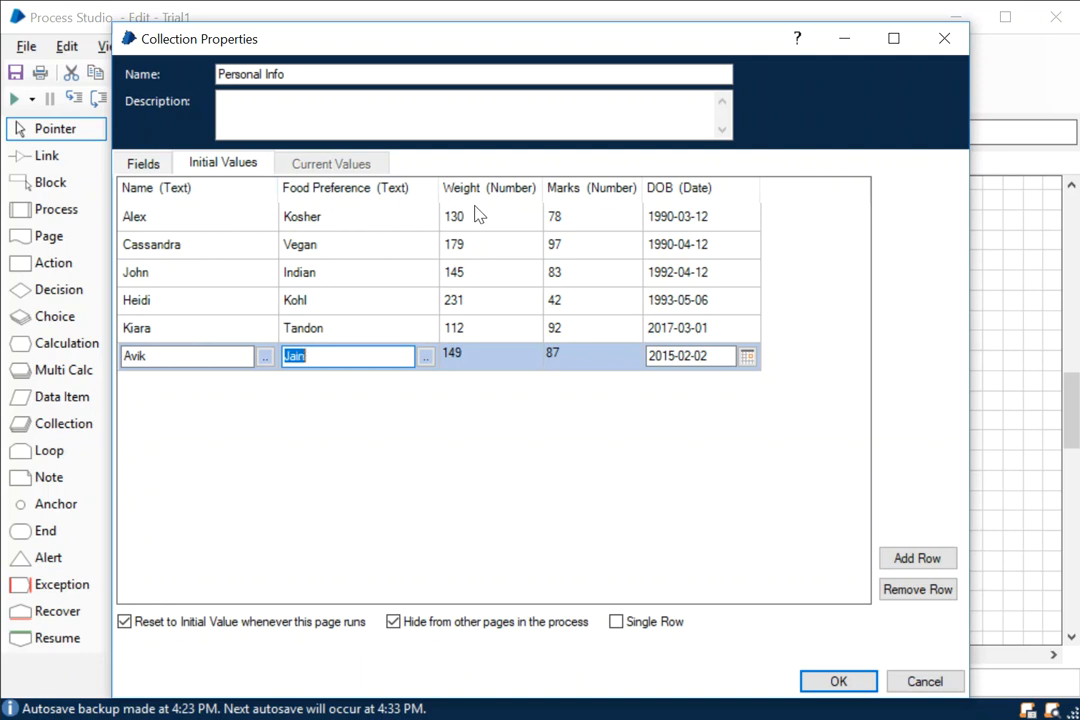
mouse_move(704, 218)
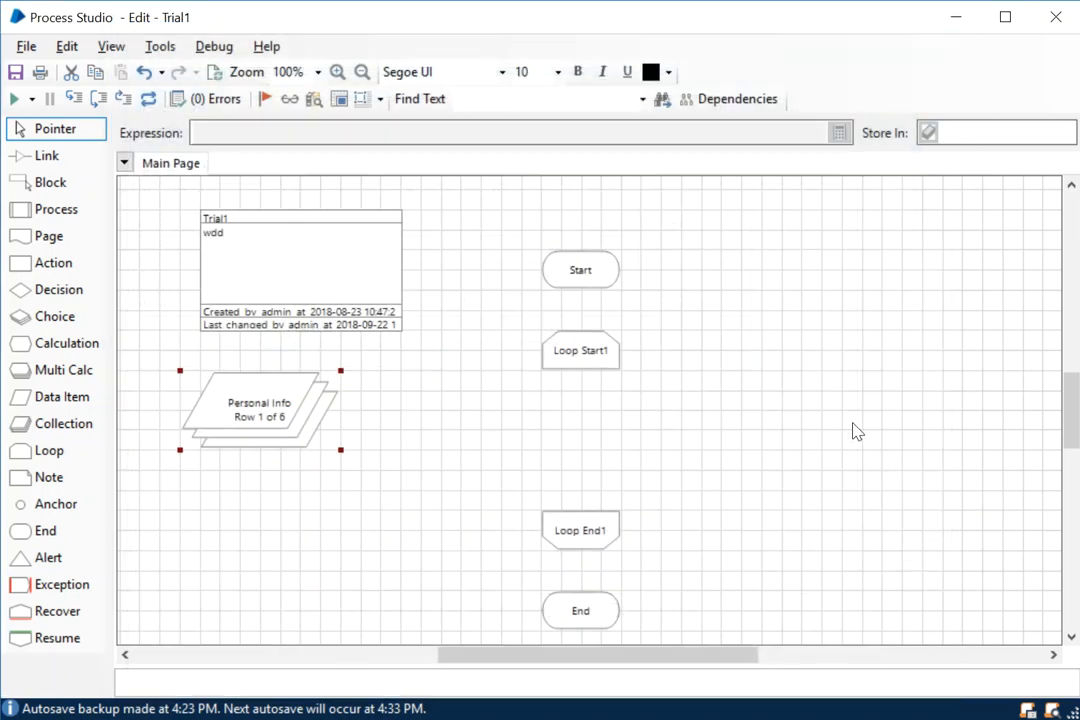
left_click(324, 460)
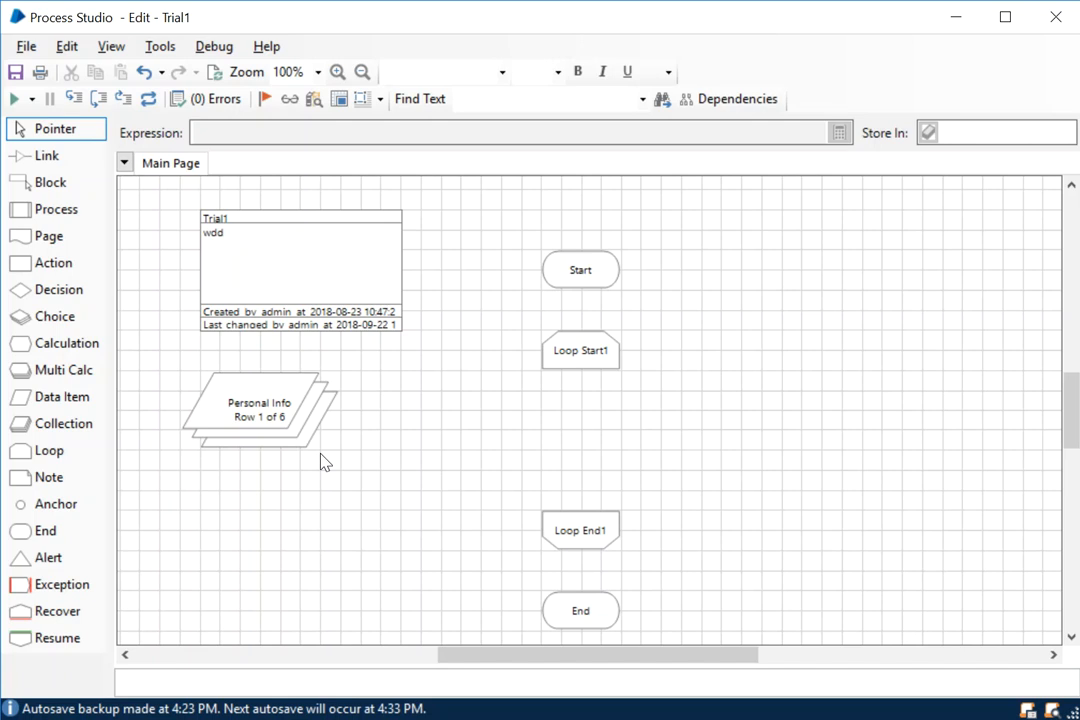
mouse_move(740, 444)
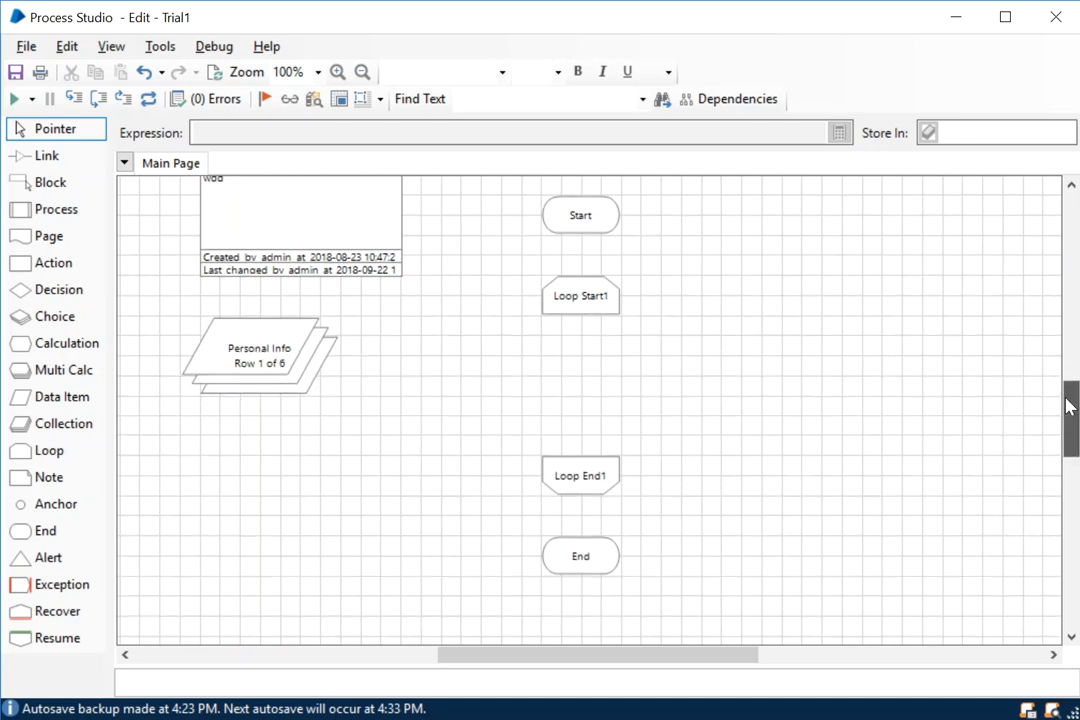
left_click(580, 314)
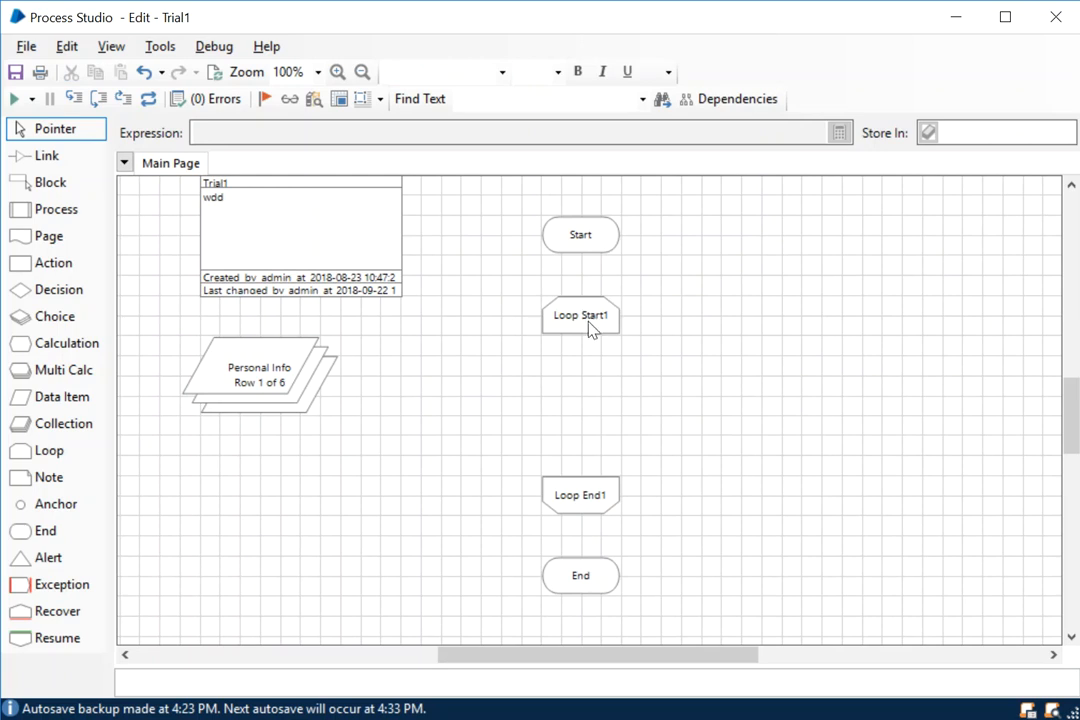
left_click(580, 316)
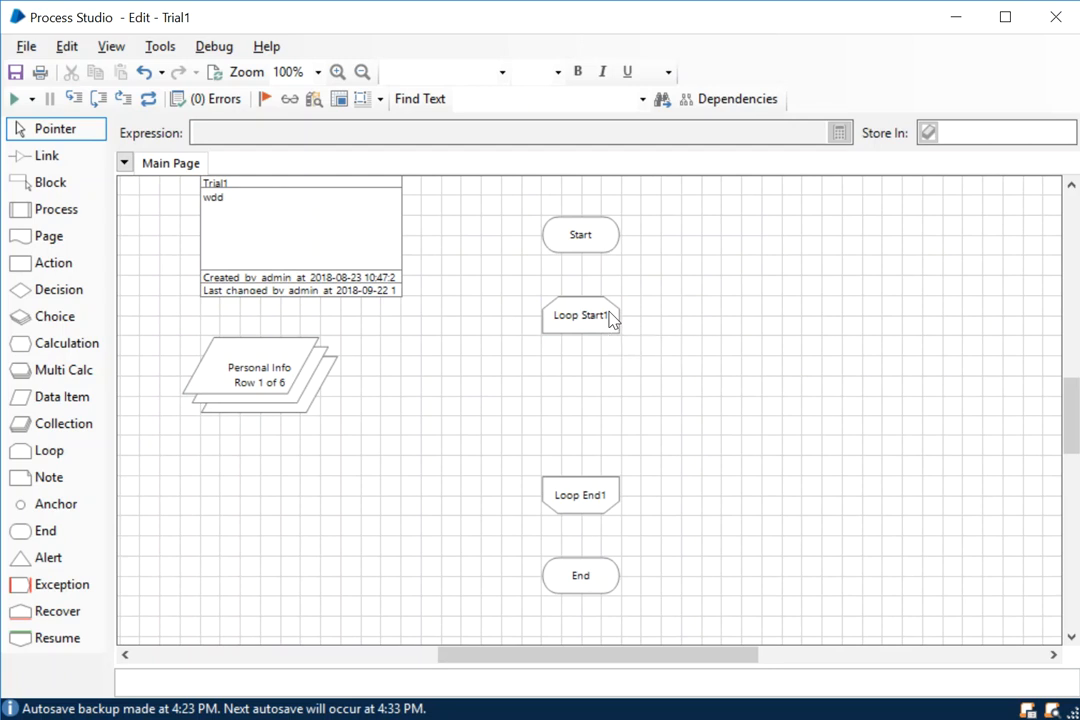
mouse_move(622, 360)
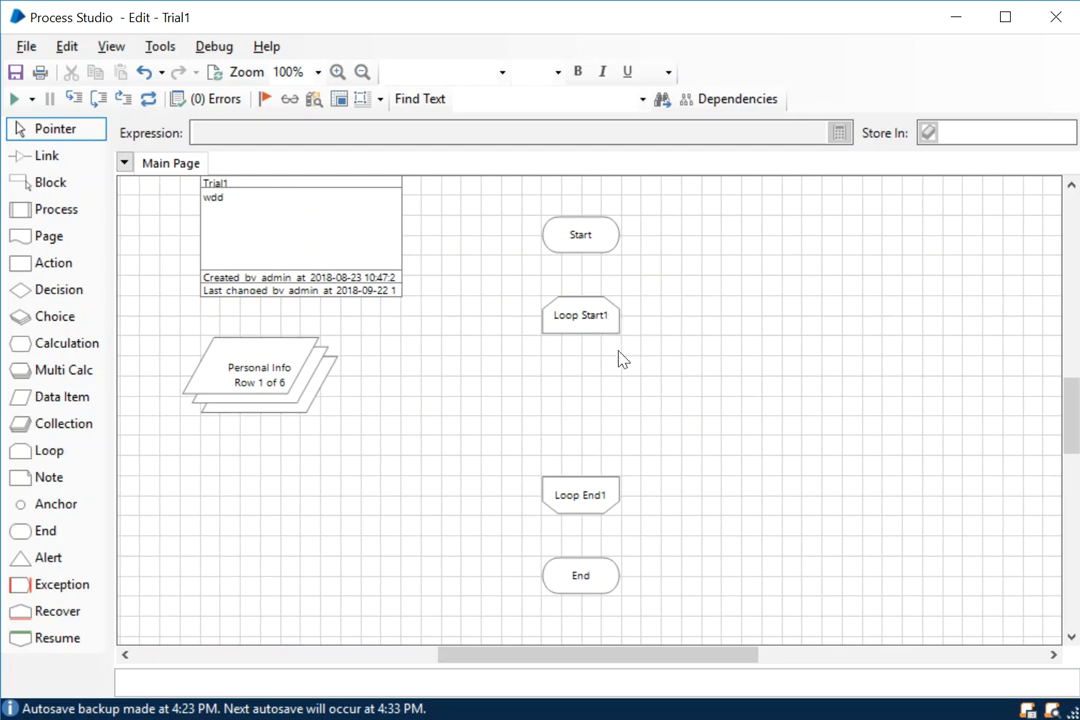
Step: Name the loop start 'Weight add Loop Start1' and set it to iterate over Personal Info
double_click(580, 316)
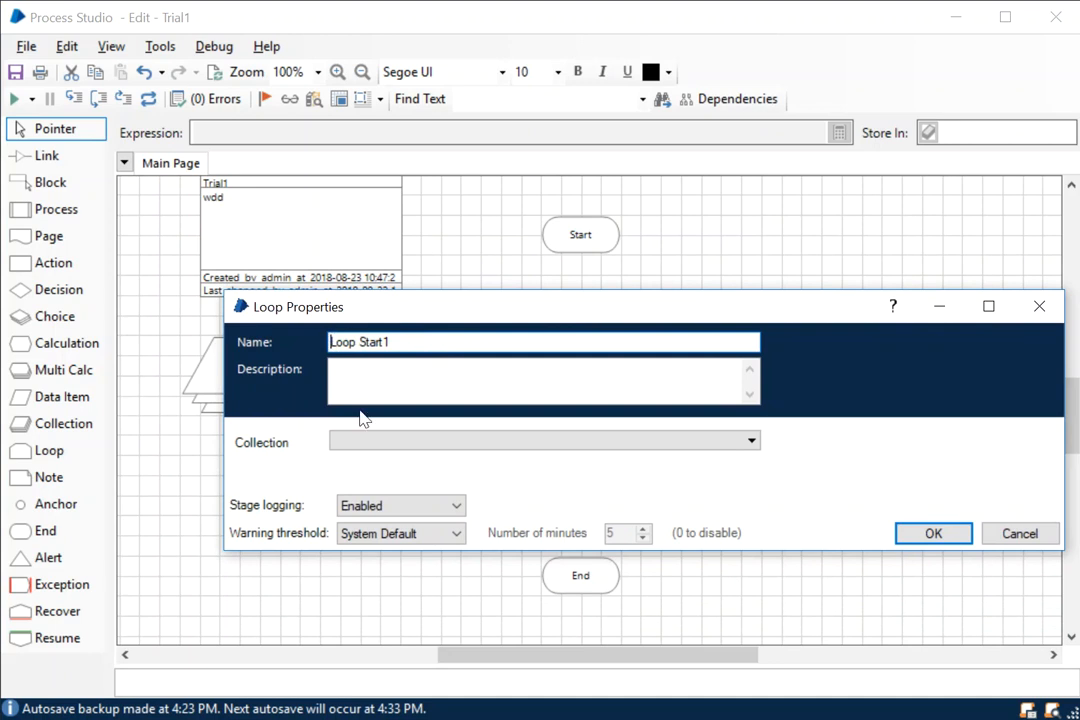
type("Personal Info")
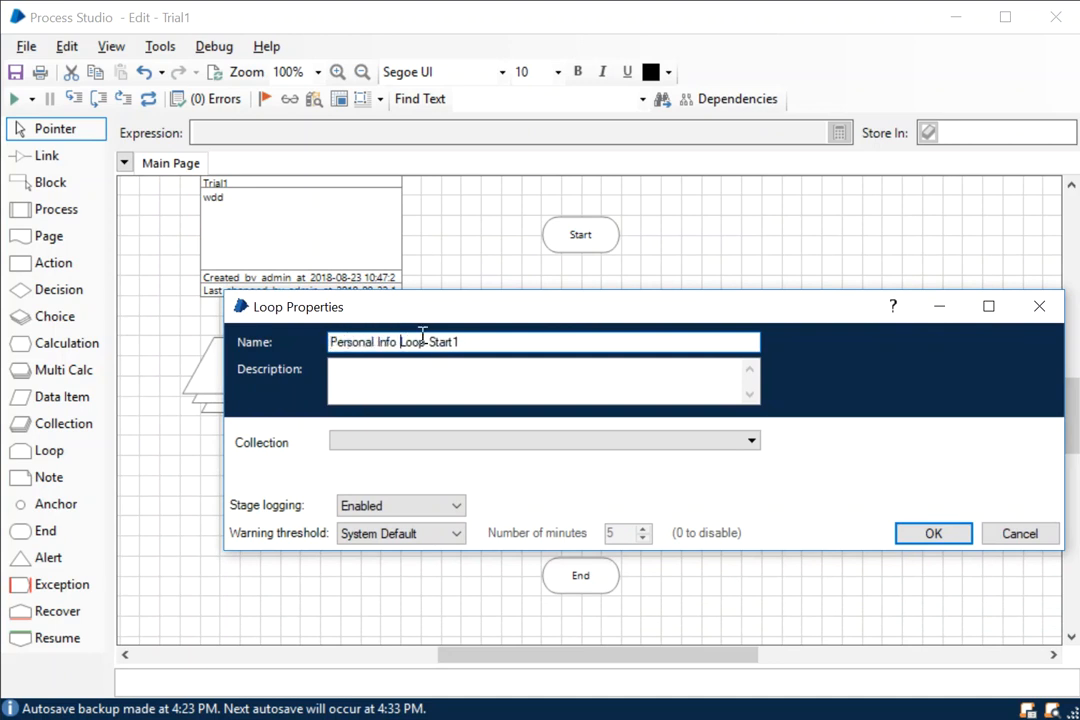
double_click(364, 342)
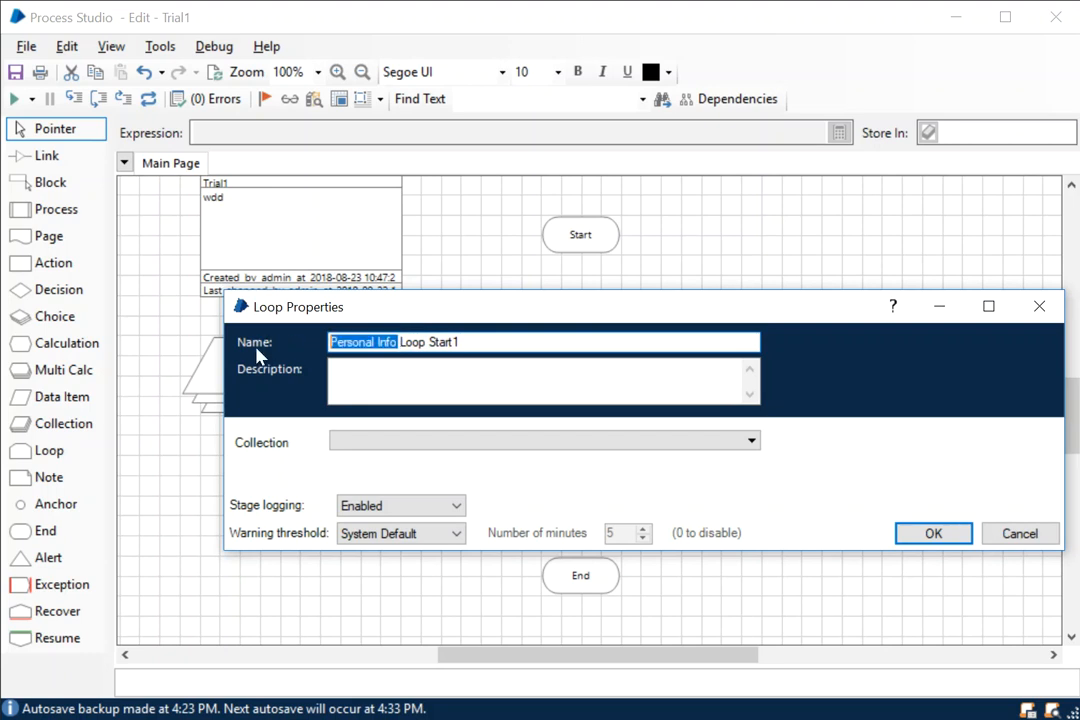
type("Weight add")
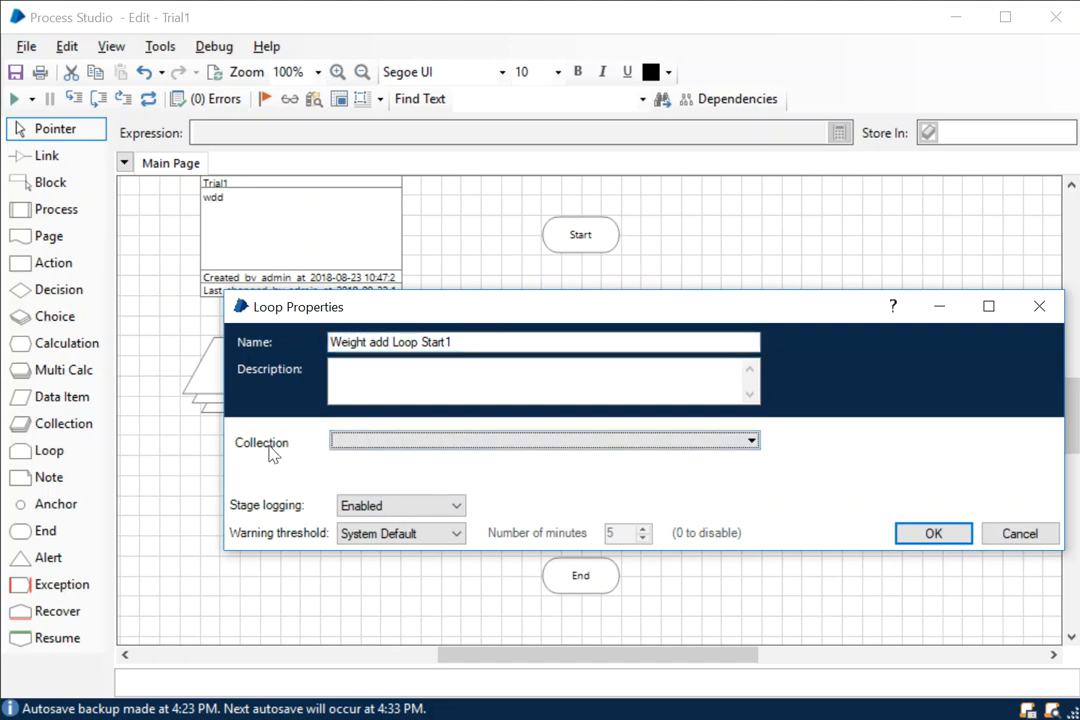
left_click(744, 440)
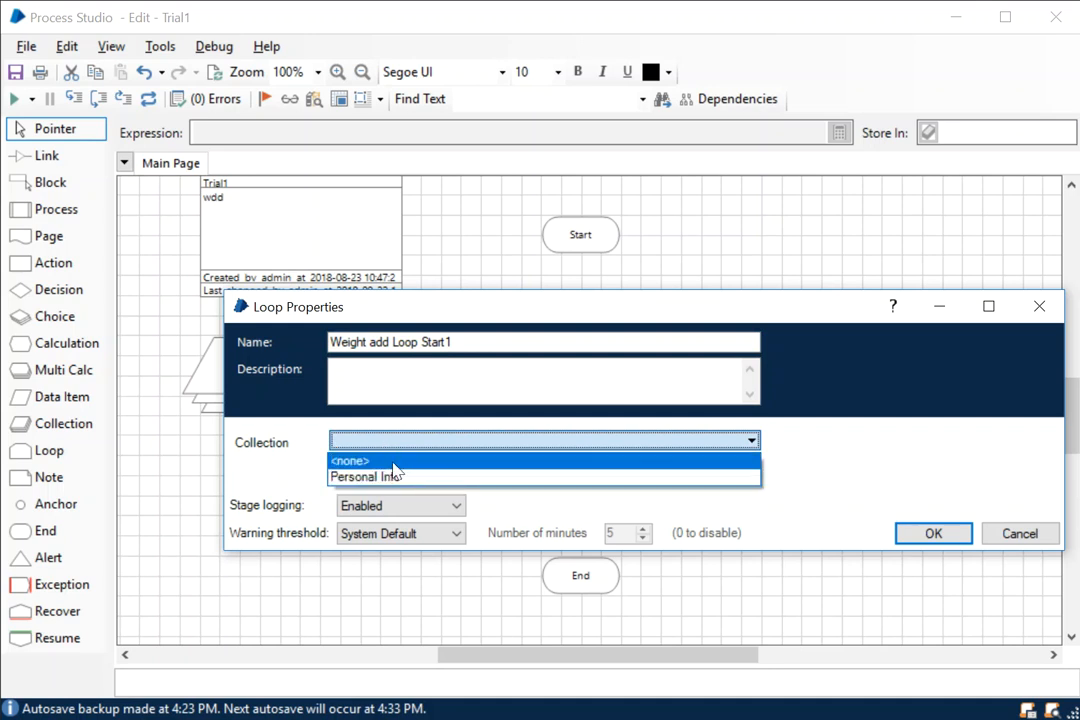
mouse_move(432, 476)
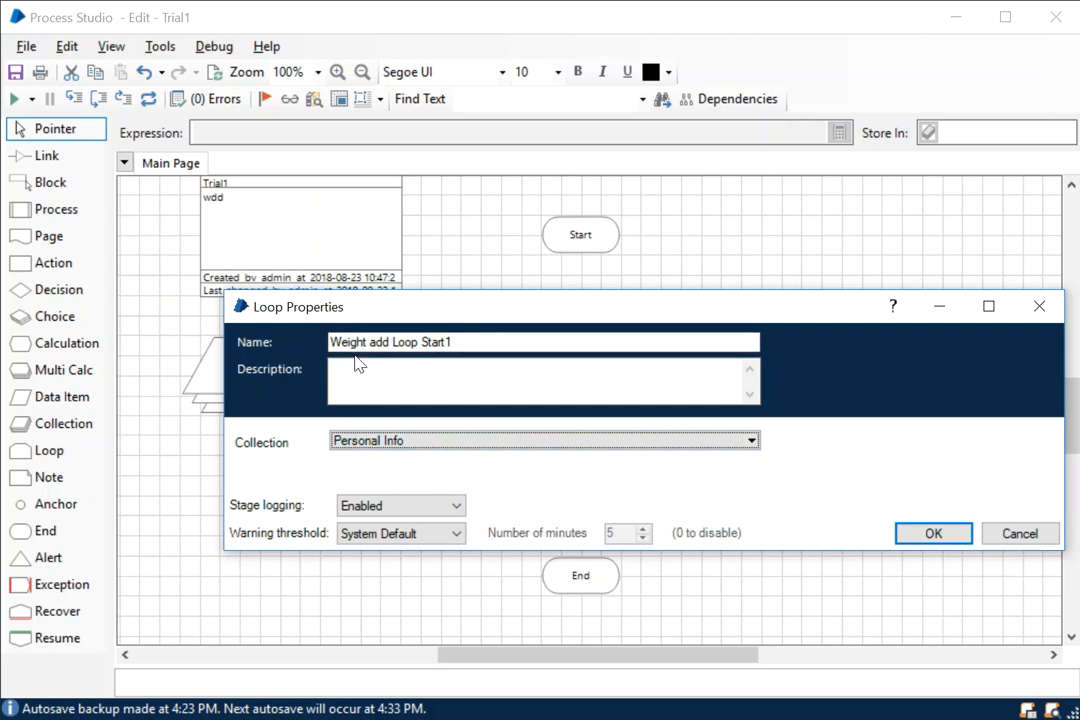
double_click(358, 340)
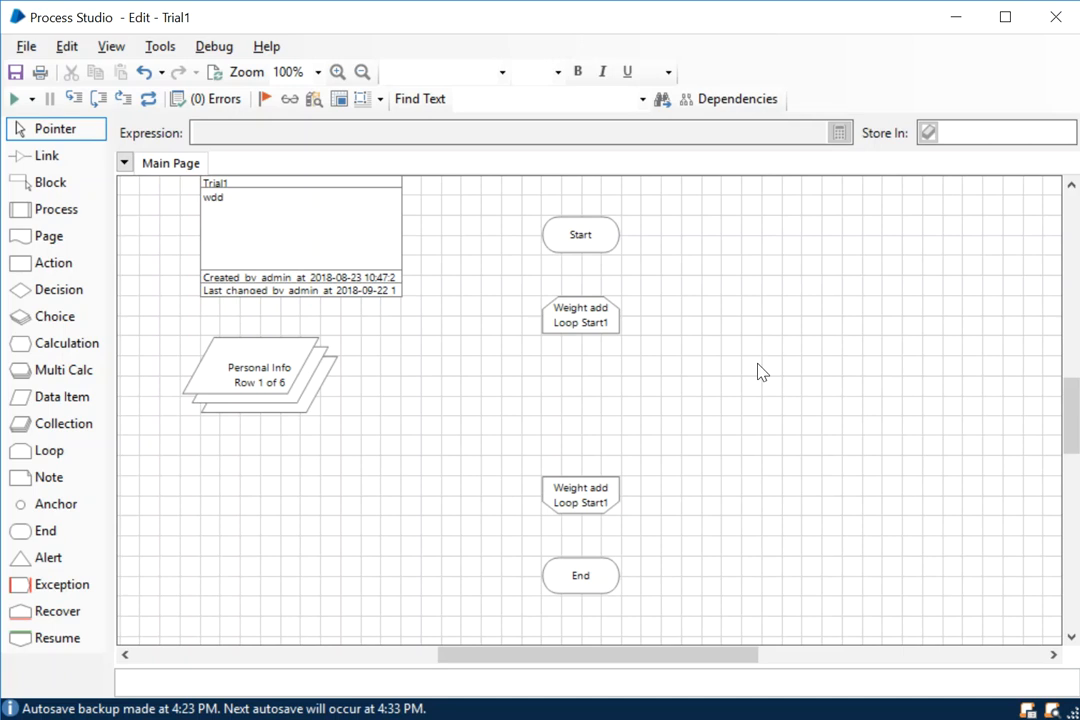
Step: Bring up the Loop End Properties of the lower loop stage
left_click(580, 316)
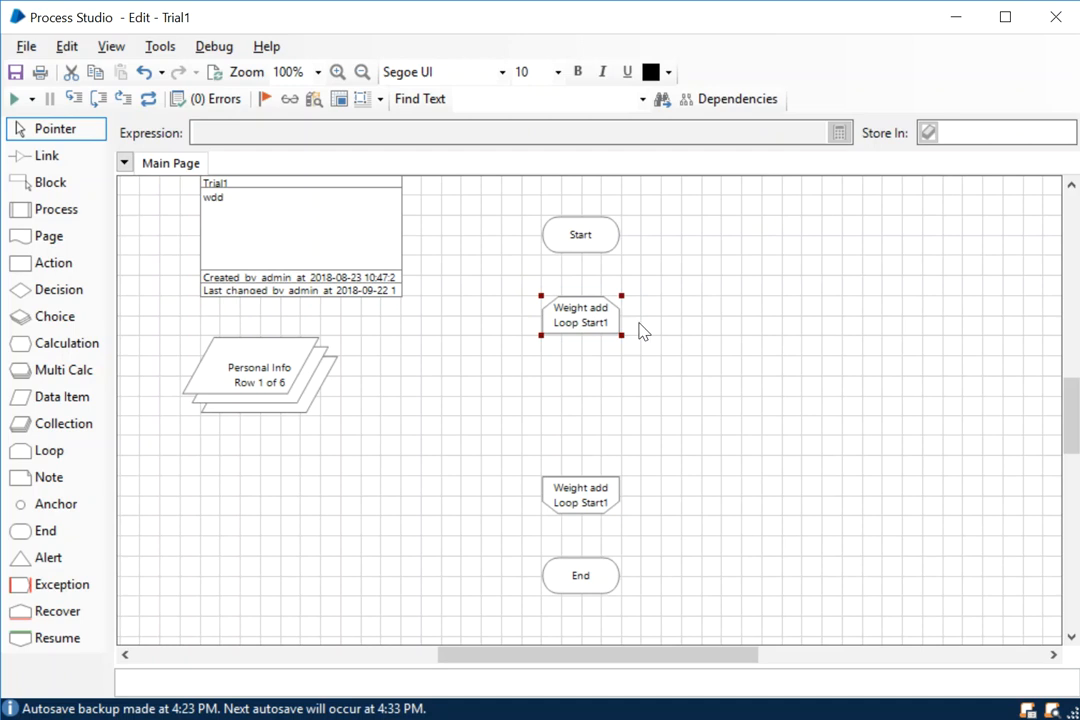
left_click(680, 332)
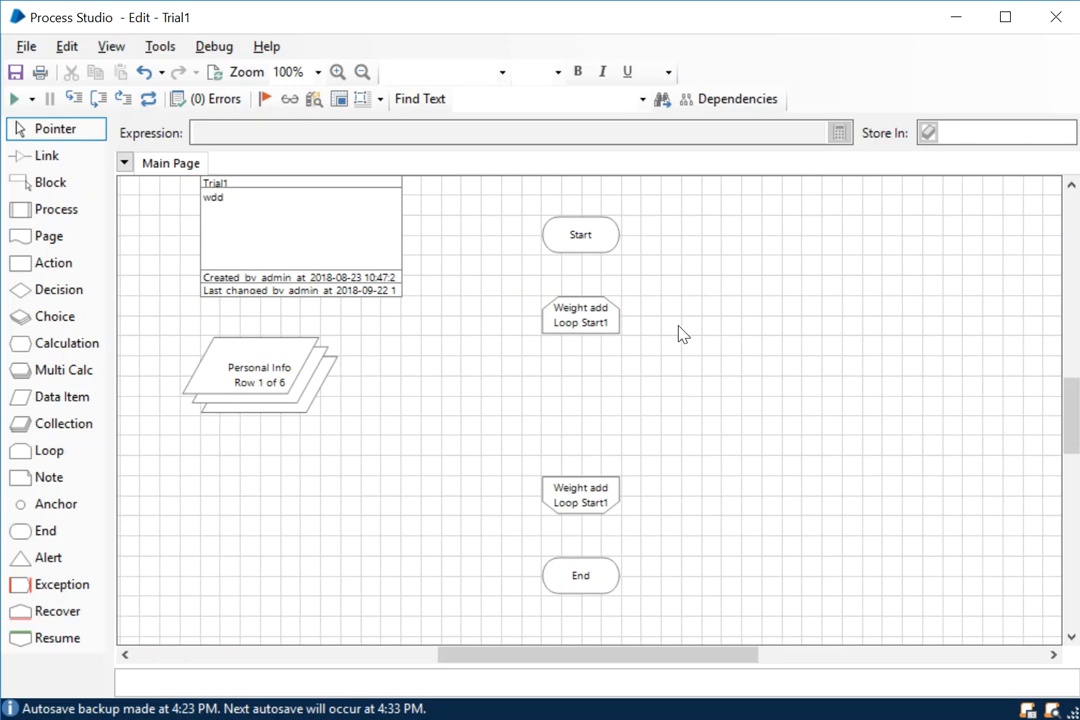
mouse_move(618, 470)
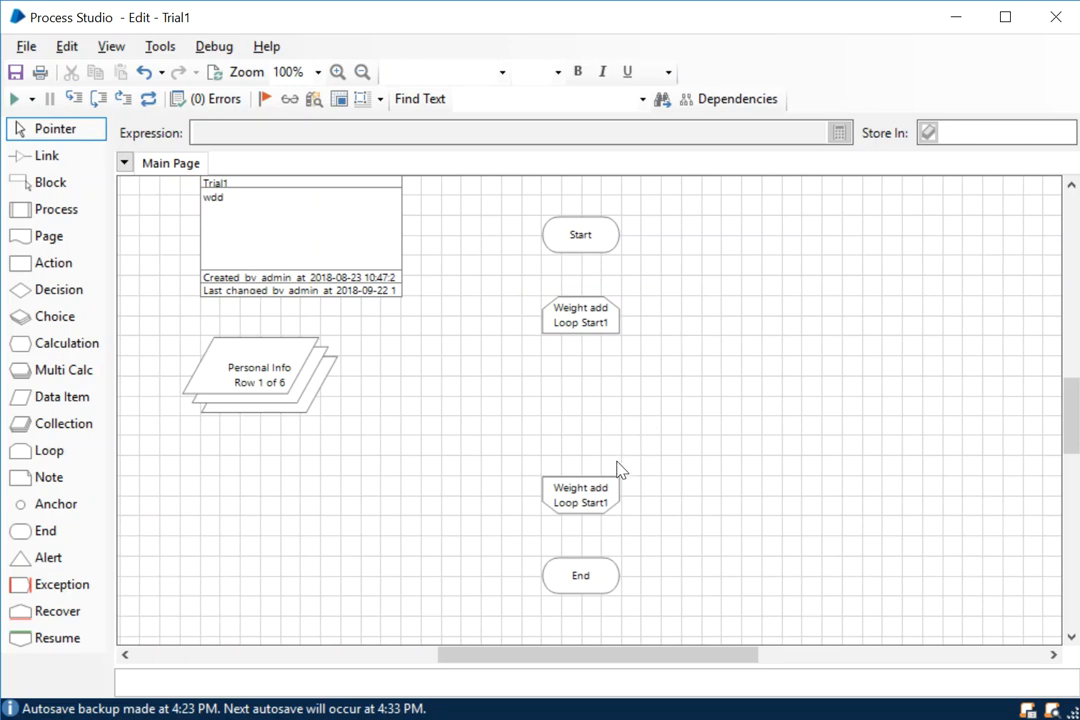
double_click(580, 490)
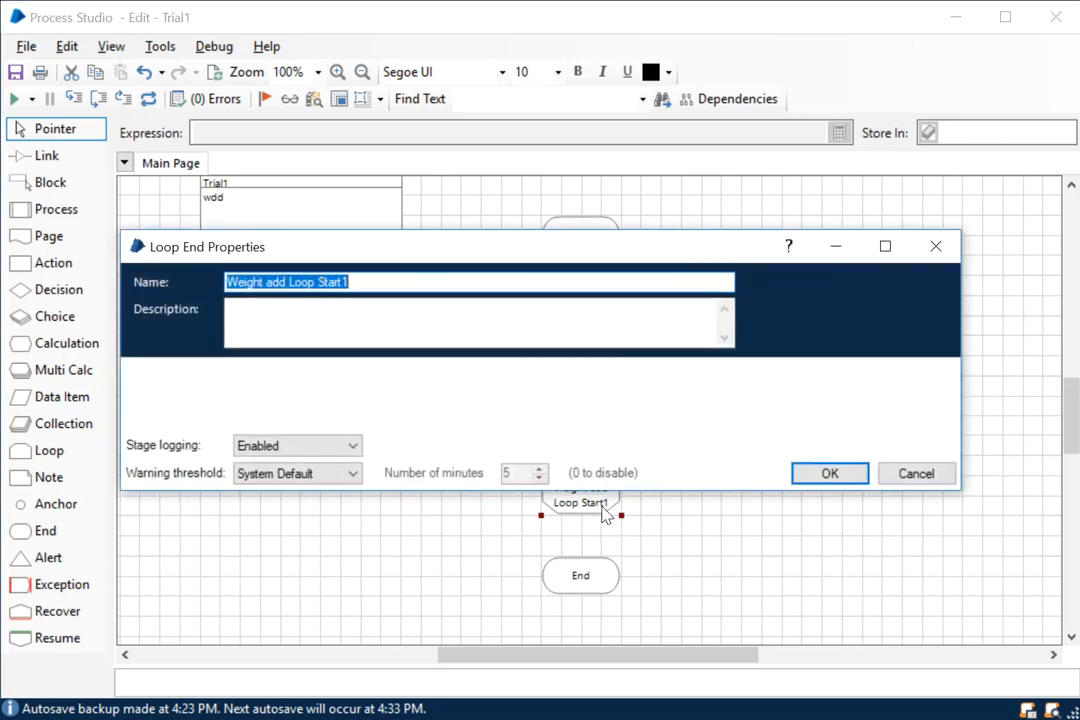
Step: Edit the loop end name with 'End', then drop extra loop pairs onto the canvas
double_click(332, 280)
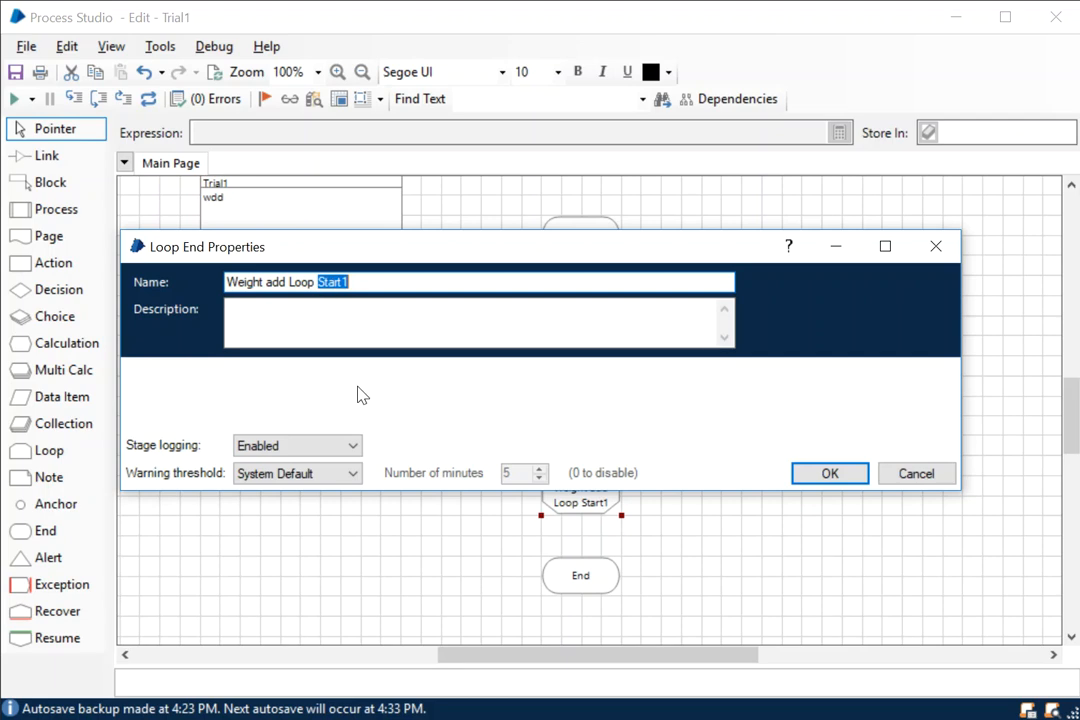
type("End")
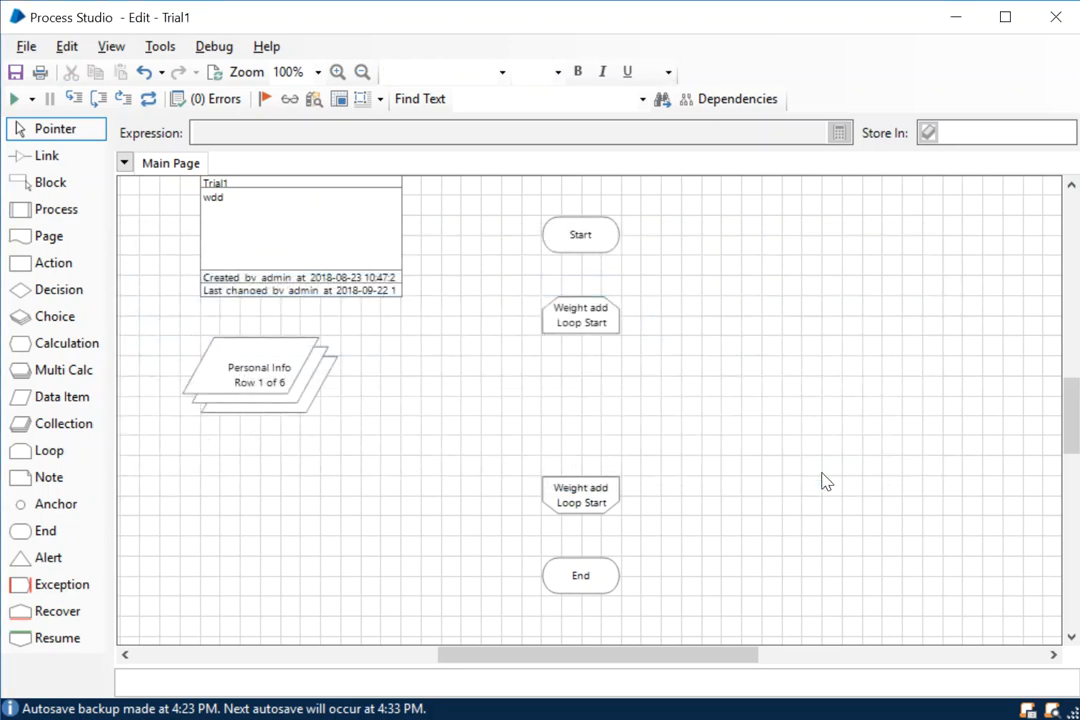
left_click(48, 452)
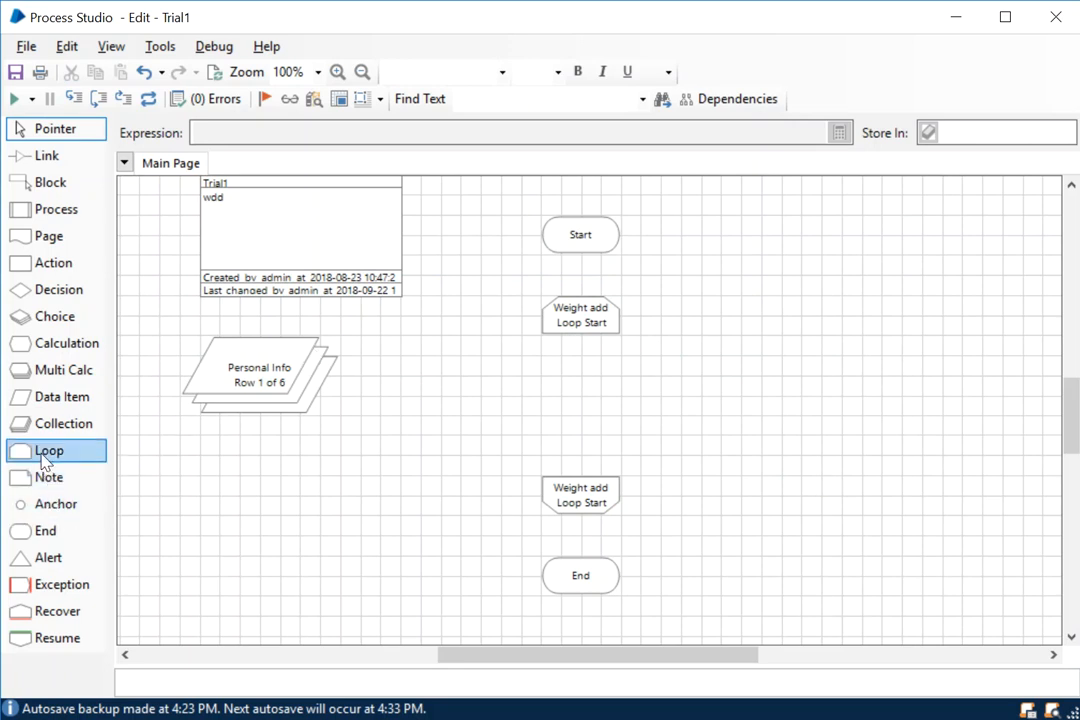
mouse_move(48, 450)
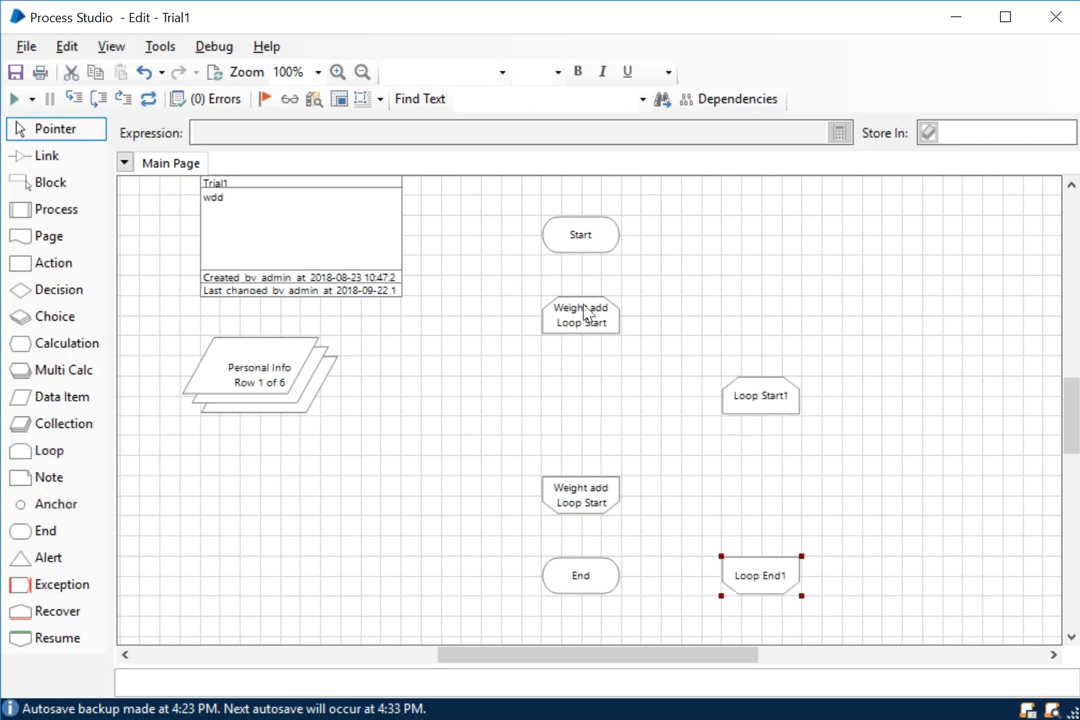
left_click(58, 424)
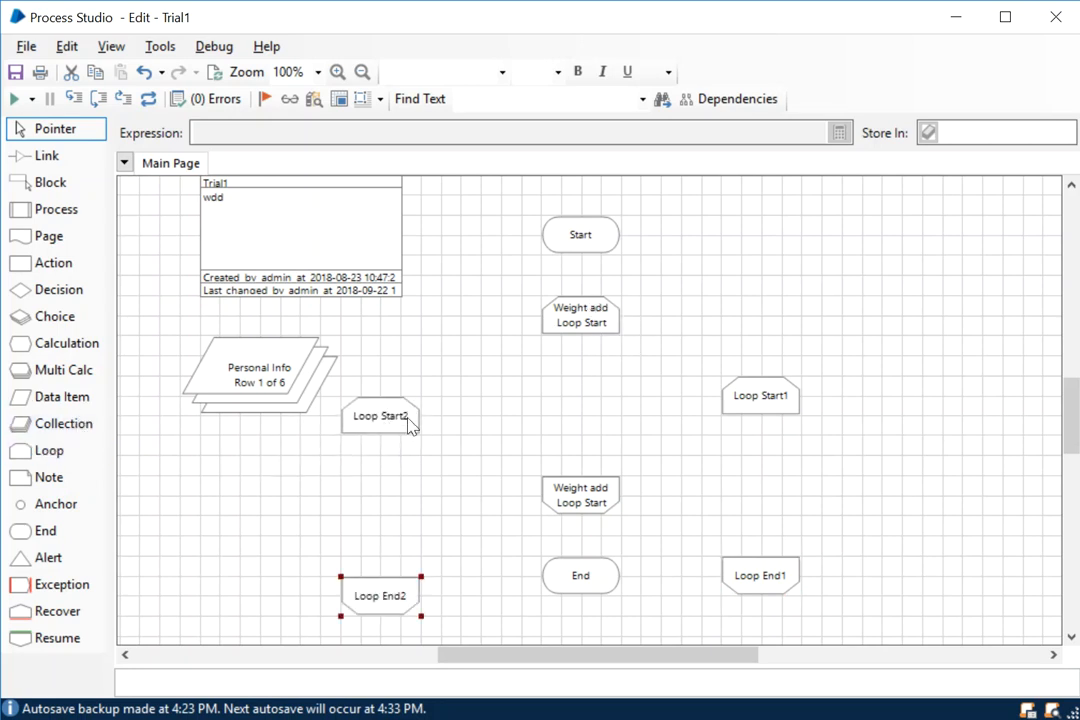
Step: Delete the extra Loop Start1/End1 and Loop Start2/End2 stages
left_click_drag(324, 384, 436, 620)
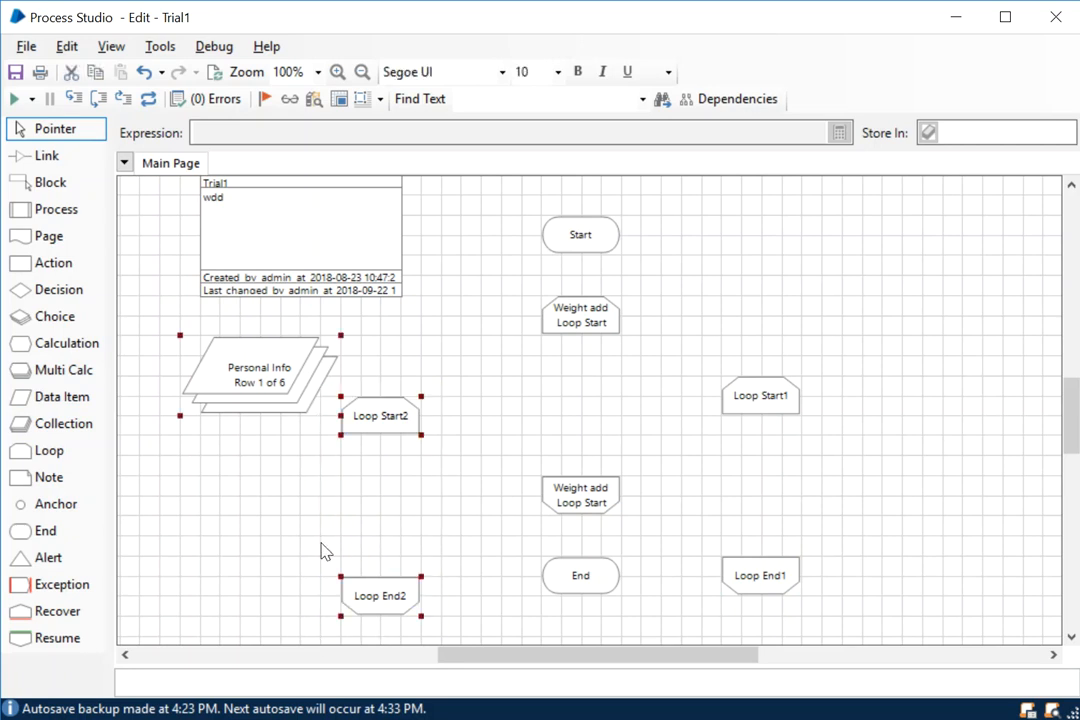
left_click(380, 596)
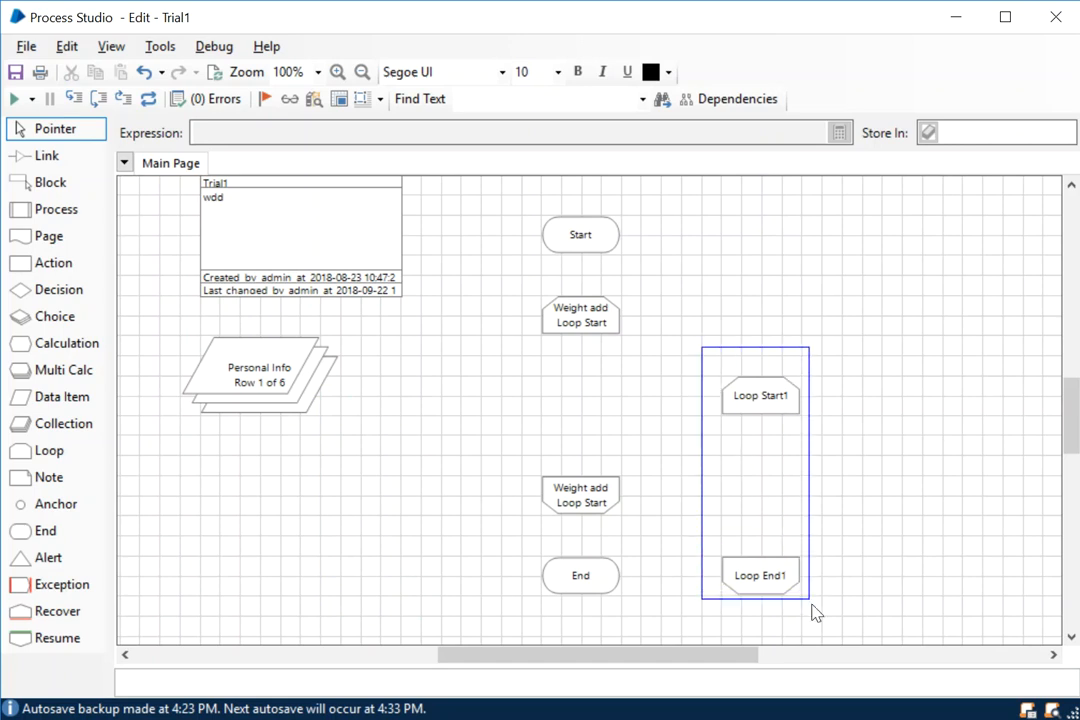
key("Delete")
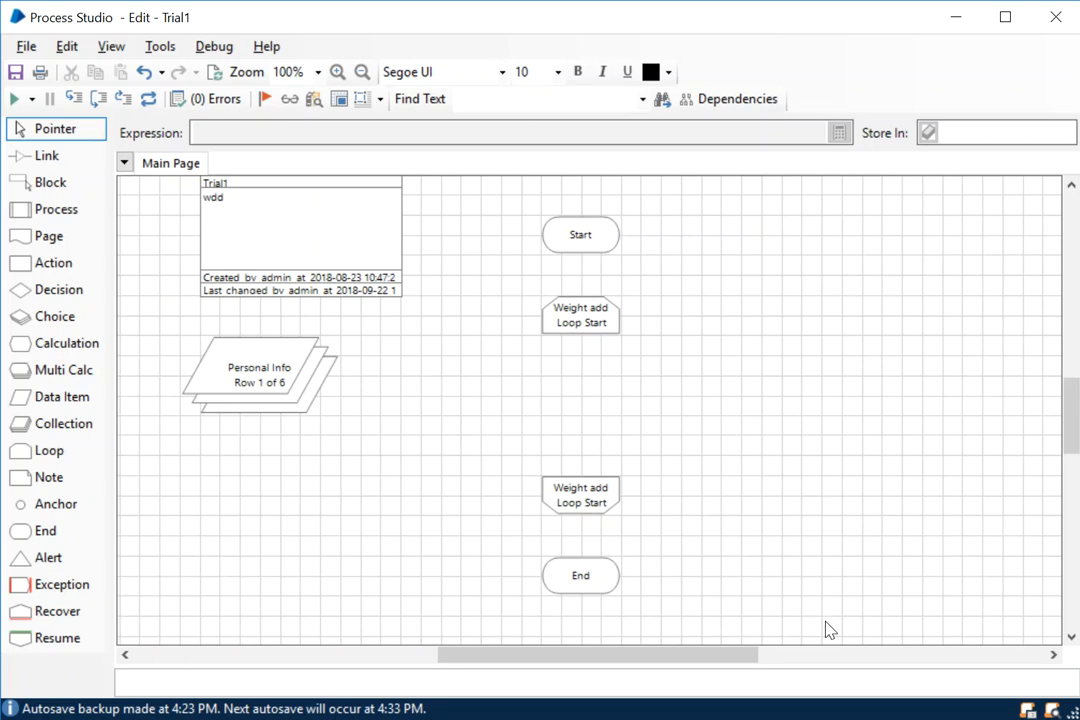
mouse_move(608, 340)
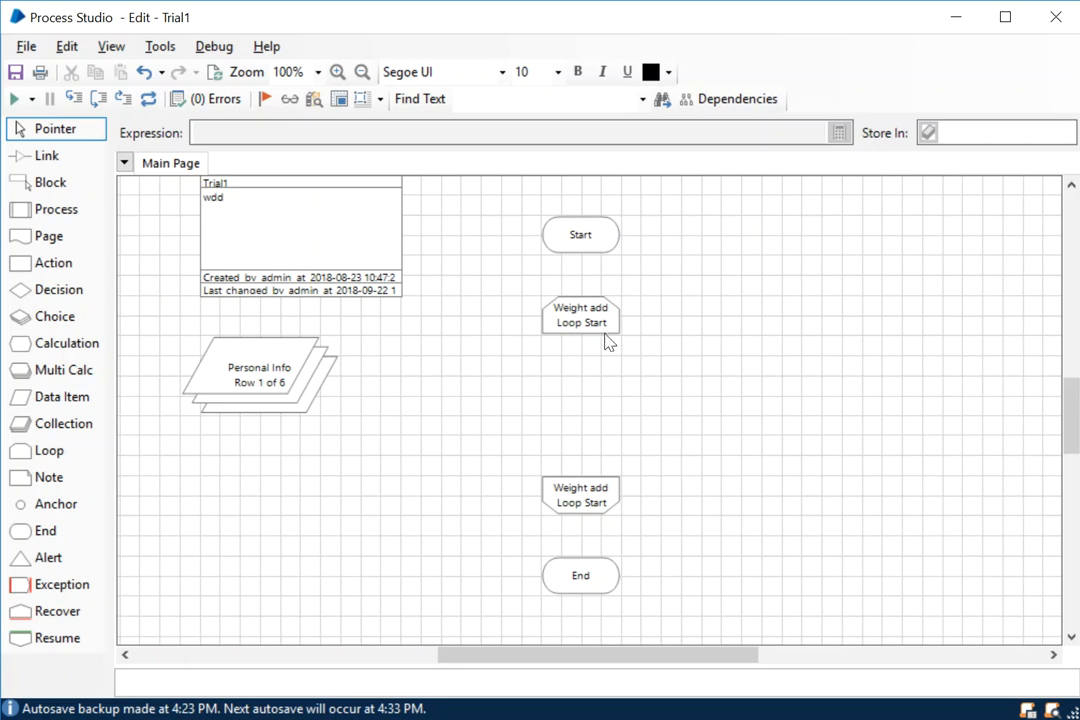
Step: Rename the lower loop stage to 'Weight add Loop End'
left_click(580, 316)
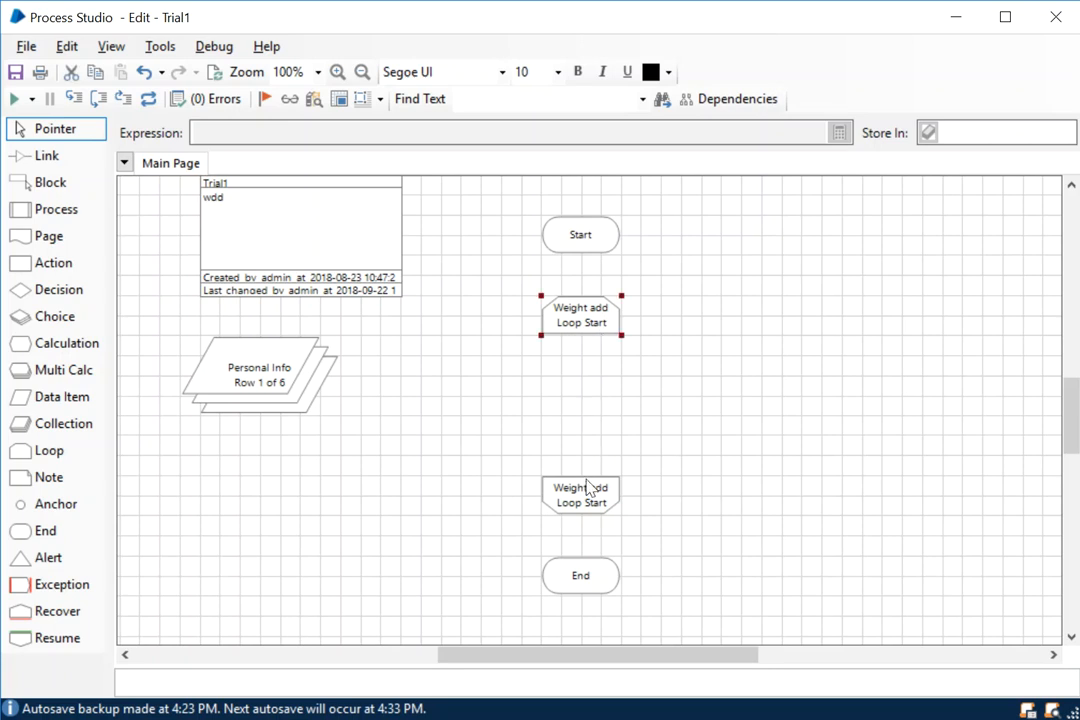
mouse_move(604, 332)
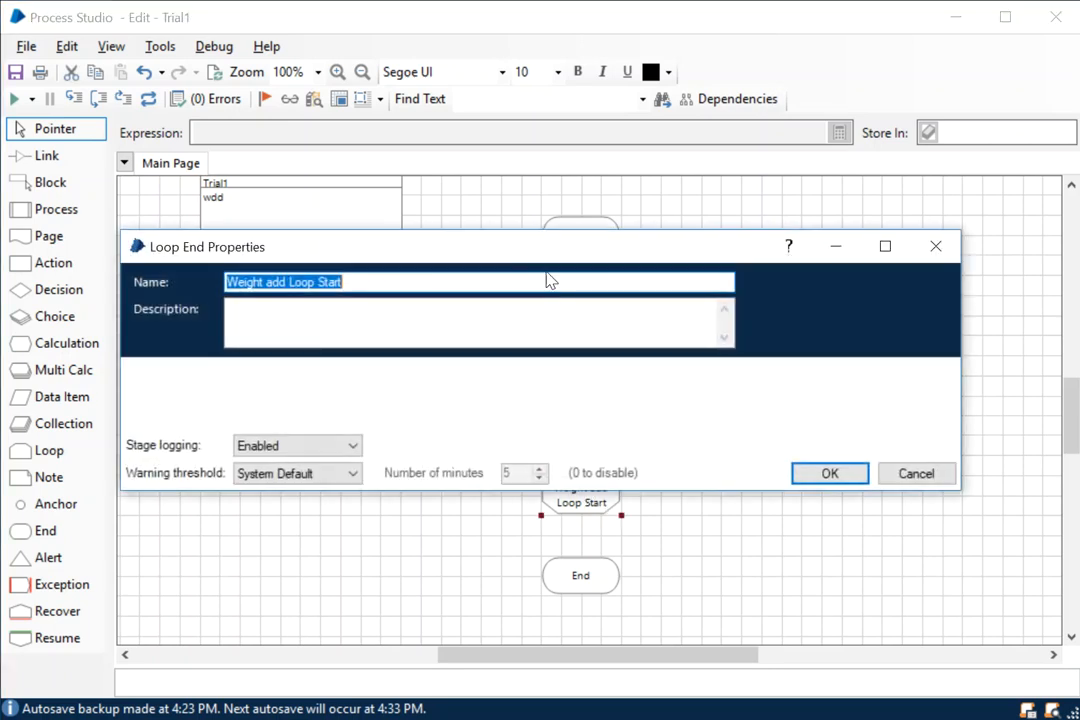
type("Weight add Loop E")
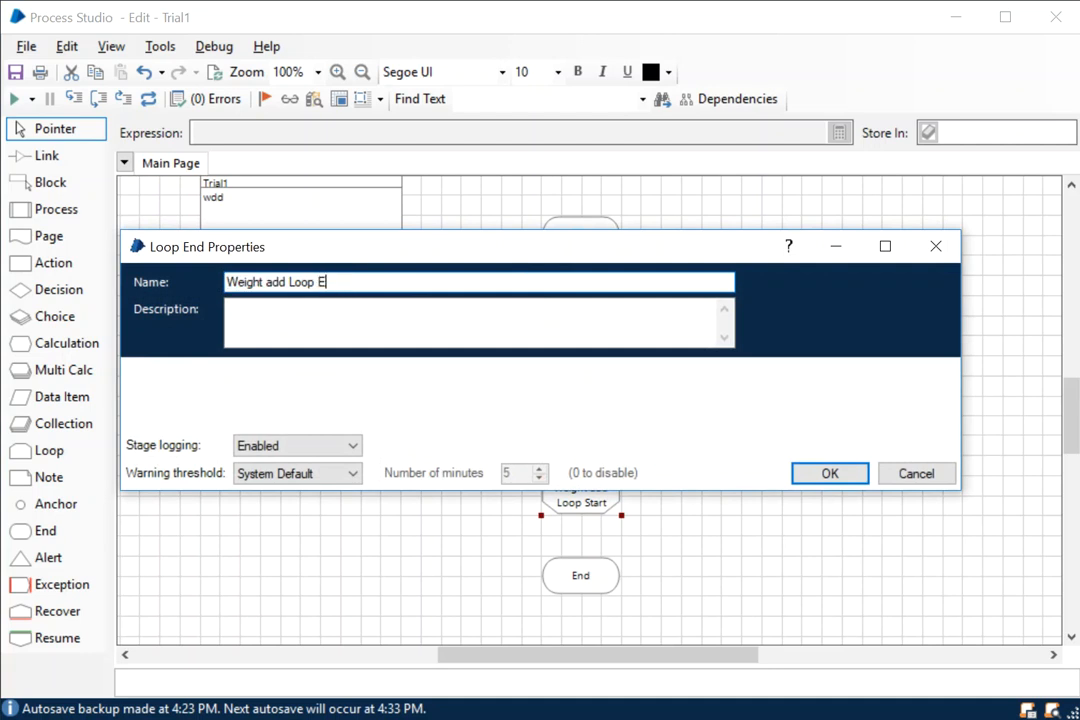
left_click(828, 472)
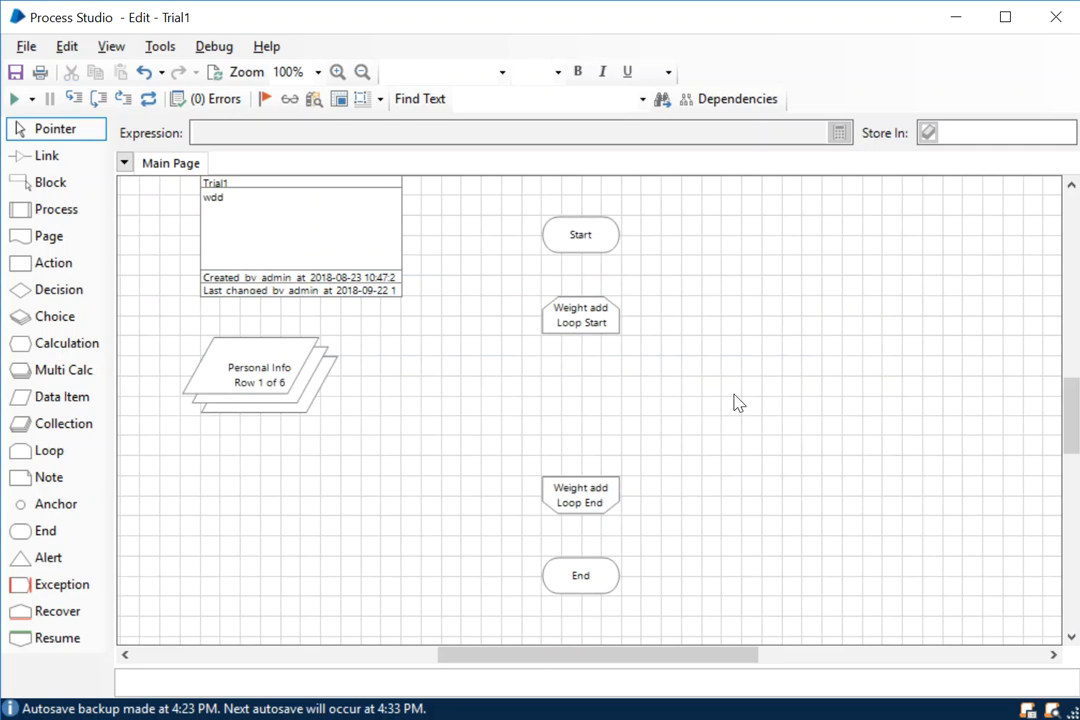
left_click(580, 316)
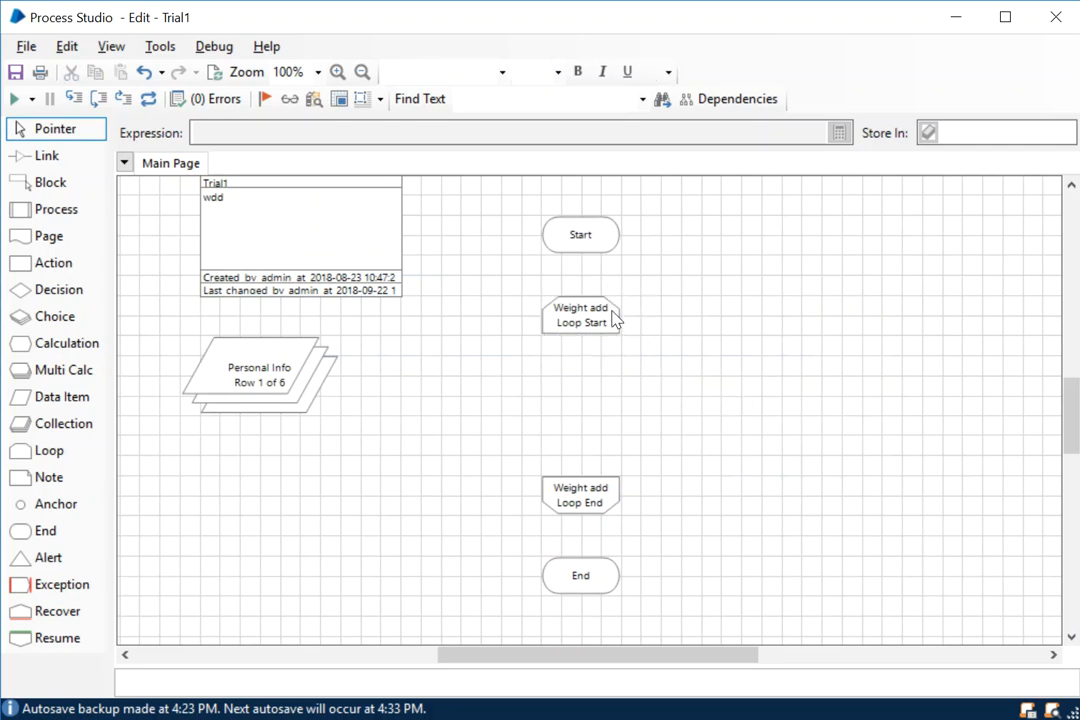
Step: Place a Calculation stage inside the Weight add loop between Loop Start and Loop End
left_click(580, 496)
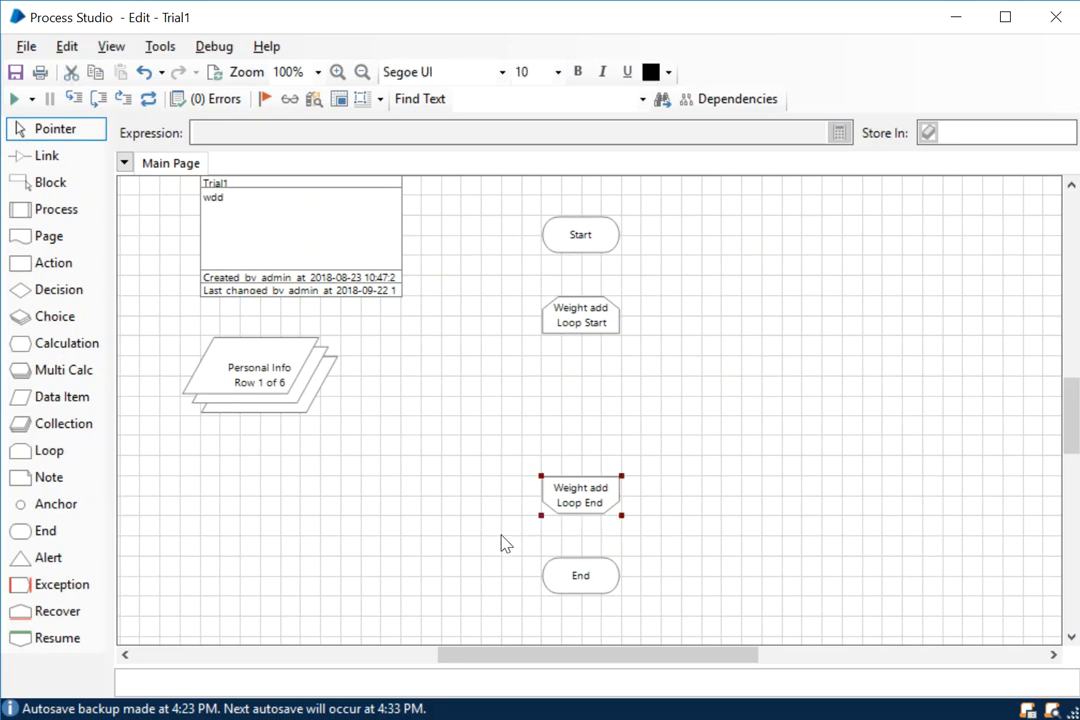
left_click(776, 518)
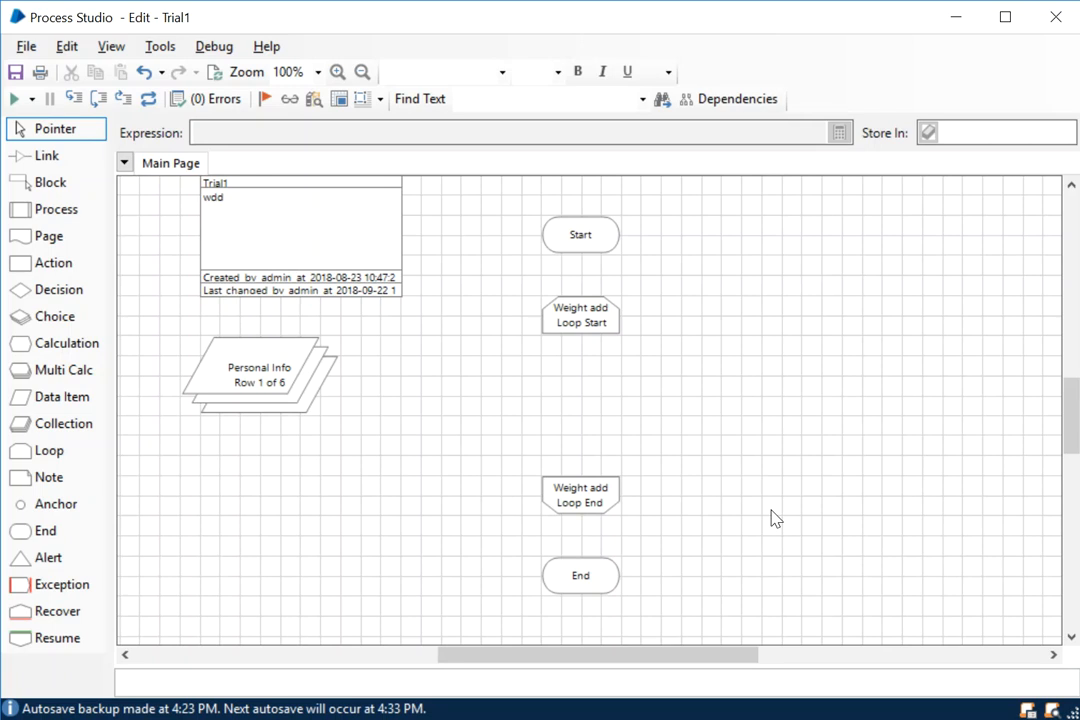
mouse_move(588, 432)
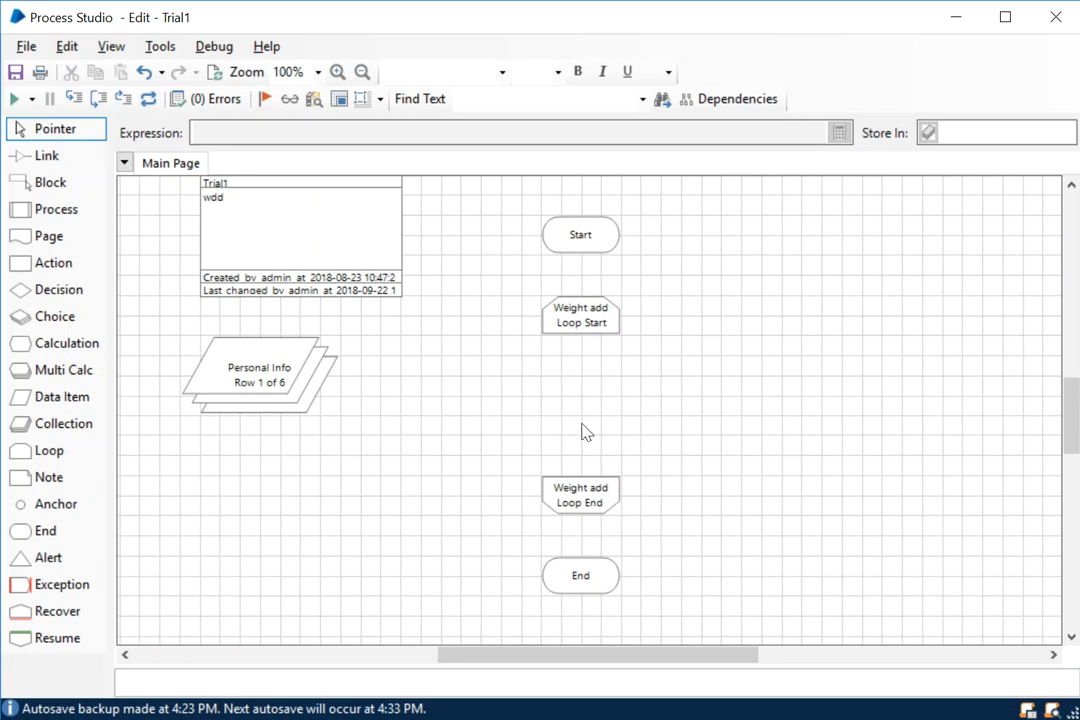
mouse_move(548, 352)
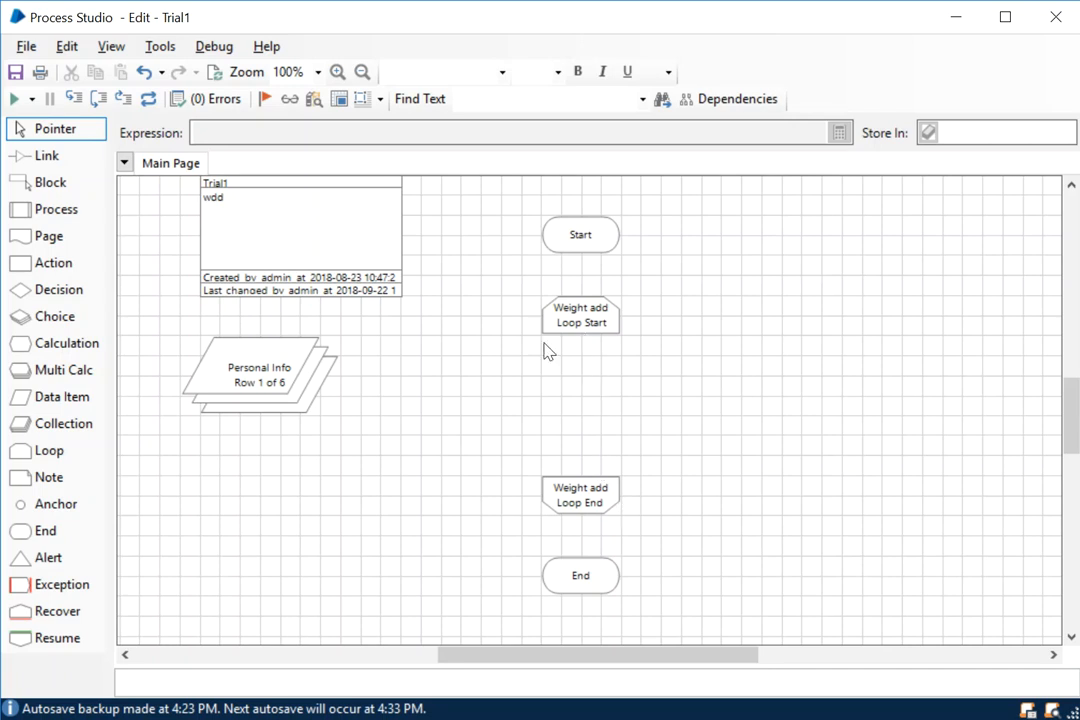
mouse_move(538, 468)
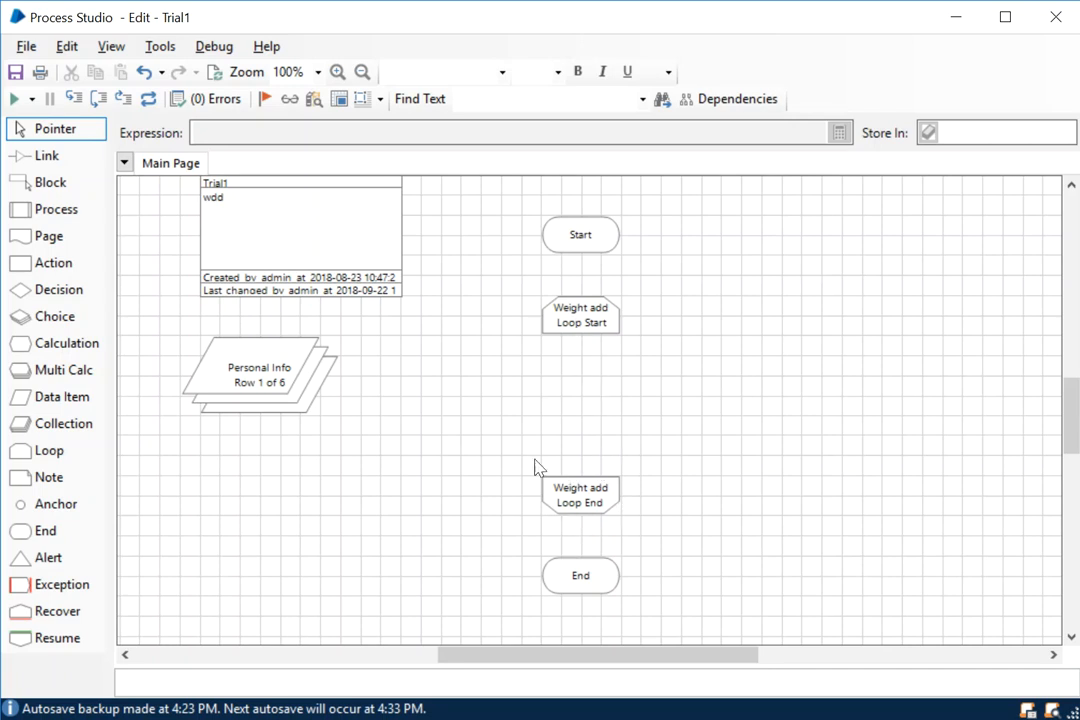
left_click(258, 376)
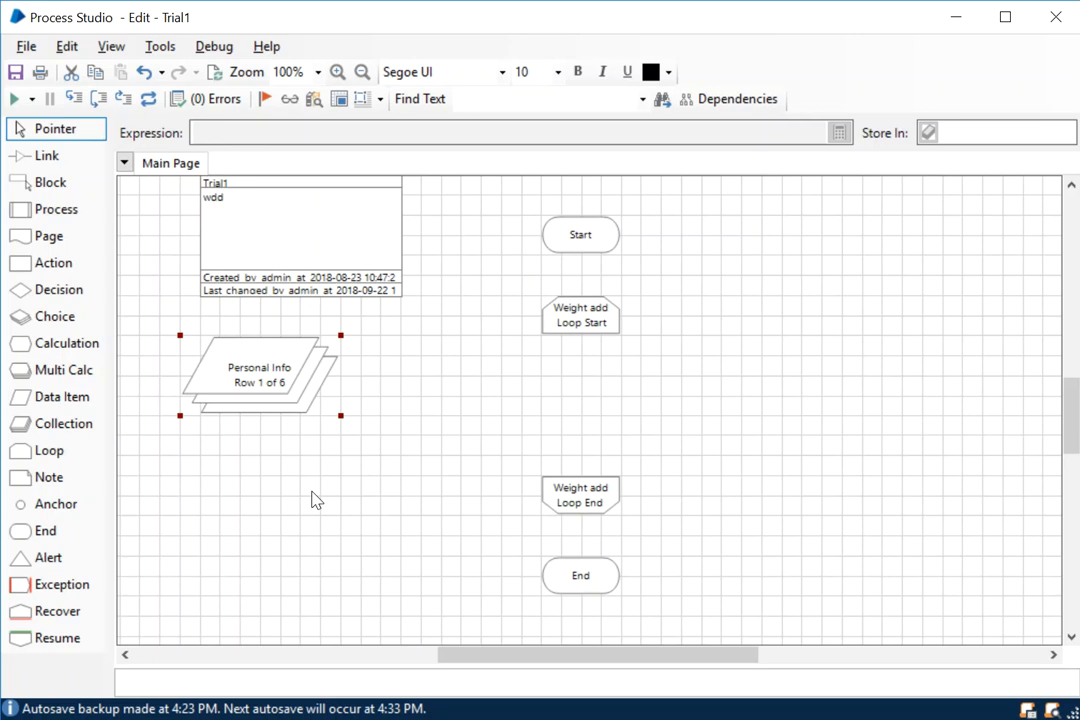
left_click(618, 540)
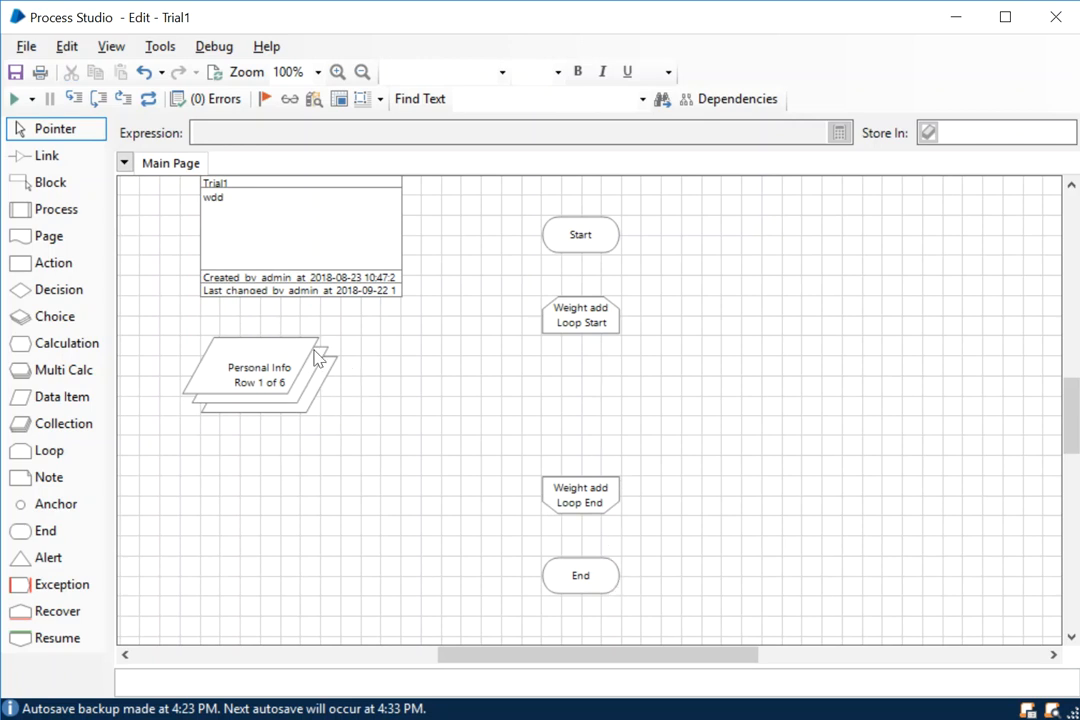
mouse_move(278, 392)
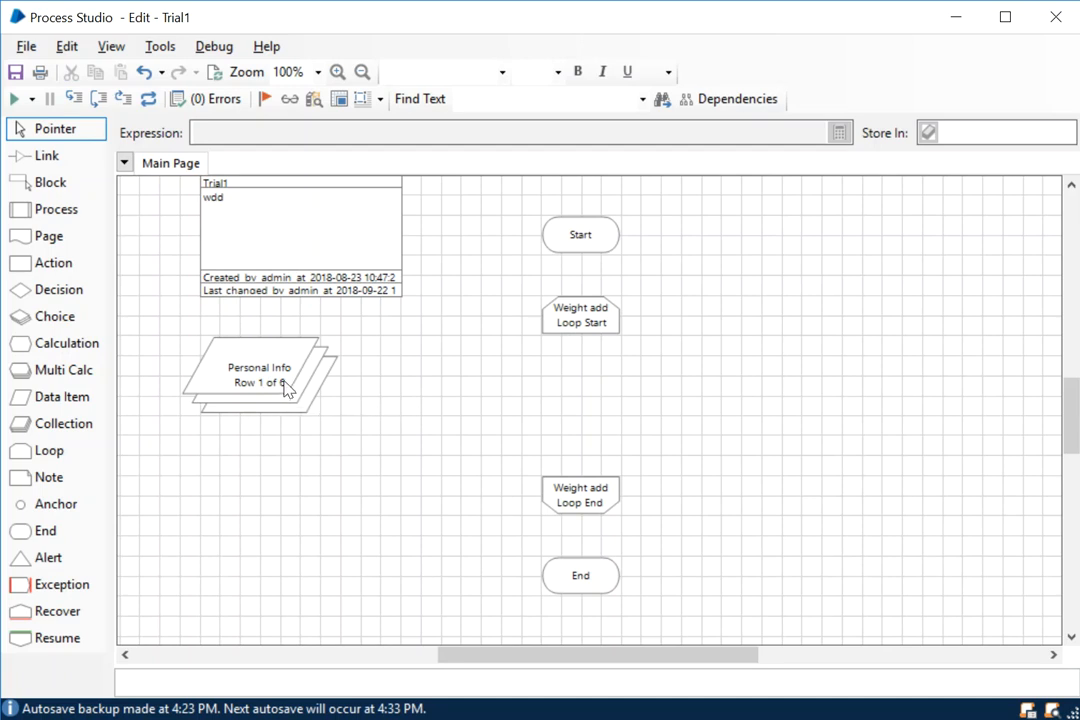
mouse_move(632, 262)
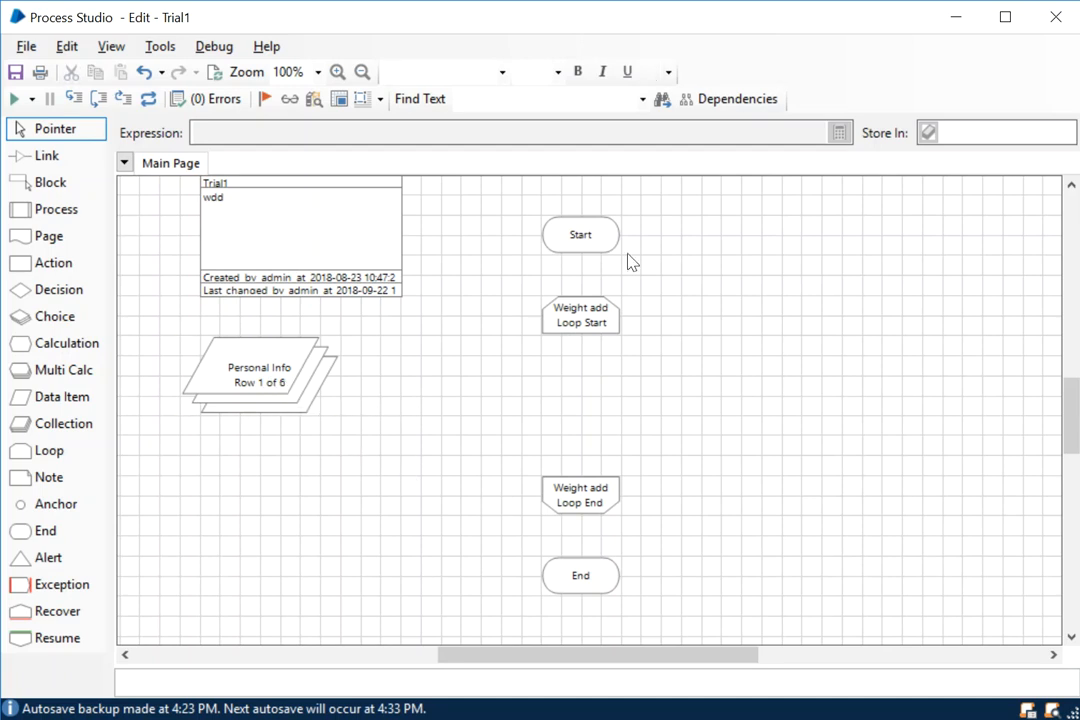
mouse_move(628, 318)
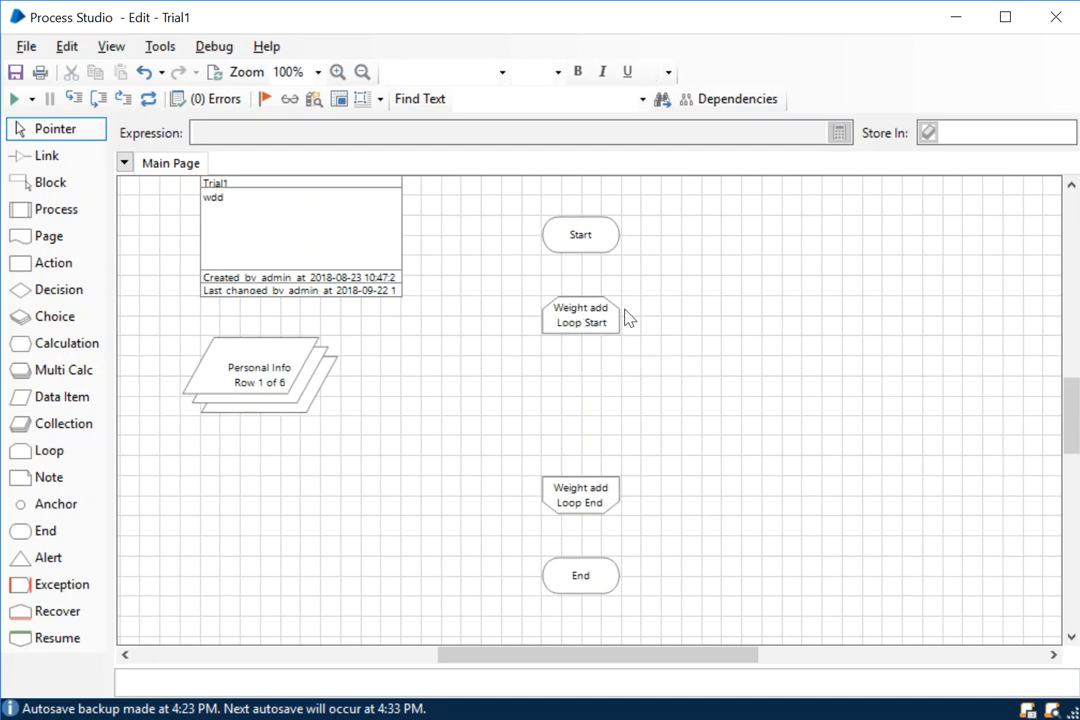
mouse_move(172, 512)
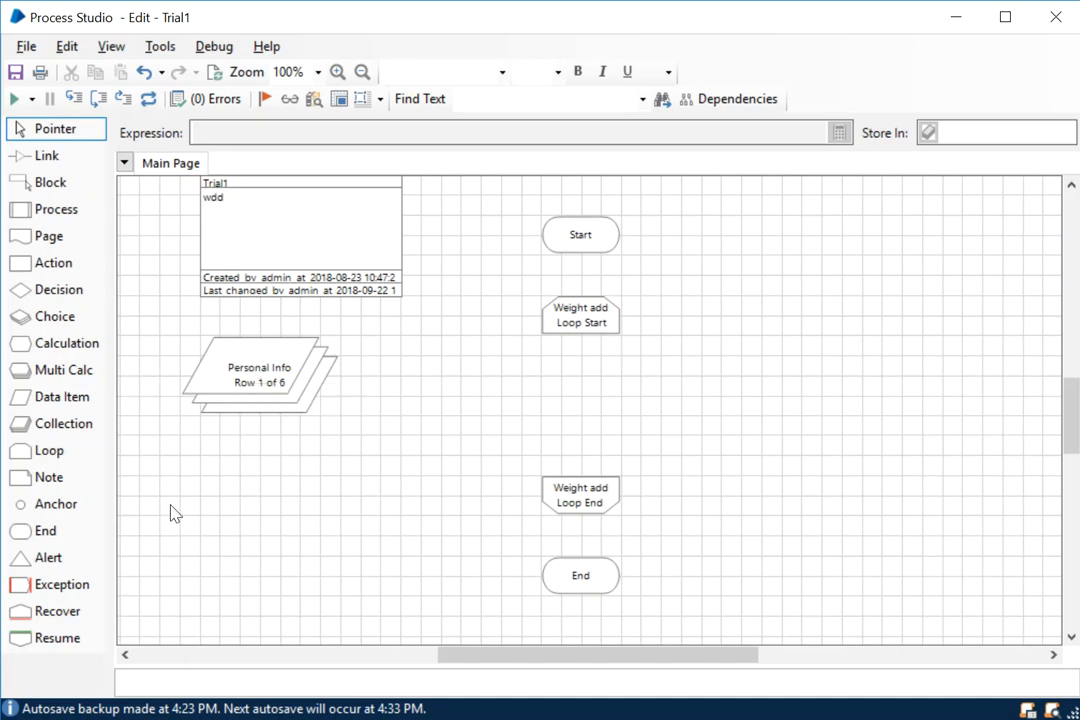
mouse_move(220, 442)
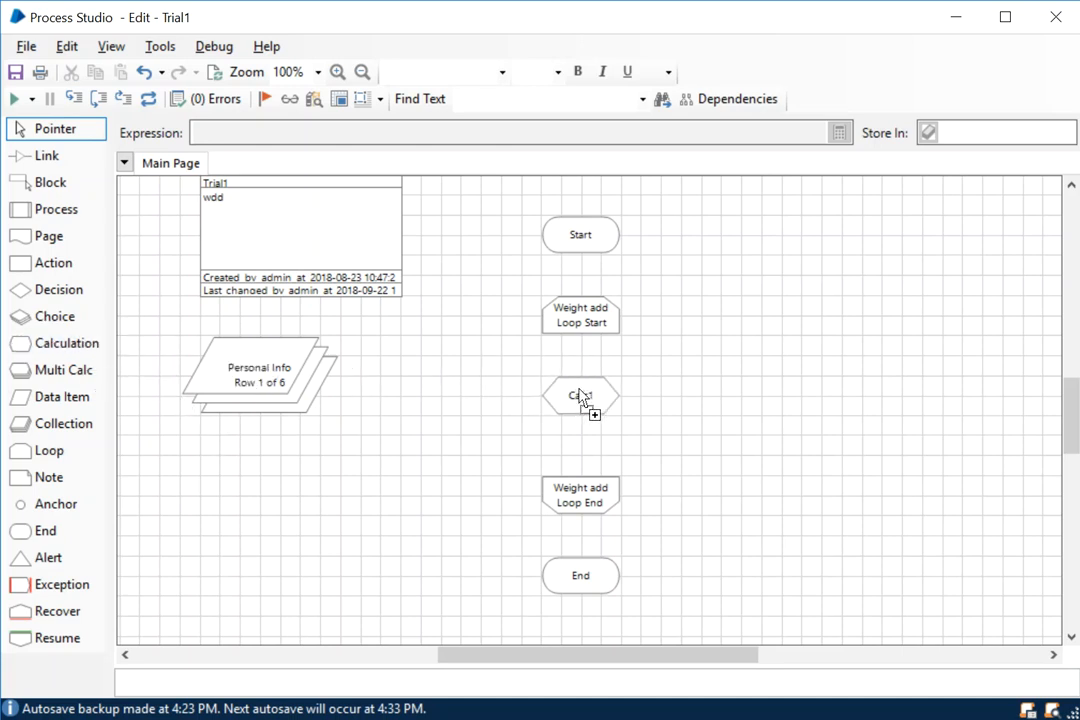
Step: Name the new calculation stage 'Add Weight' in its properties
double_click(580, 398)
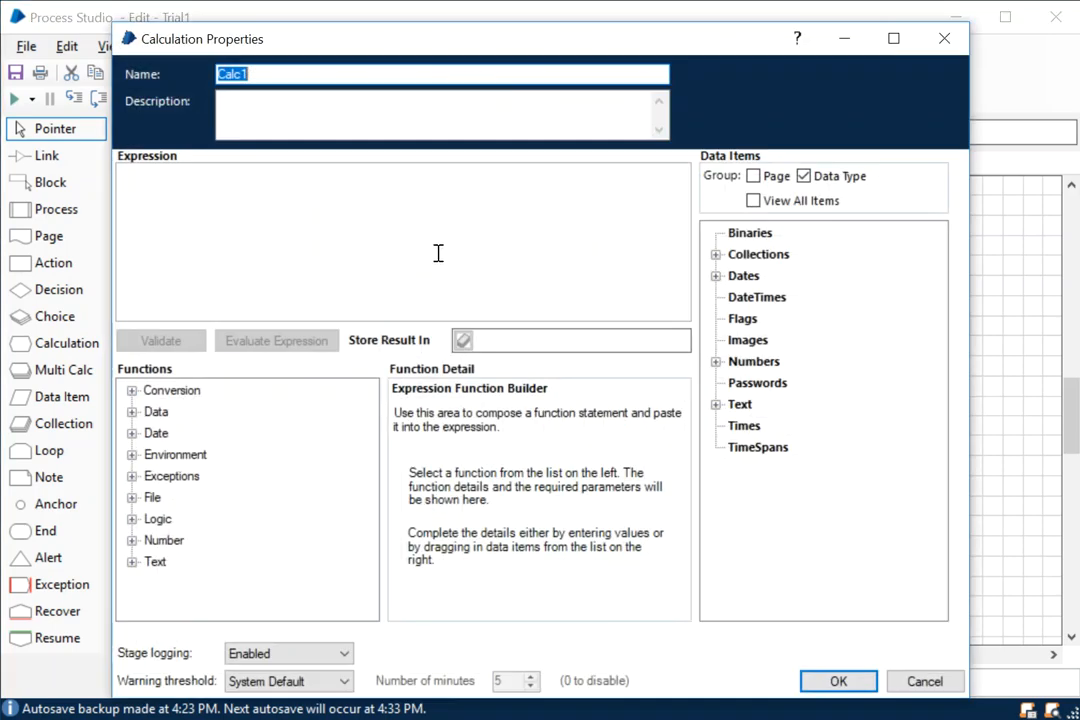
type("Add Weight")
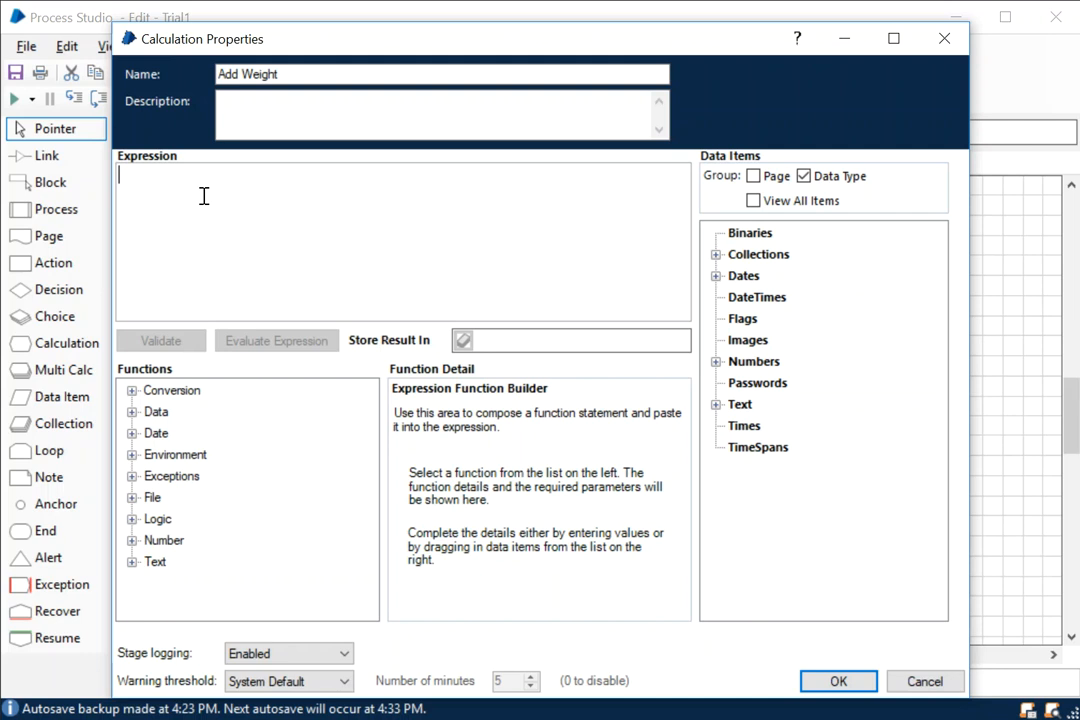
mouse_move(312, 198)
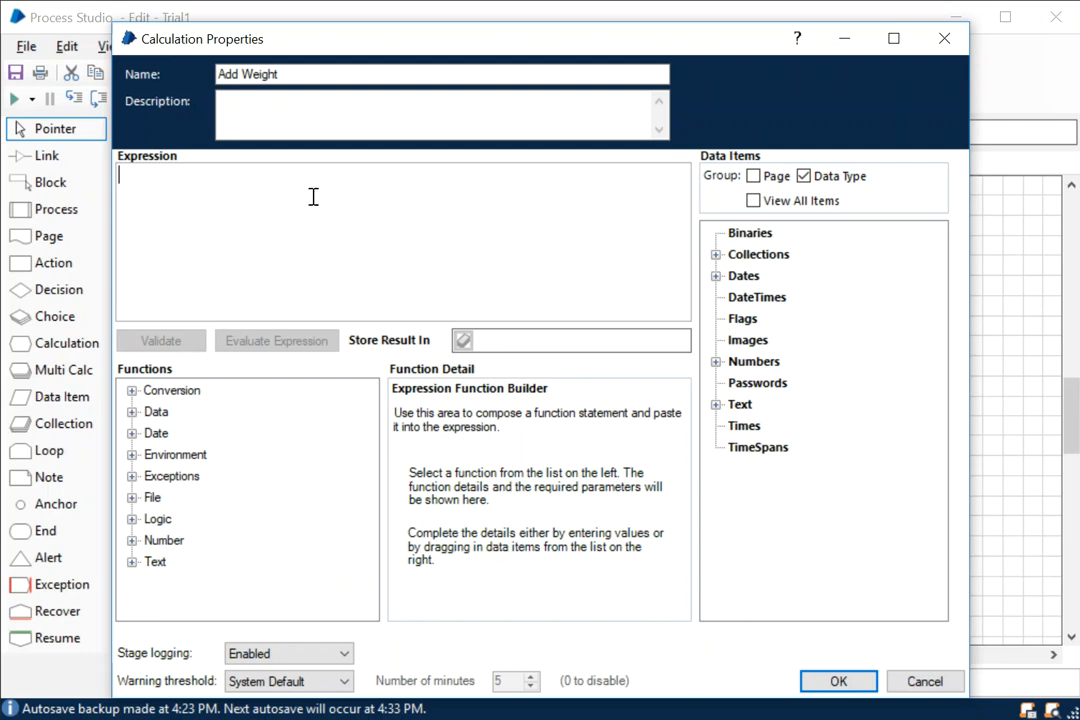
mouse_move(504, 220)
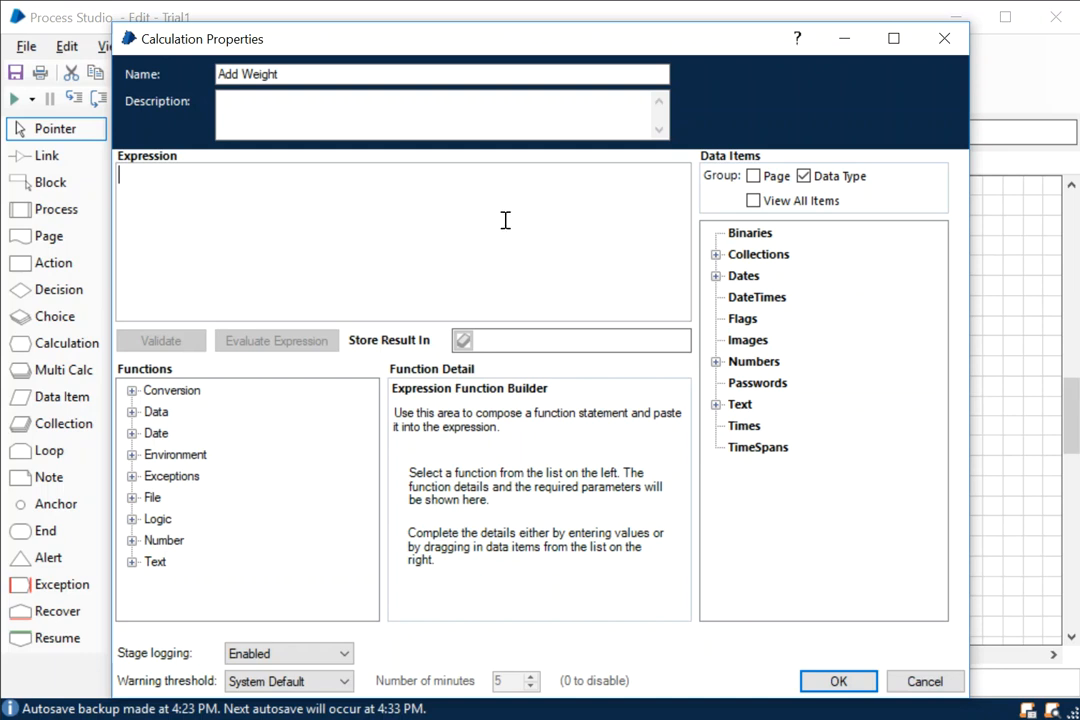
mouse_move(676, 316)
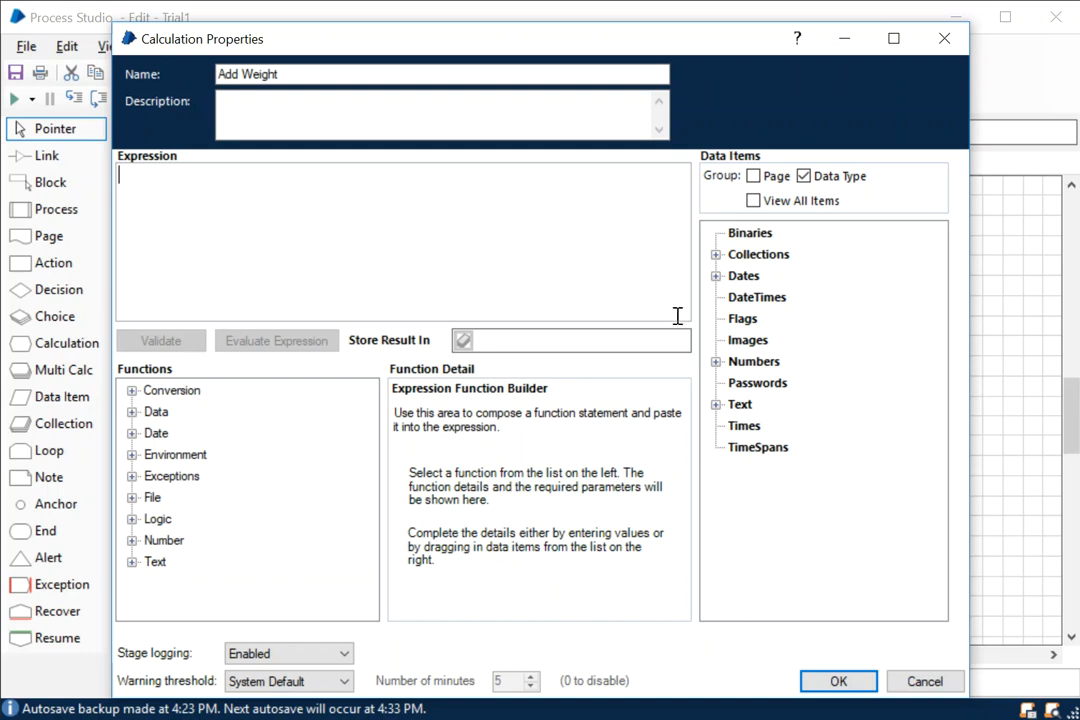
Step: Build the expression [Personal Info.Weight]+20 storing into Personal Info.Weight
left_click(716, 360)
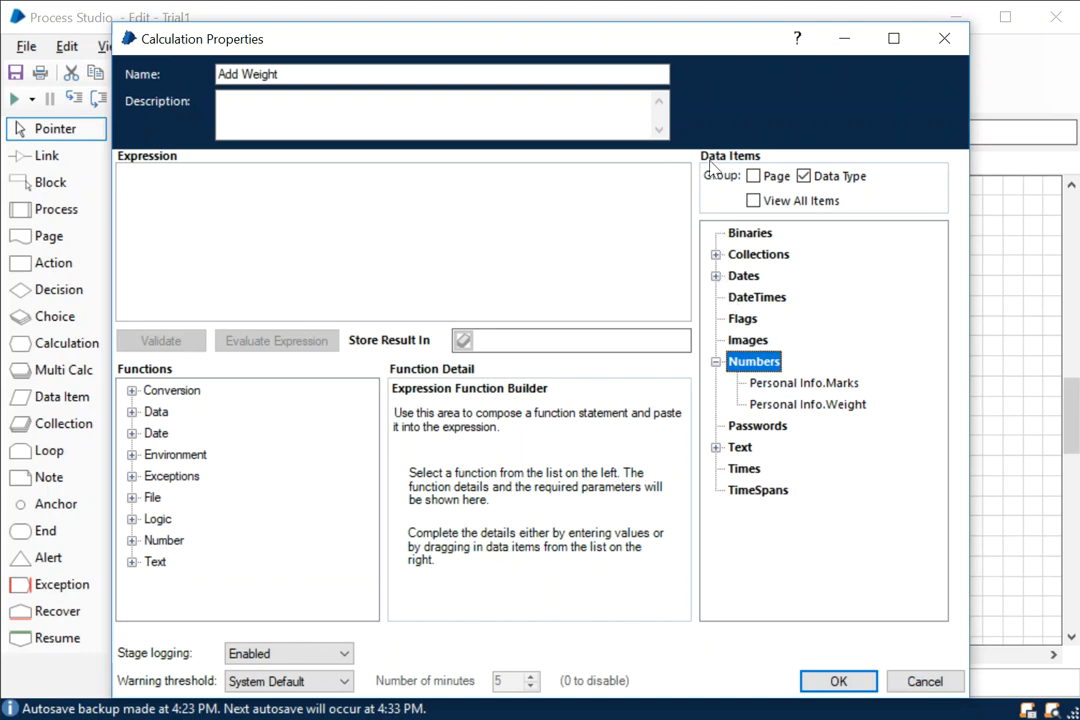
mouse_move(840, 480)
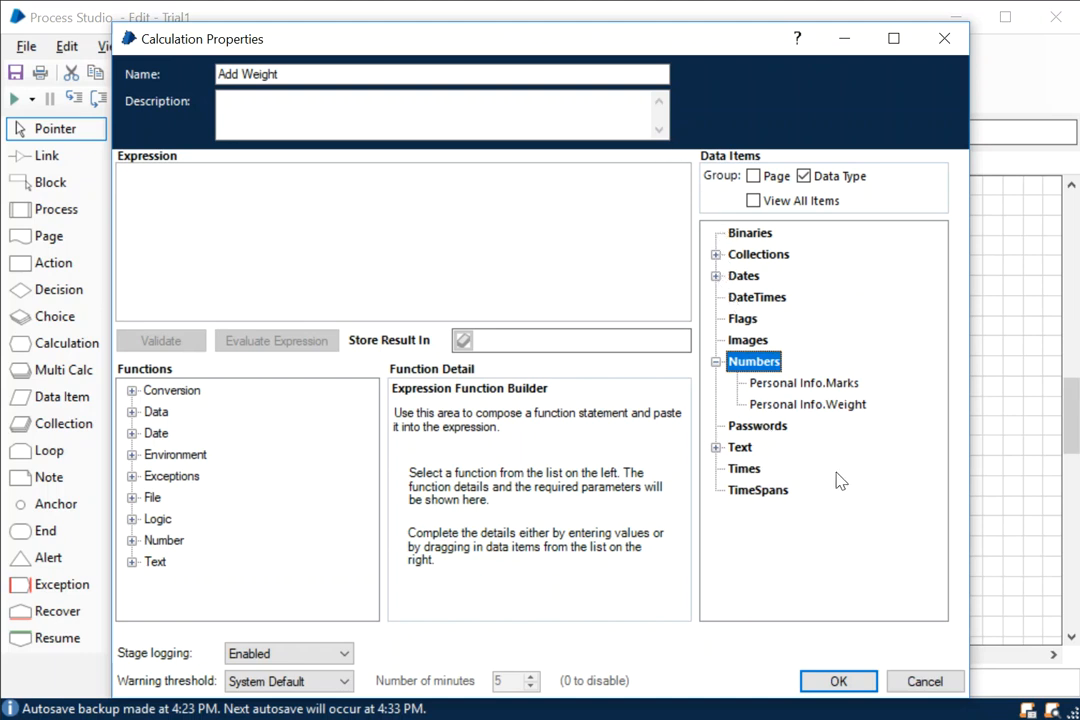
mouse_move(762, 364)
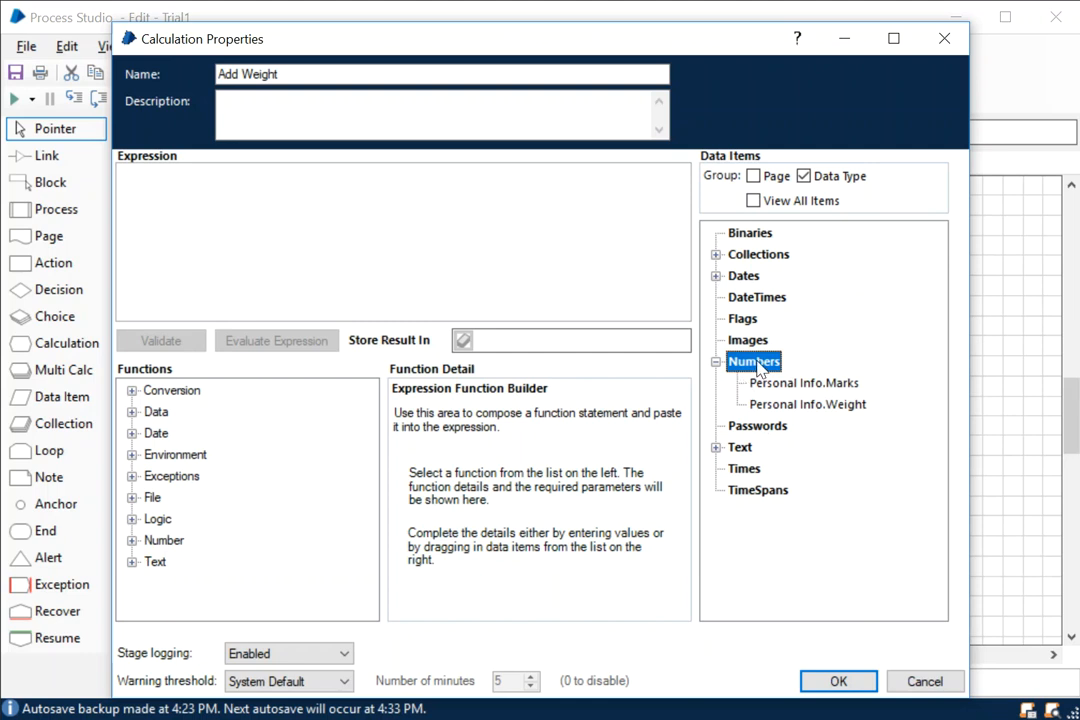
mouse_move(718, 348)
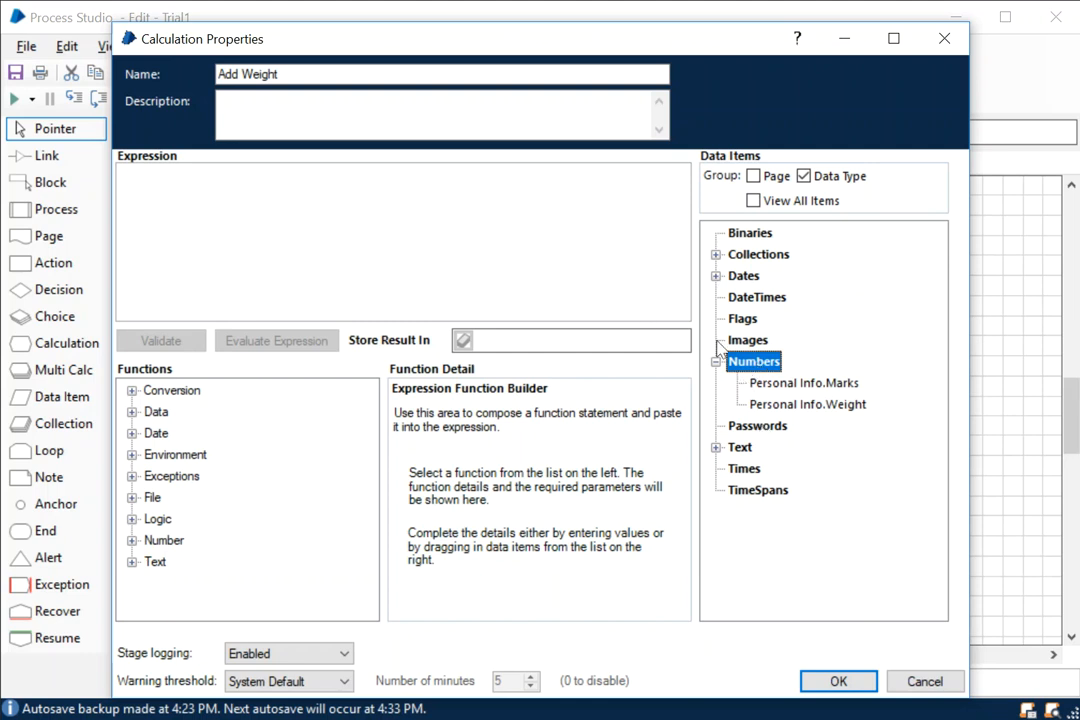
mouse_move(850, 414)
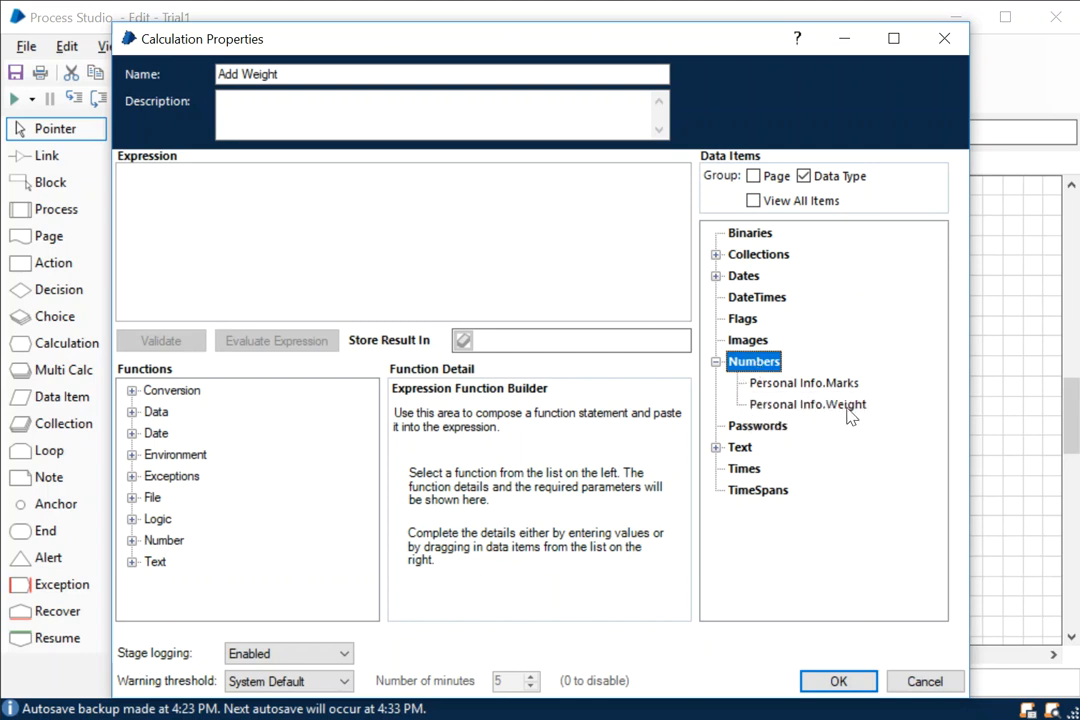
double_click(808, 404)
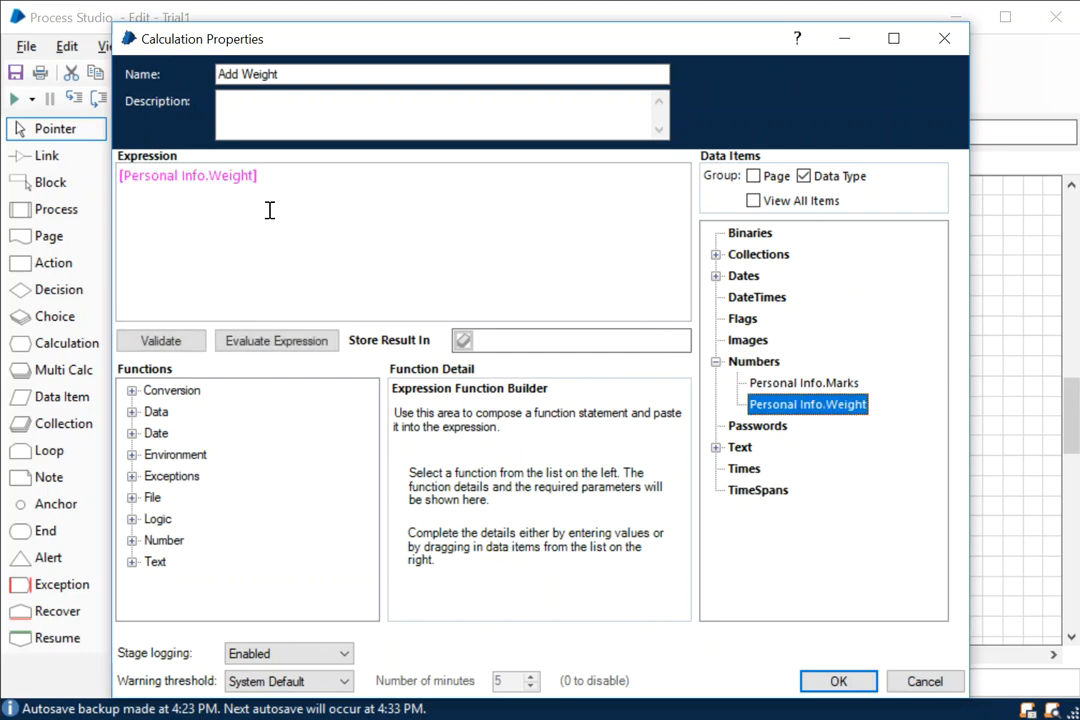
left_click(316, 176)
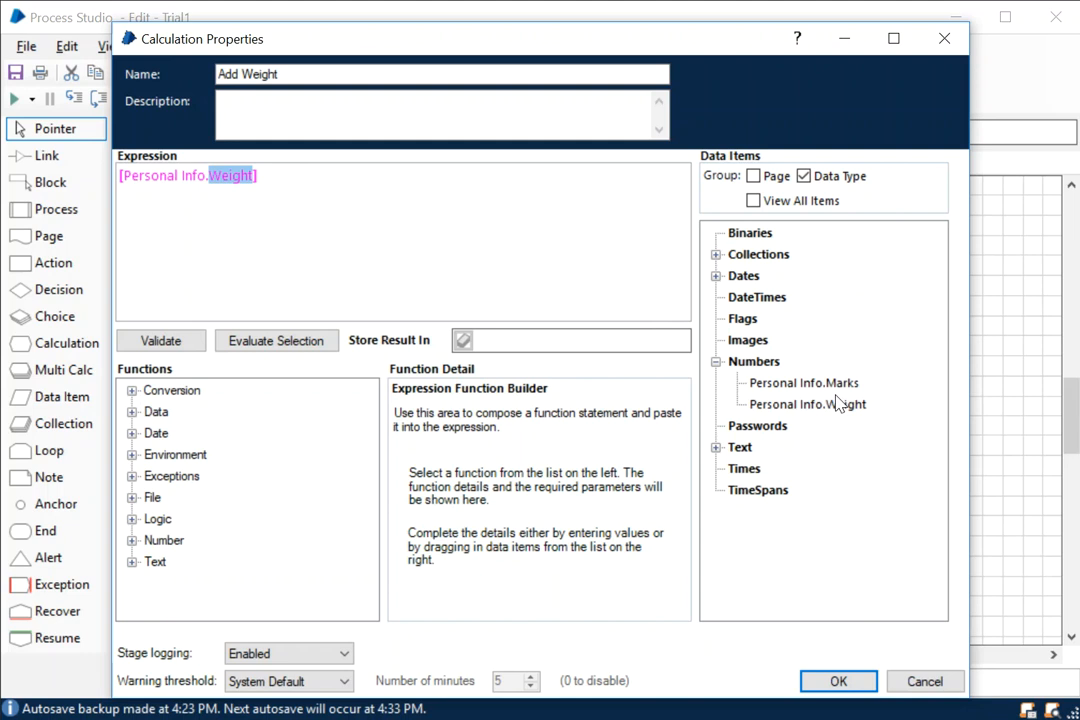
mouse_move(804, 382)
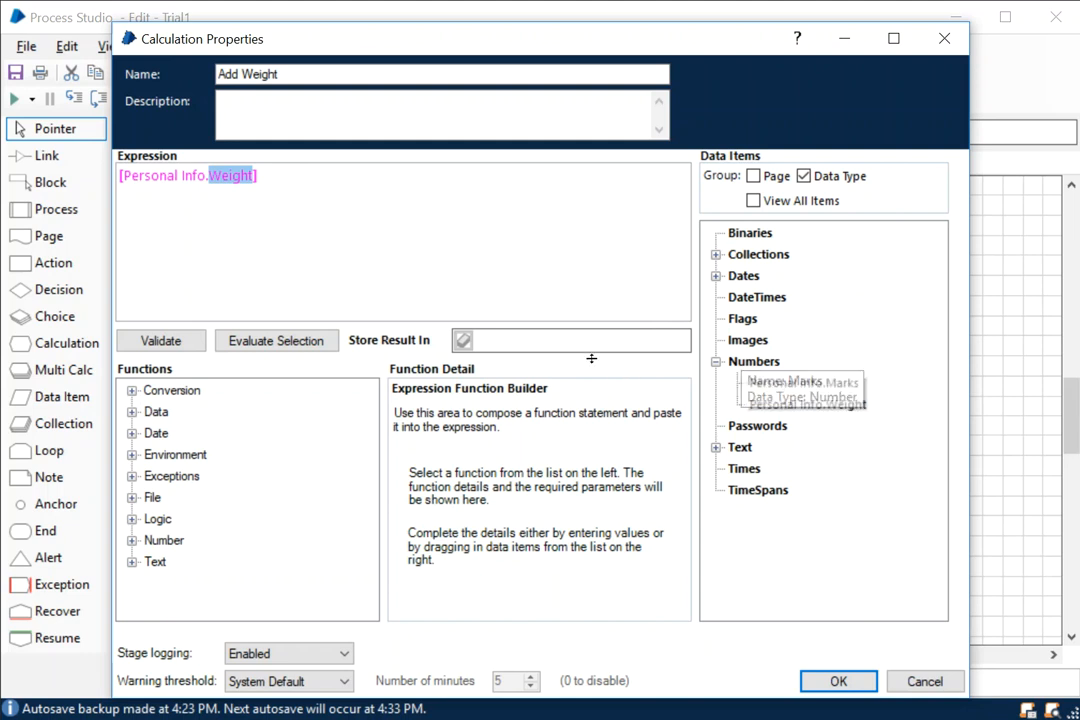
left_click(716, 360)
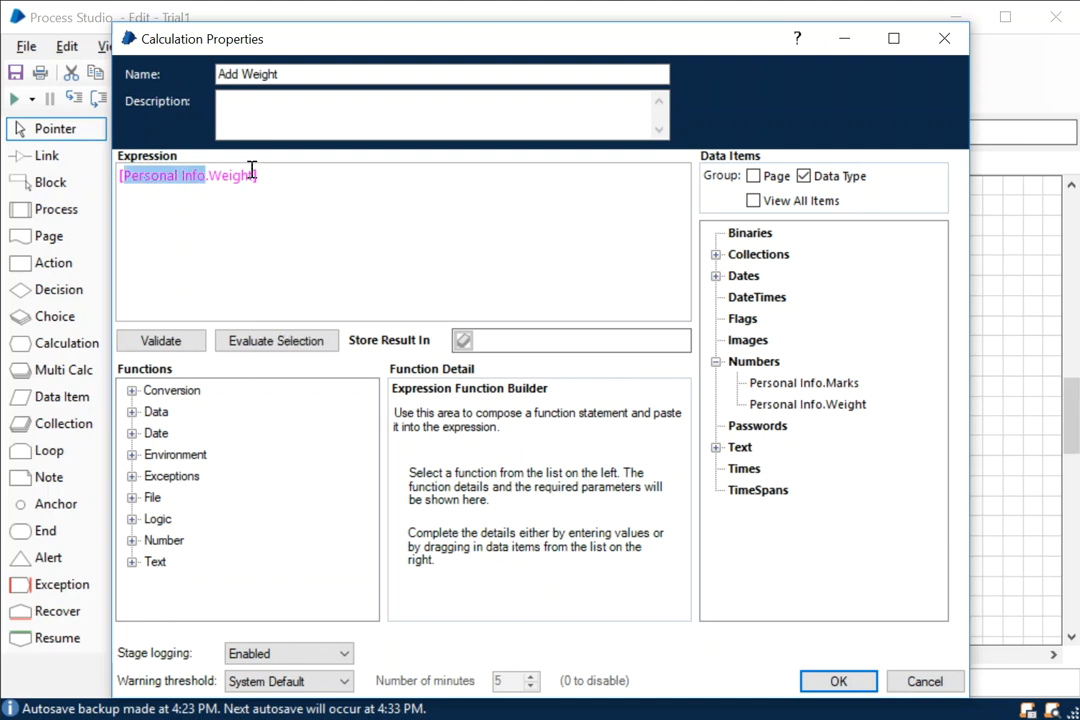
left_click(210, 216)
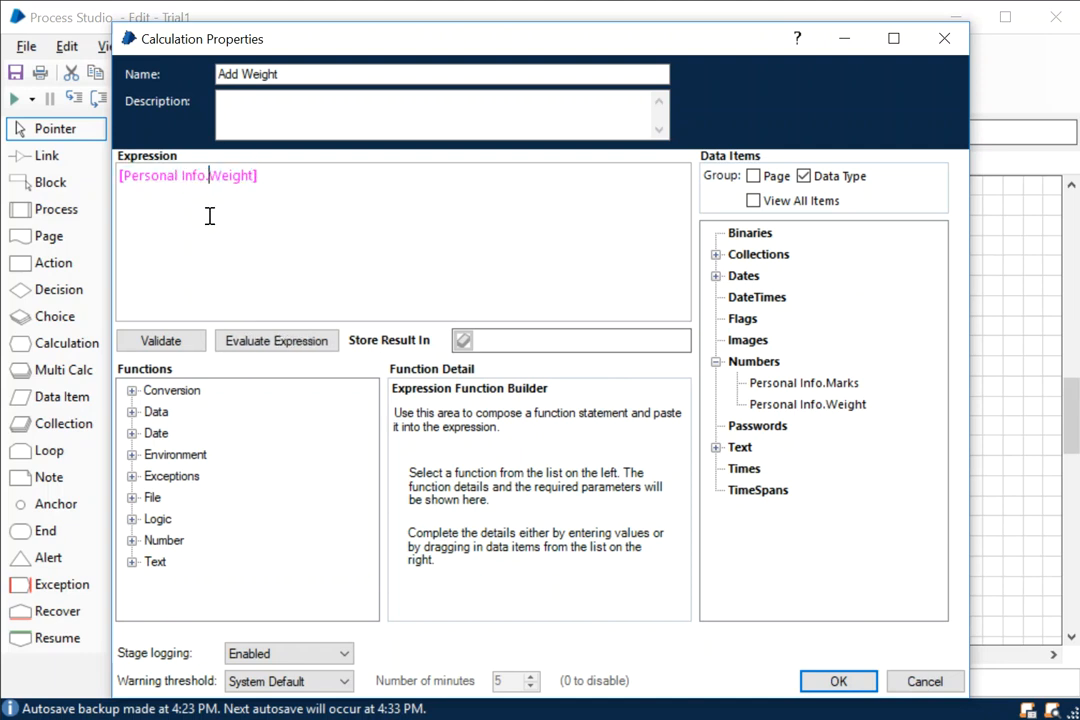
mouse_move(220, 248)
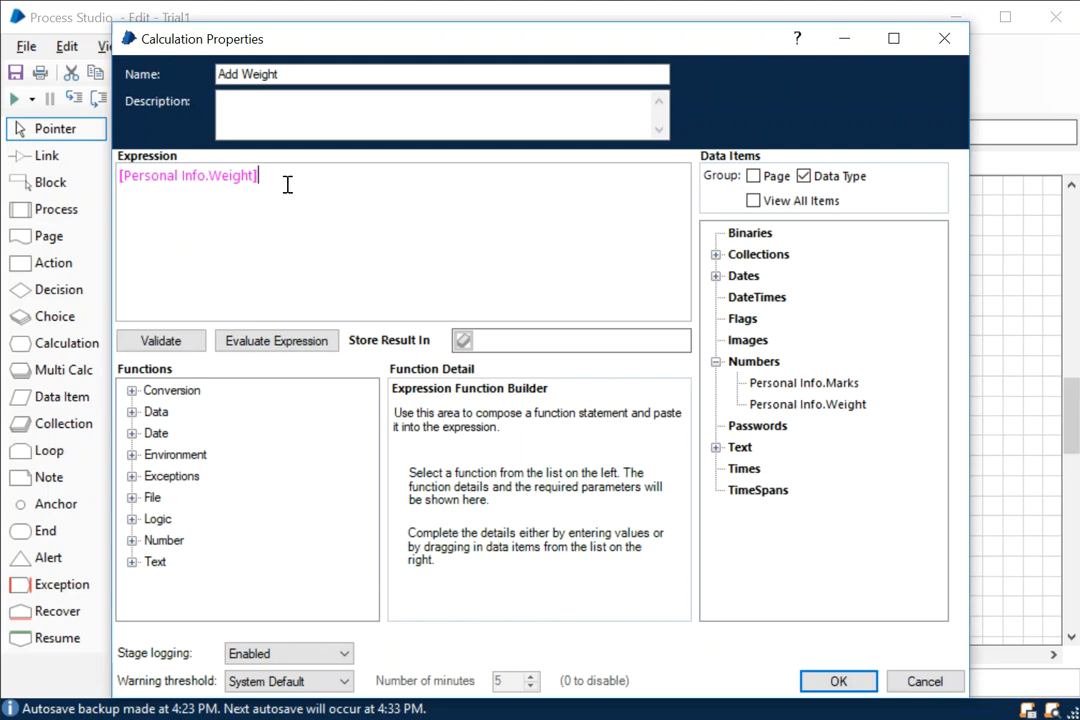
type("+20")
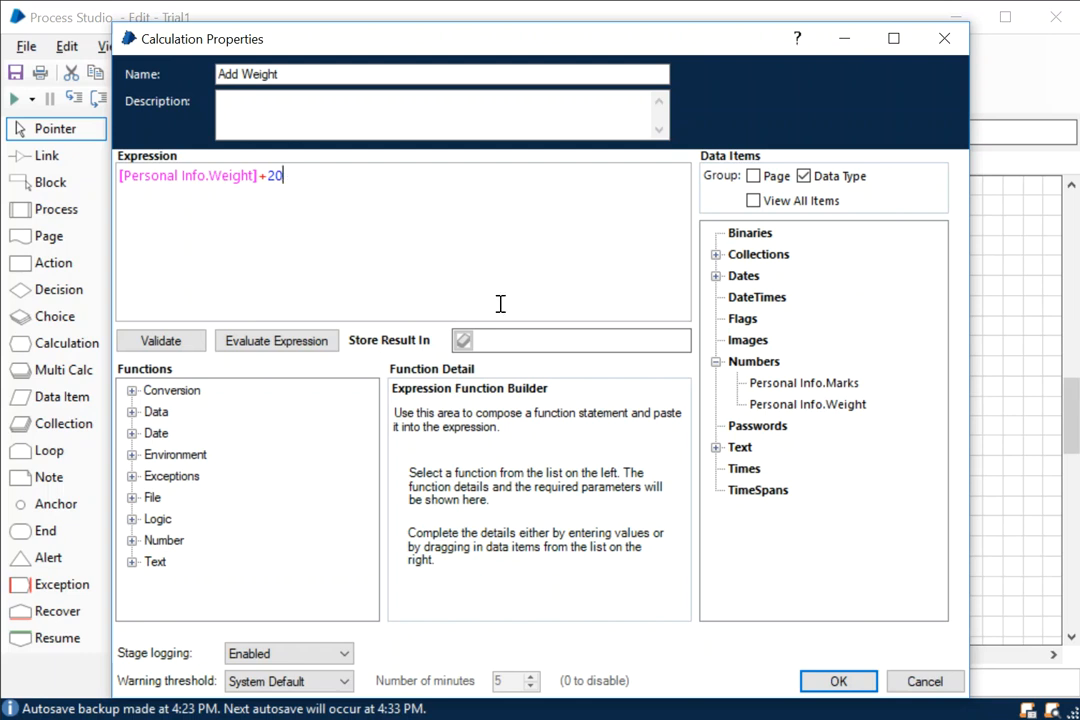
mouse_move(808, 414)
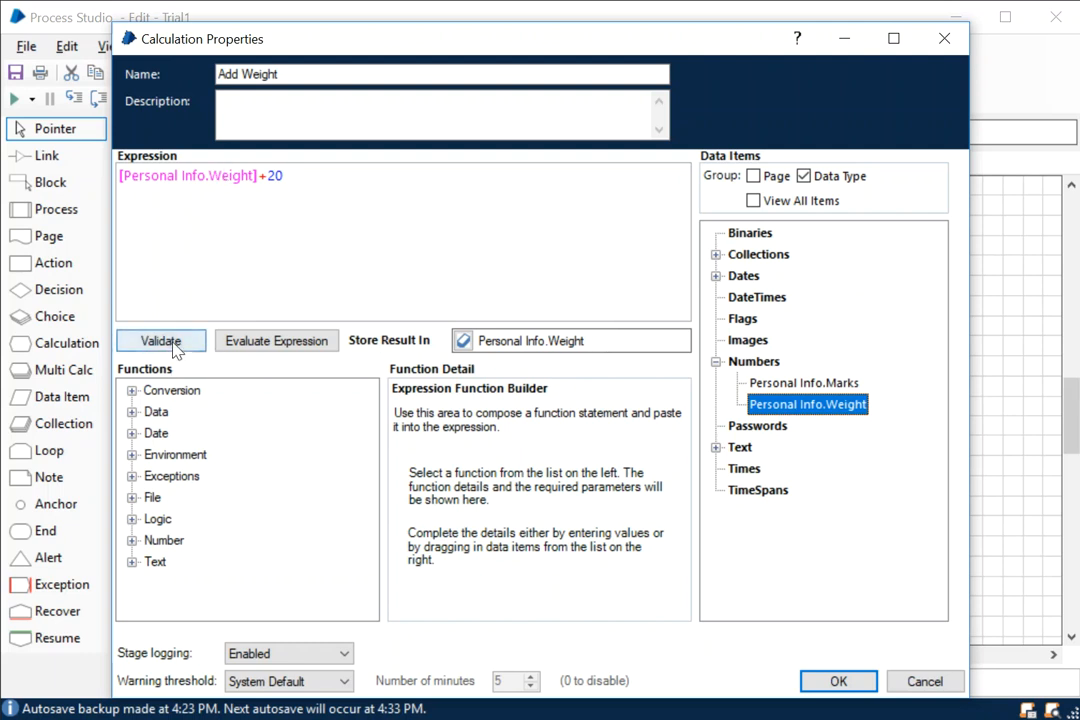
Step: Validate the expression and dismiss the 'expression is valid' message
left_click(160, 340)
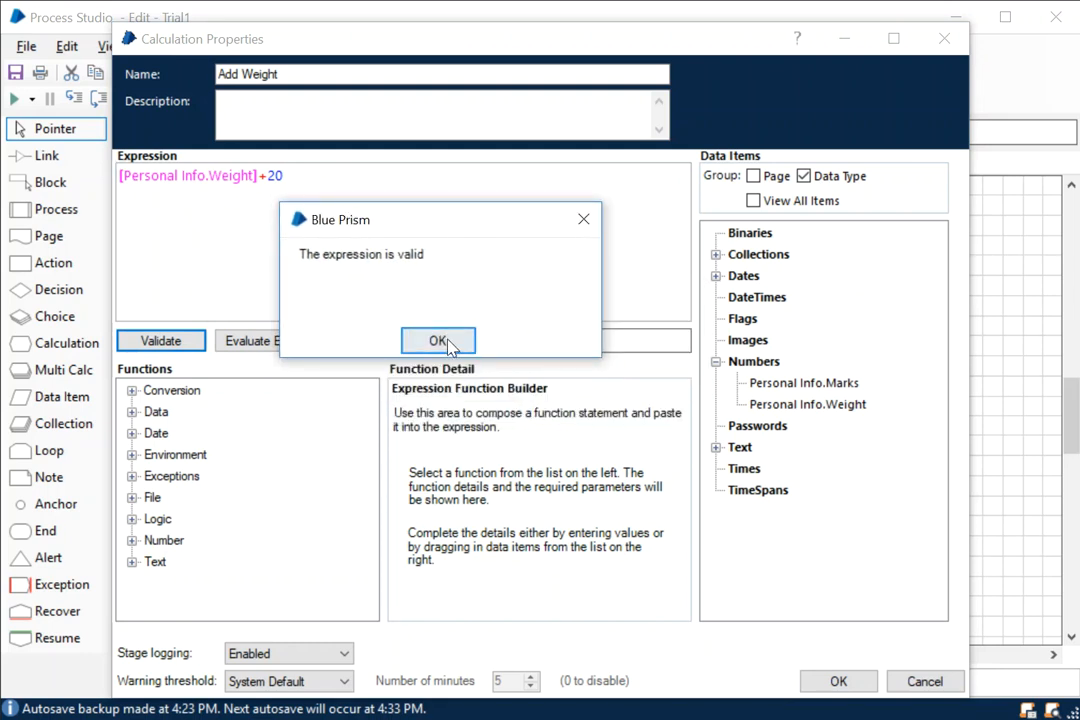
left_click(438, 340)
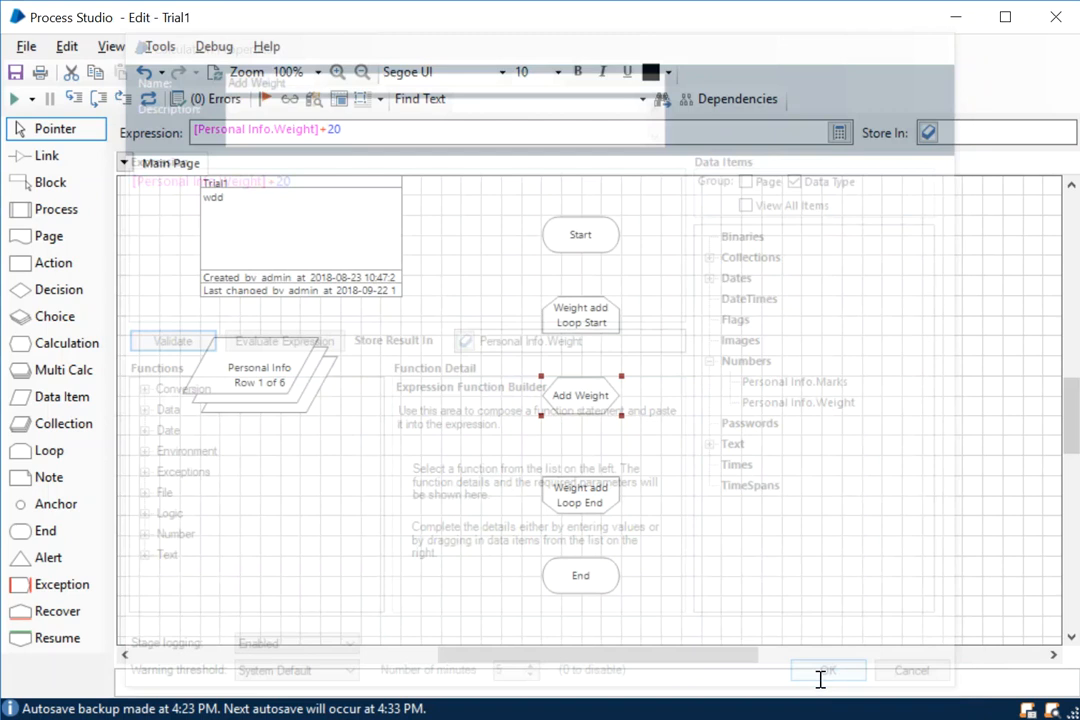
Step: Confirm the Add Weight calculation settings and clear the stage selection
left_click(828, 670)
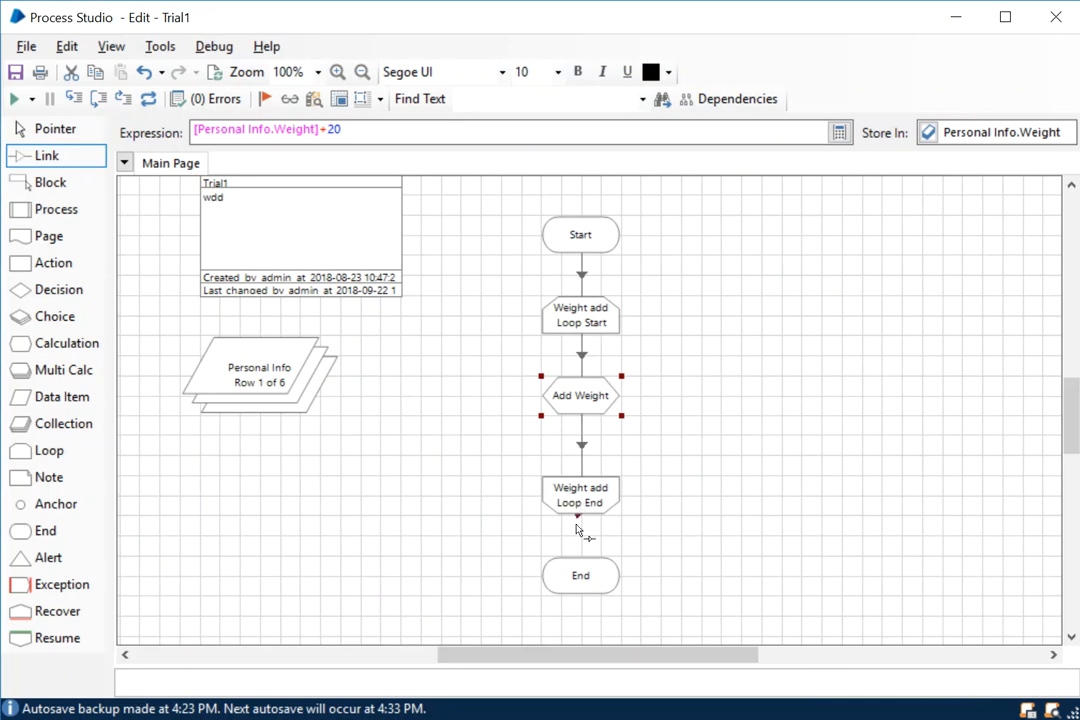
mouse_move(596, 516)
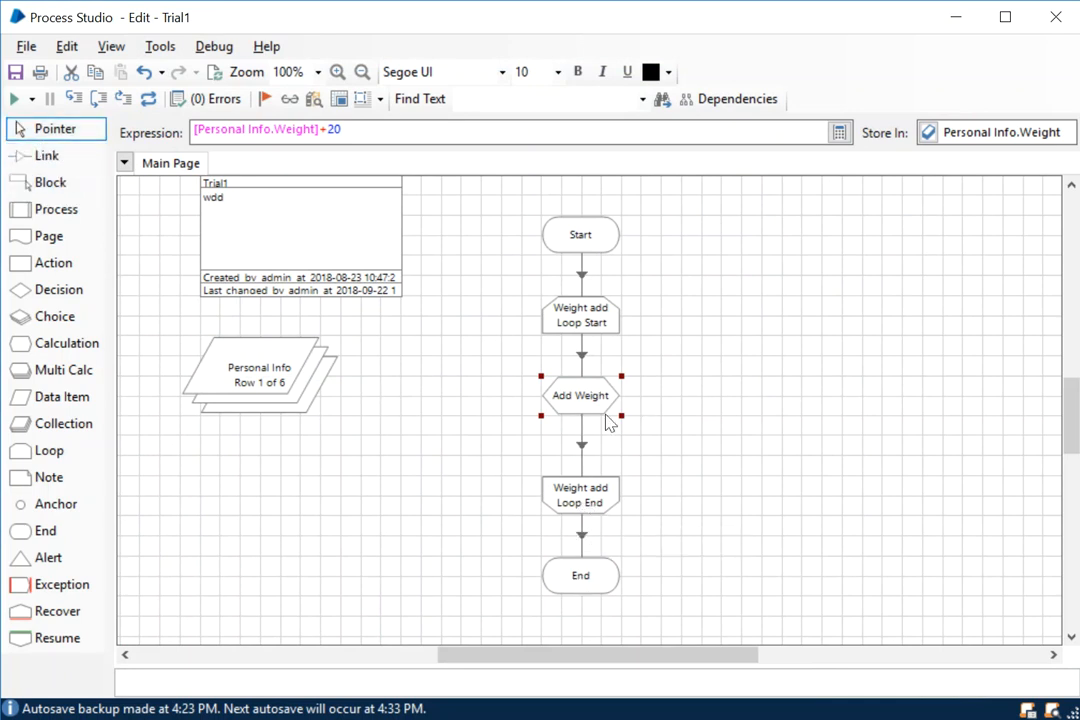
mouse_move(610, 520)
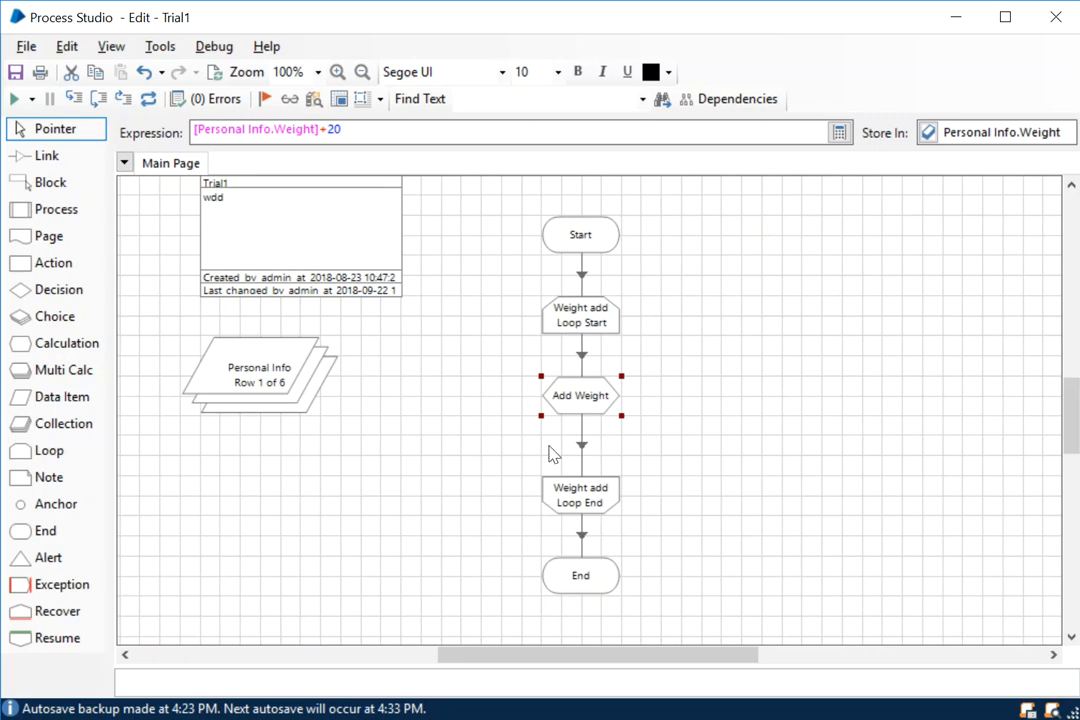
mouse_move(624, 436)
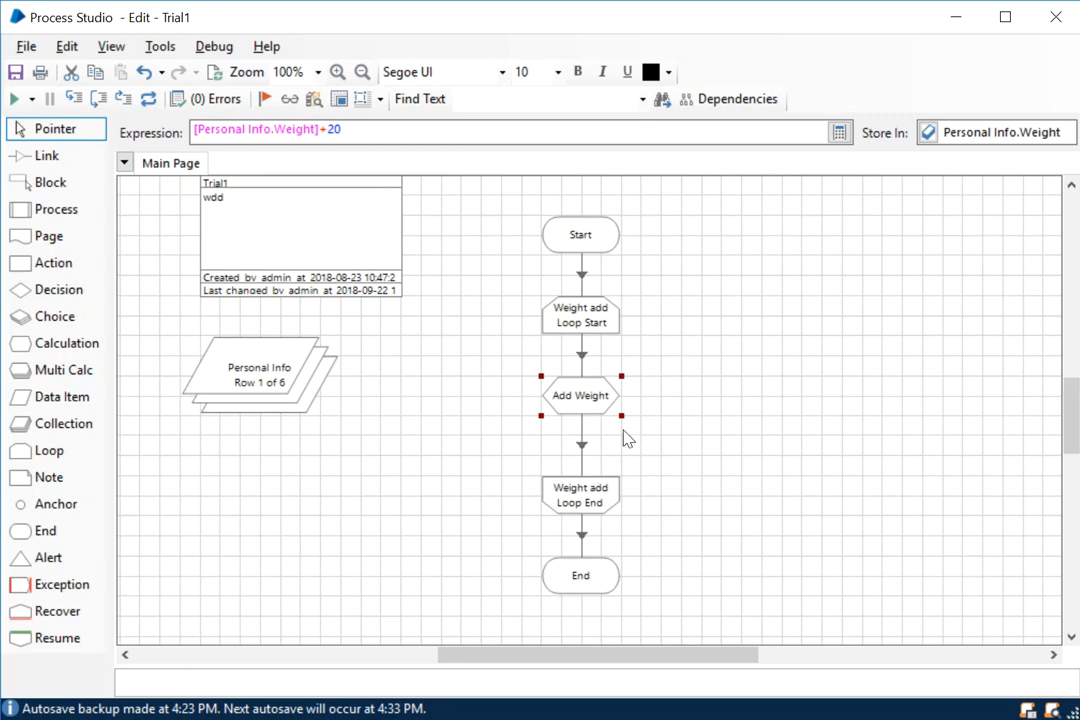
mouse_move(572, 356)
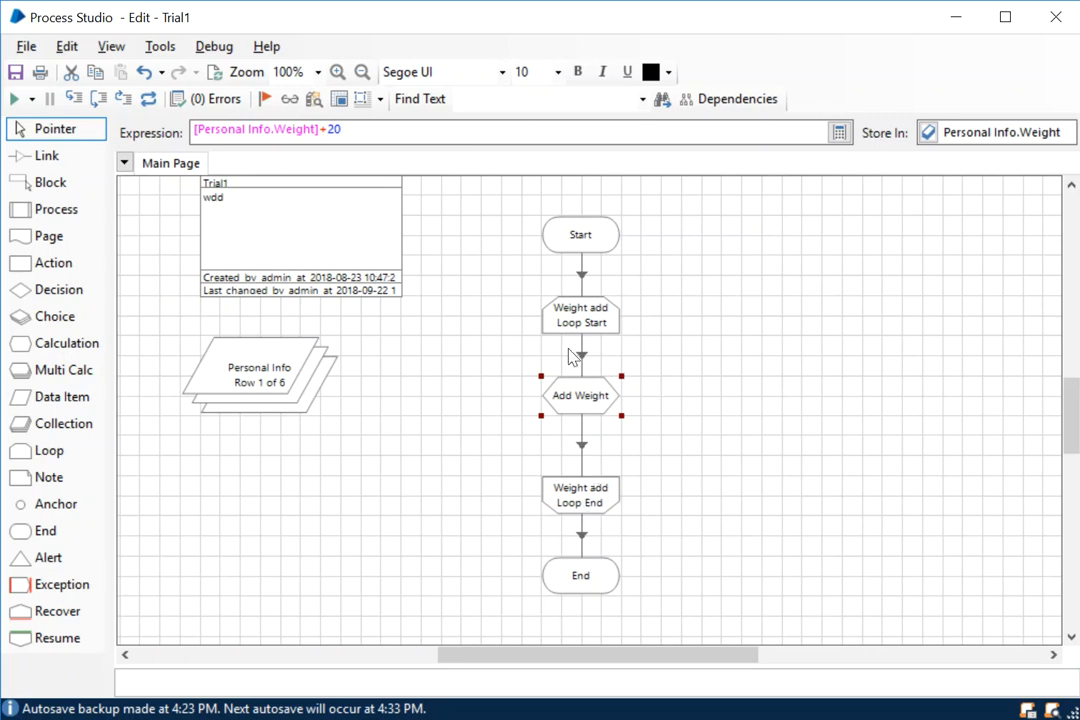
mouse_move(712, 604)
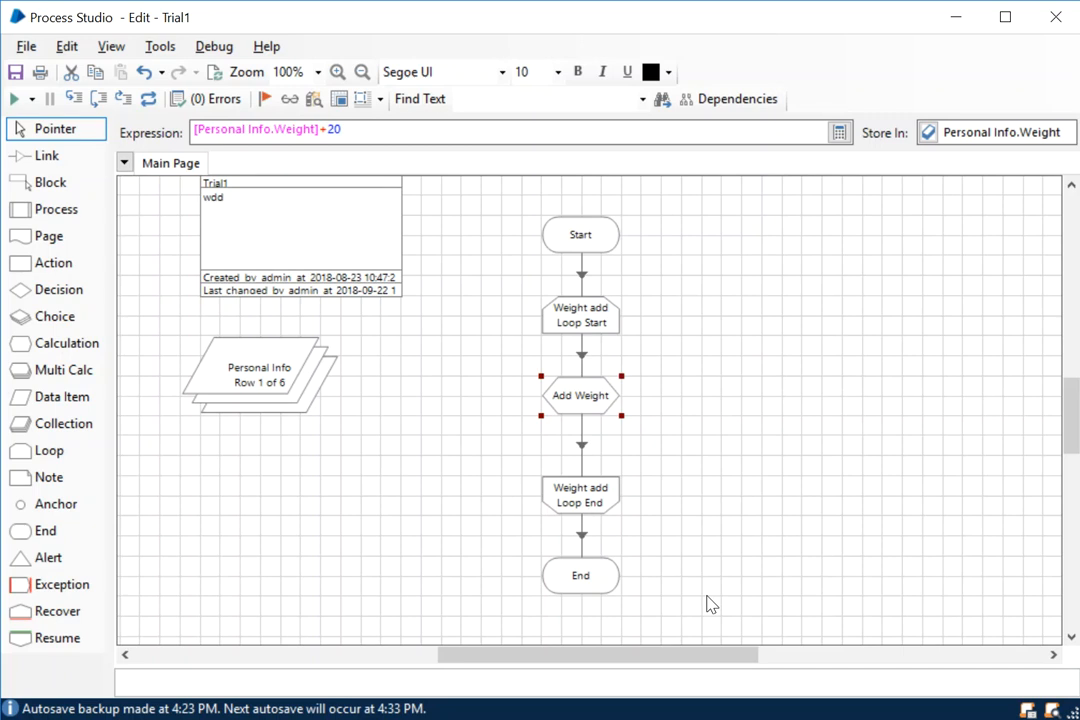
mouse_move(776, 504)
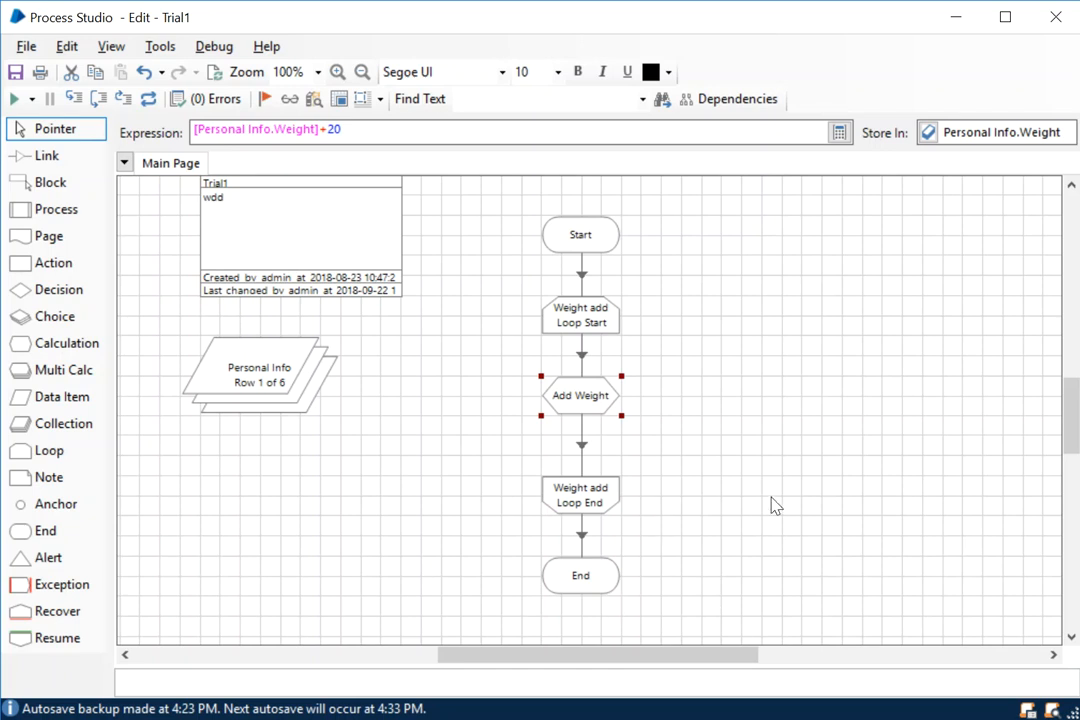
left_click(676, 480)
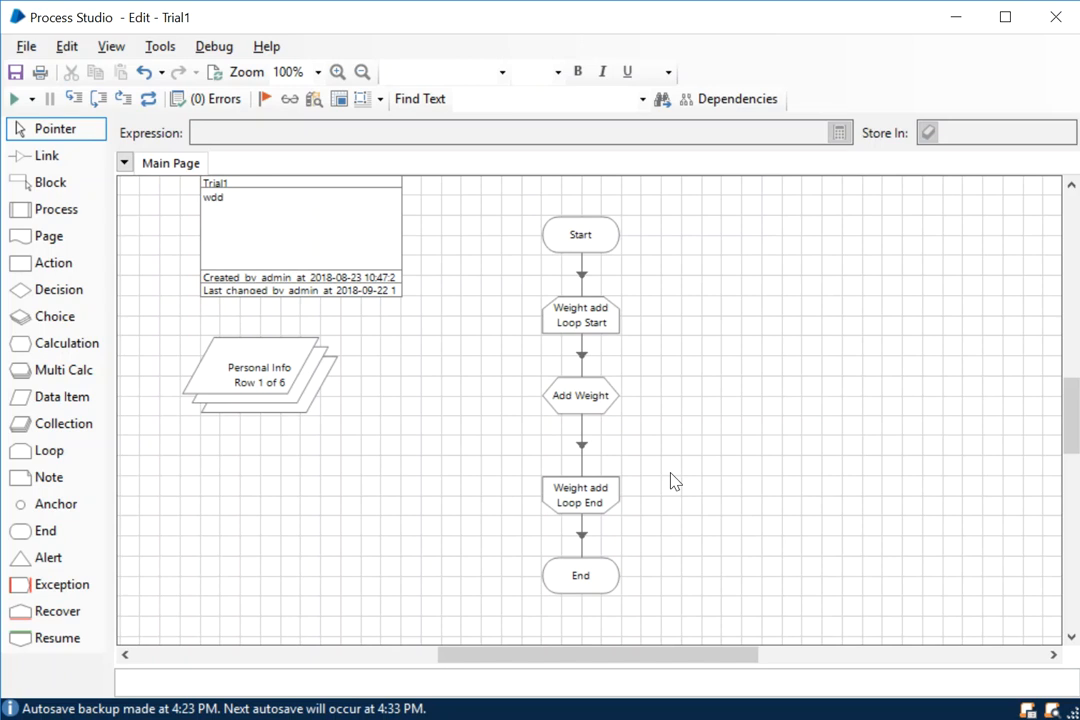
mouse_move(458, 424)
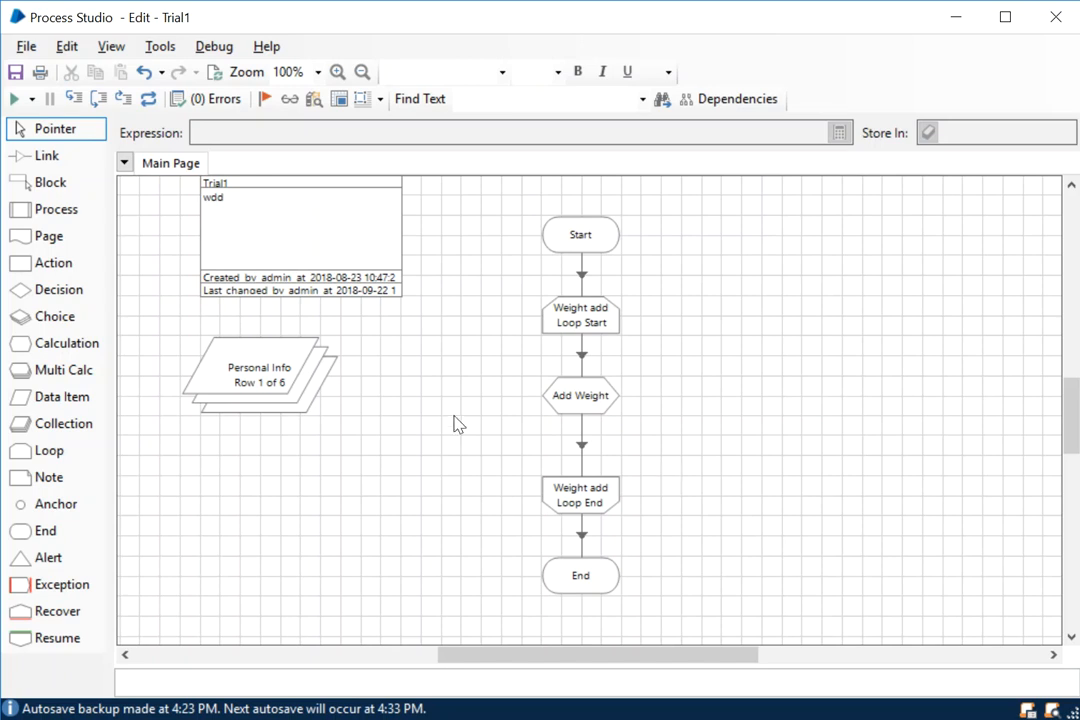
mouse_move(148, 98)
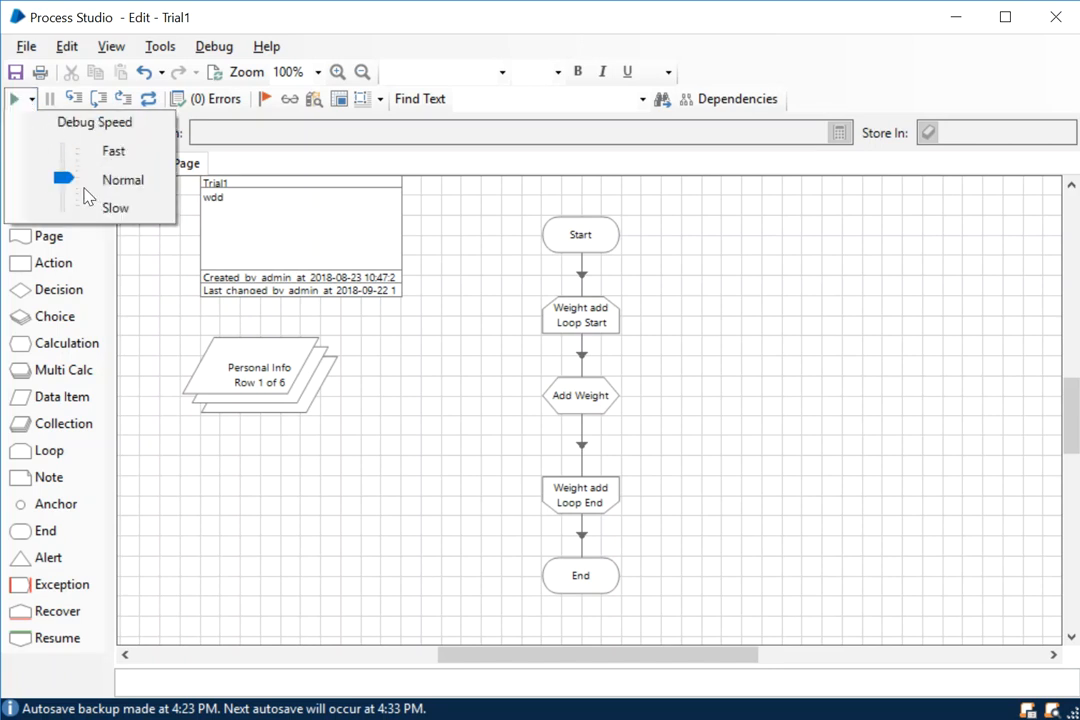
Step: Run Trial1 at fast debug speed through to End, then select the Personal Info collection
left_click(112, 150)
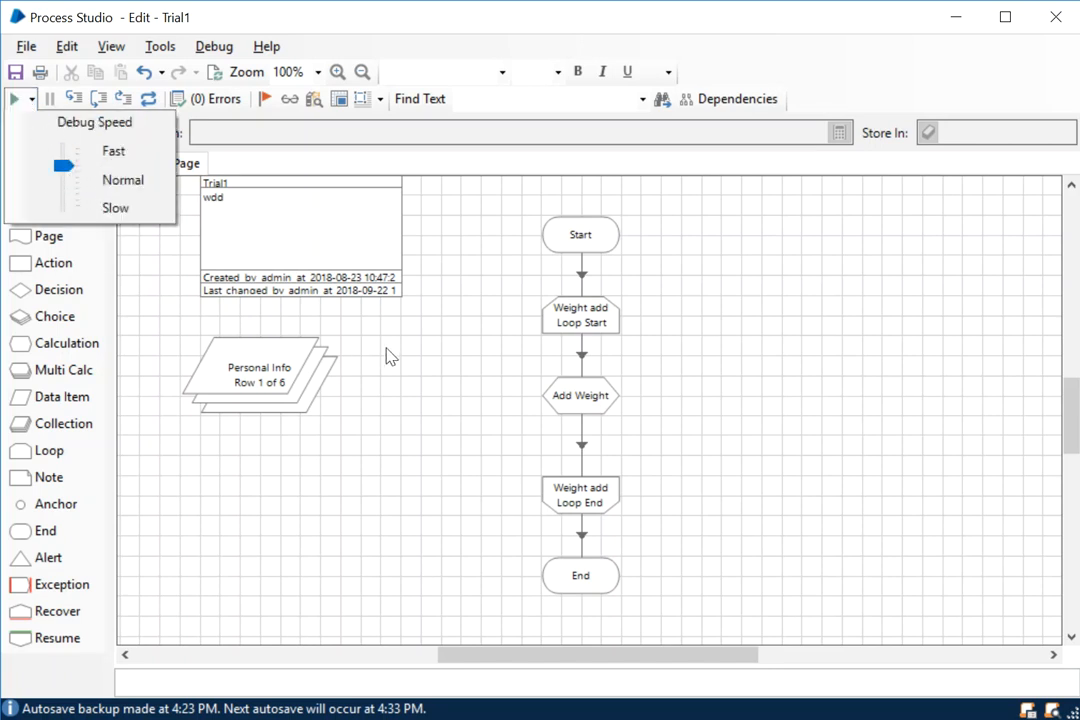
left_click(30, 98)
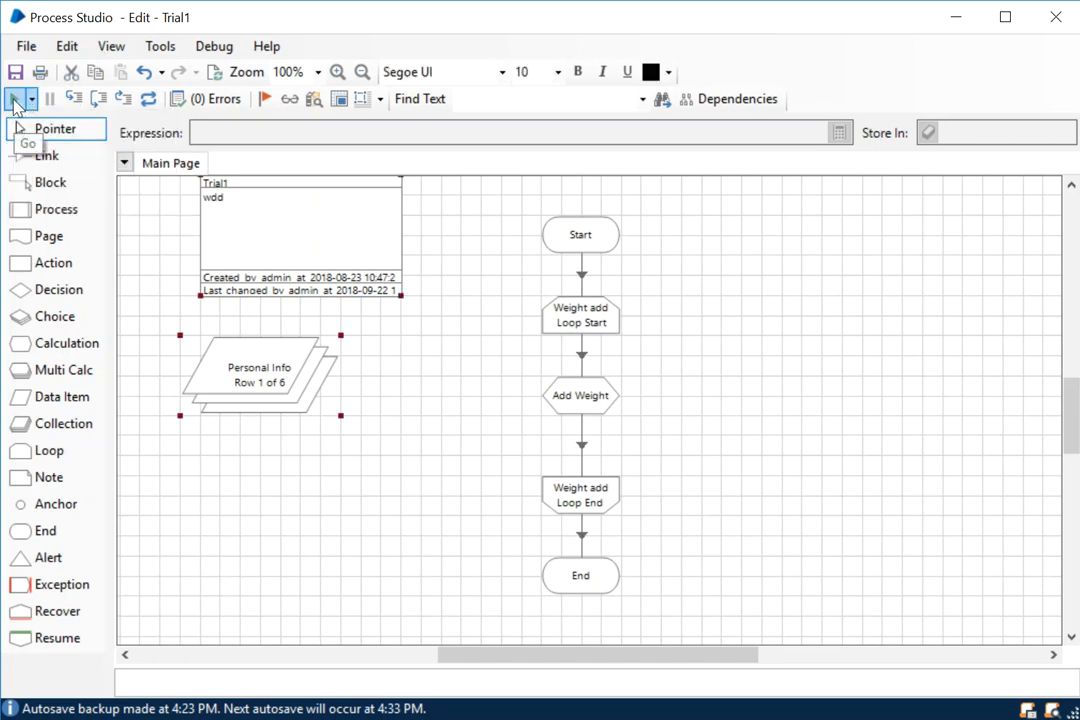
left_click(288, 98)
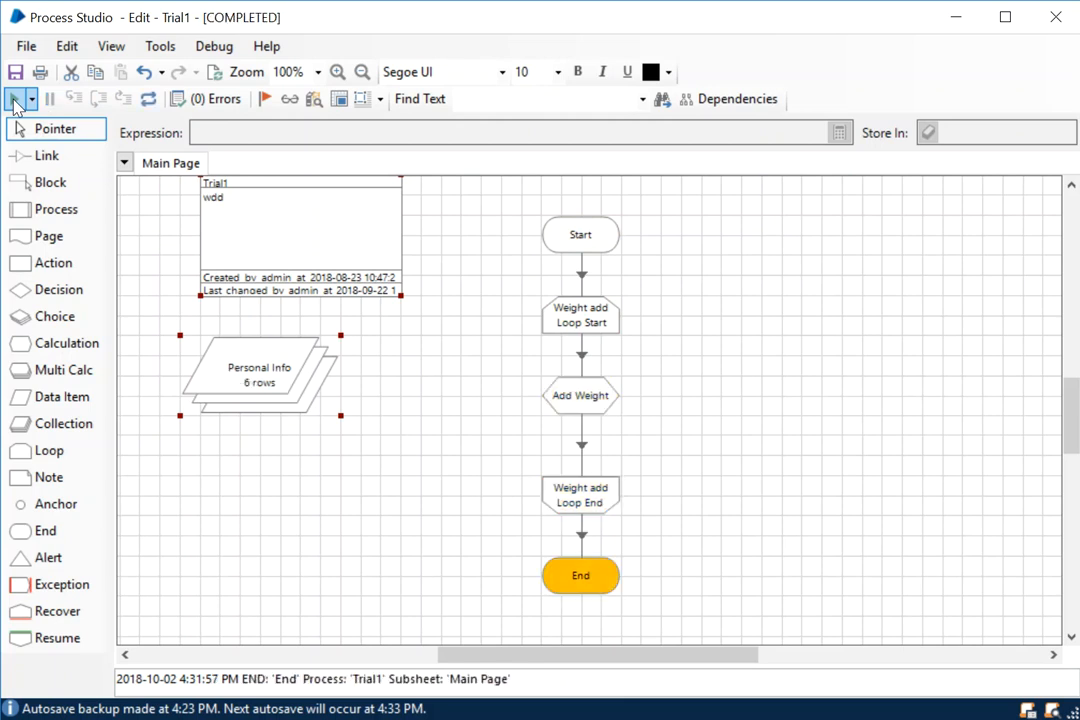
left_click(316, 390)
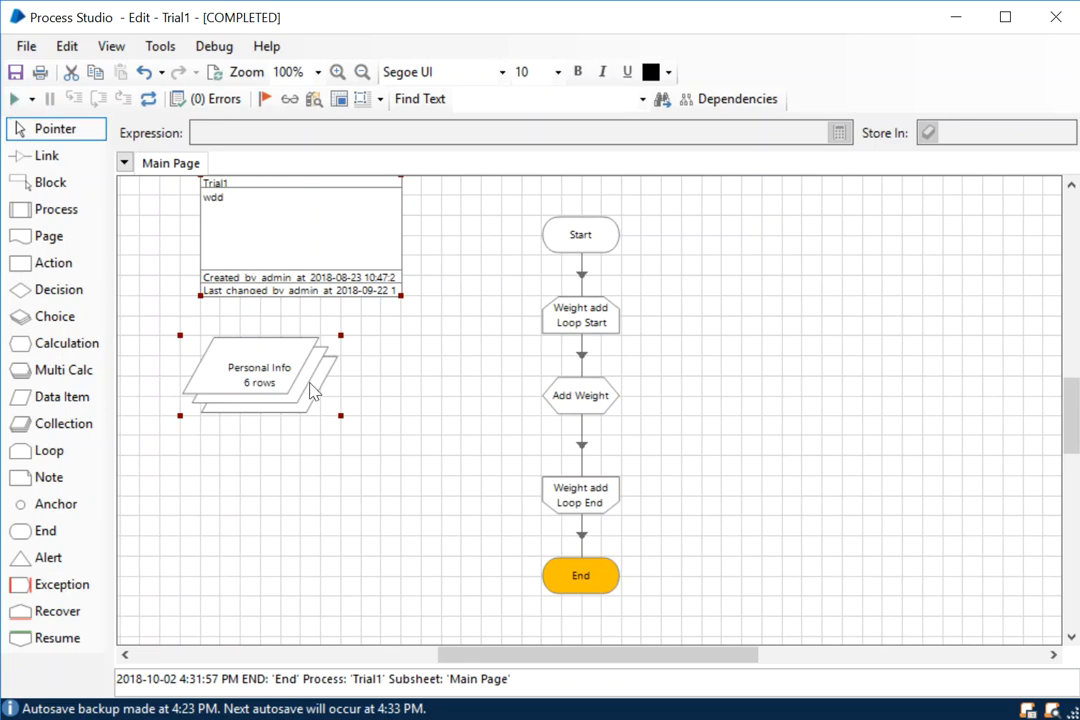
Step: Compare Personal Info's initial and current values; current Weights read 150, 199, 165, 251, 132, 169
double_click(258, 376)
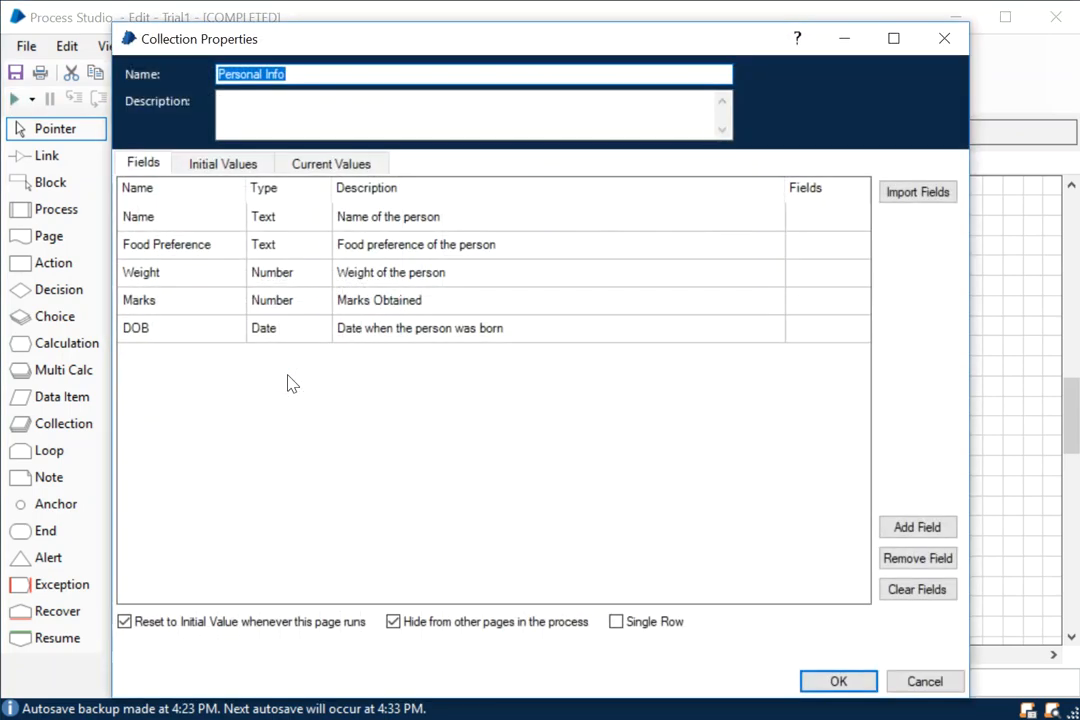
left_click(224, 164)
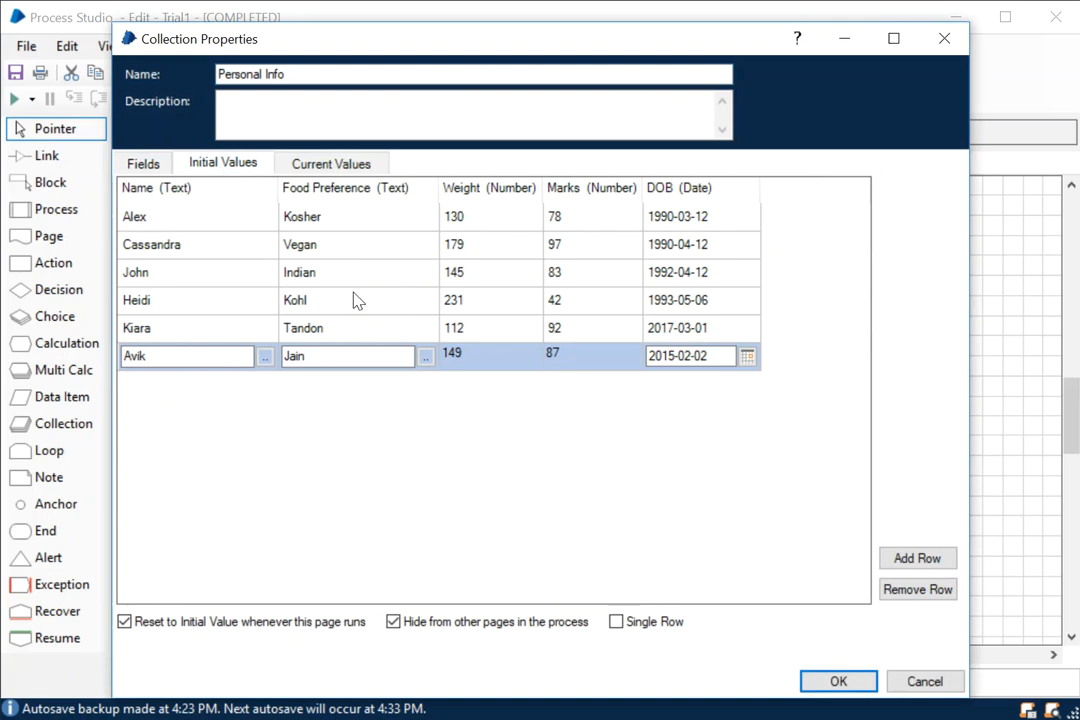
mouse_move(508, 236)
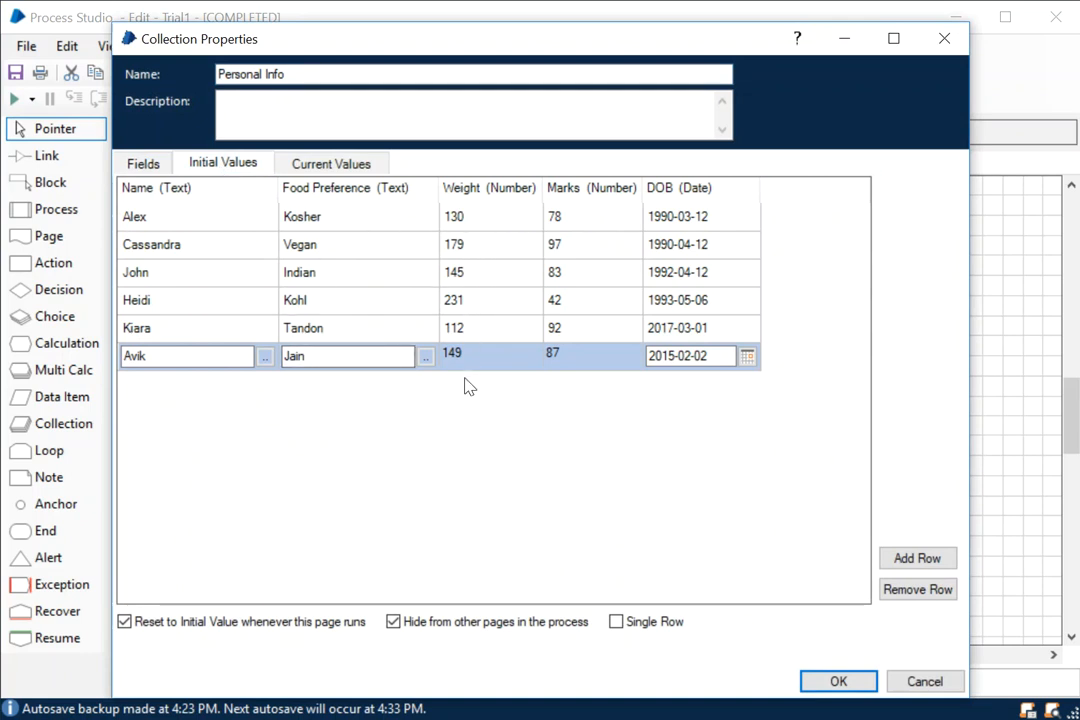
left_click(330, 162)
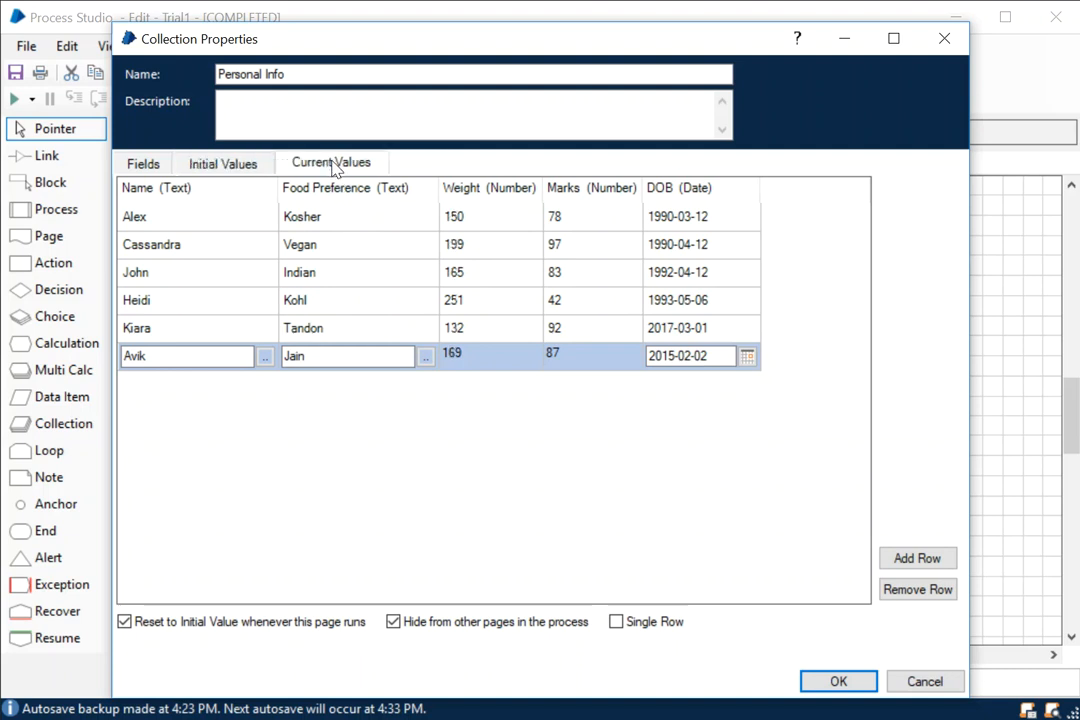
mouse_move(476, 296)
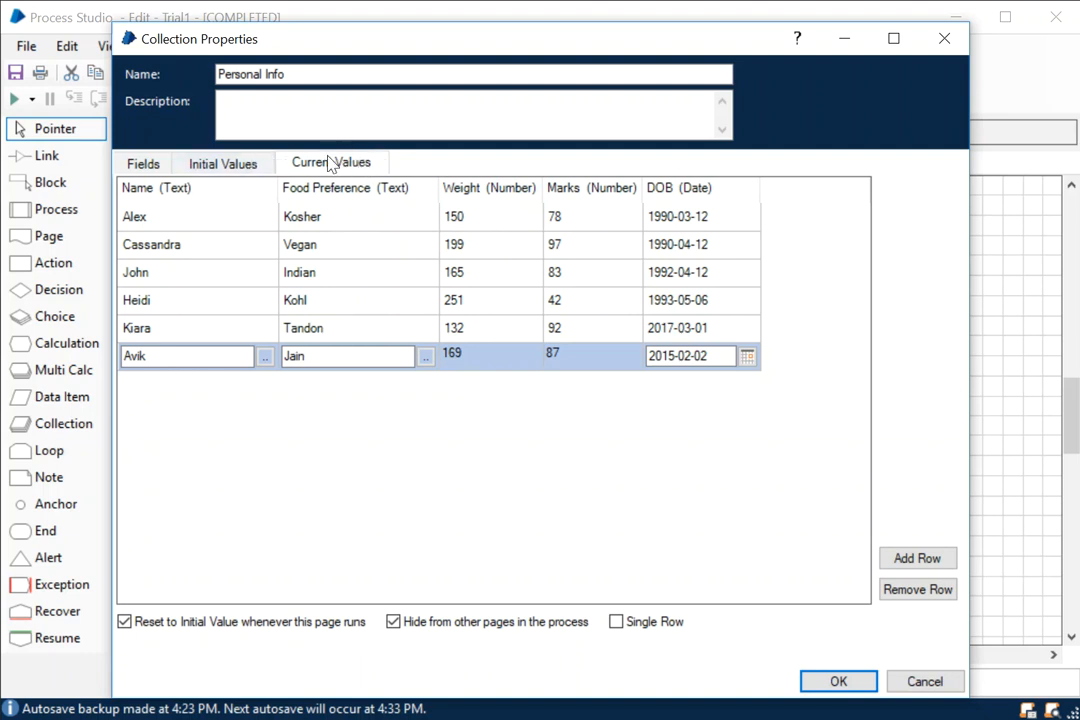
Step: Close the Personal Info collection properties with OK, returning to the Trial1 flow
left_click(348, 356)
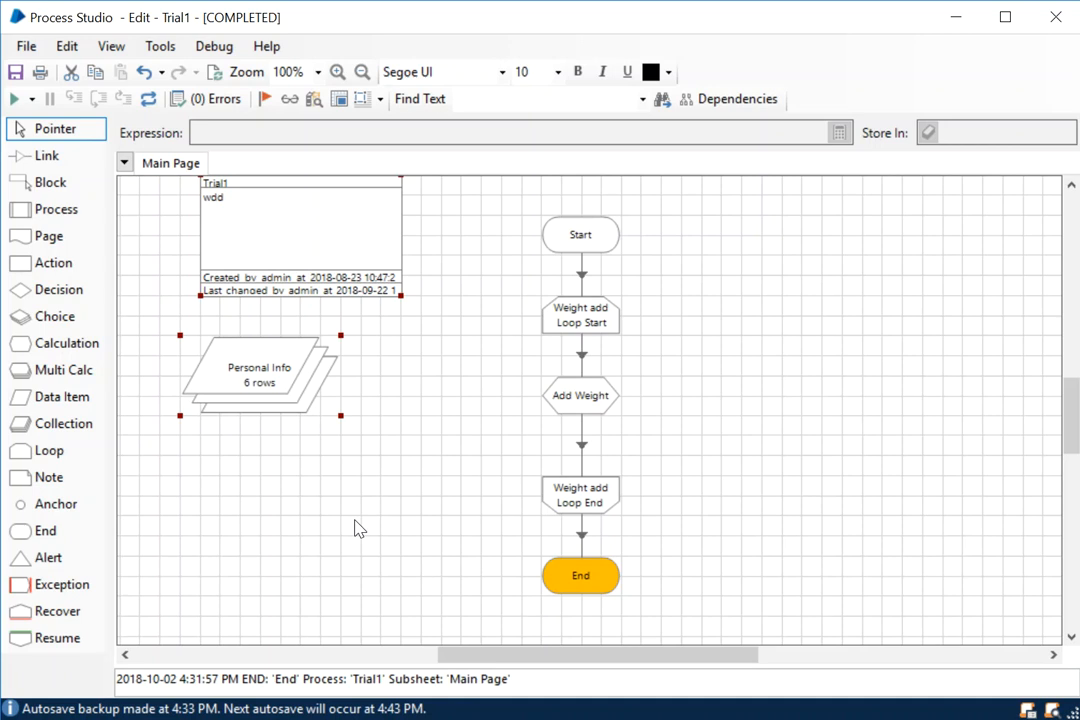
left_click(580, 396)
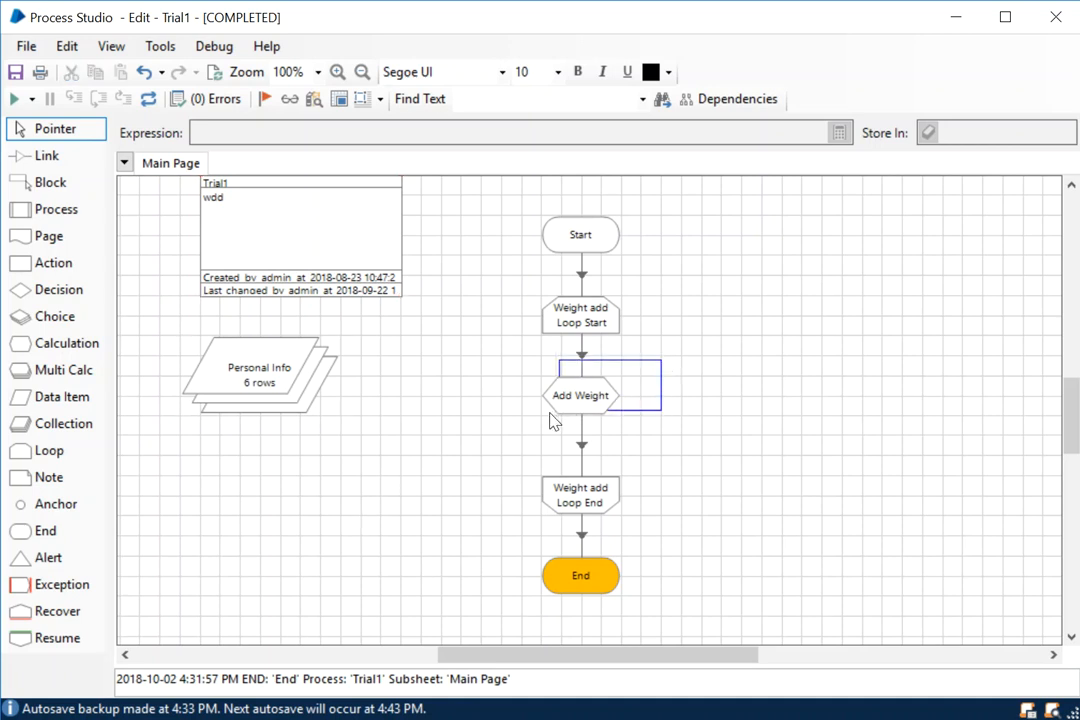
left_click(580, 396)
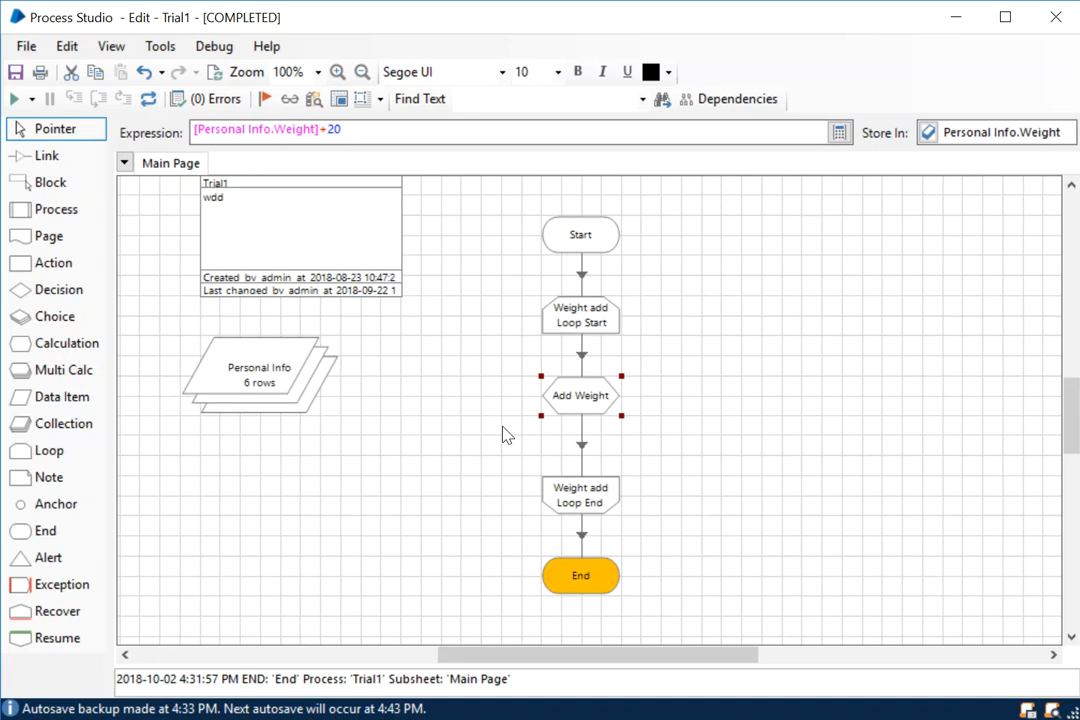
mouse_move(390, 316)
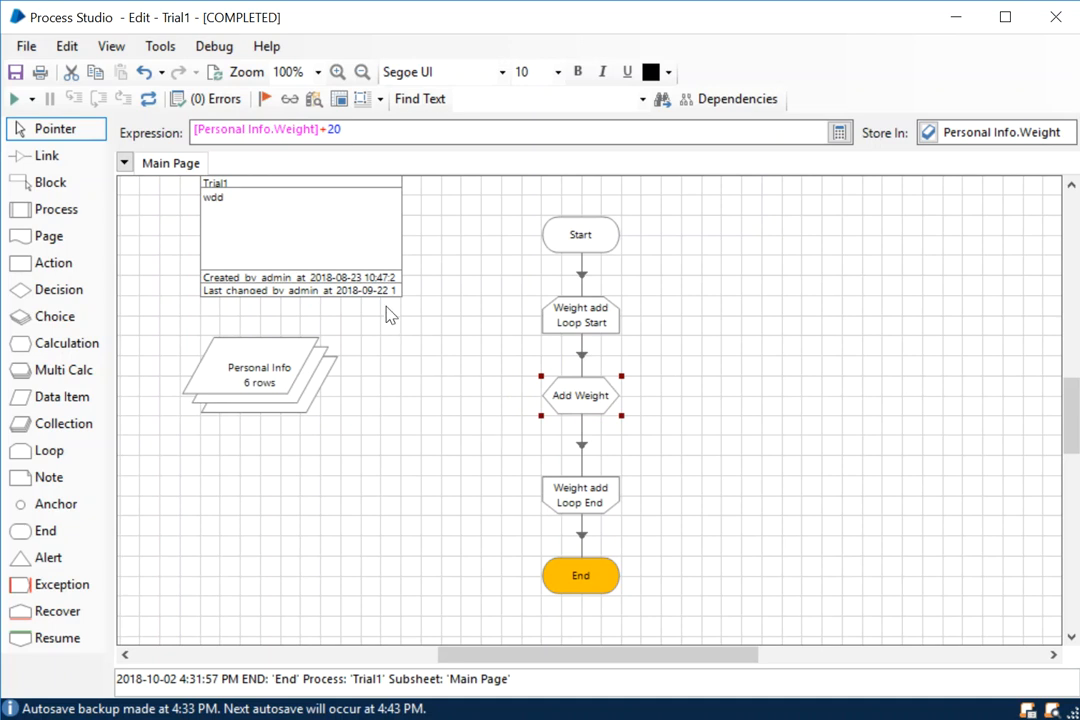
left_click(370, 340)
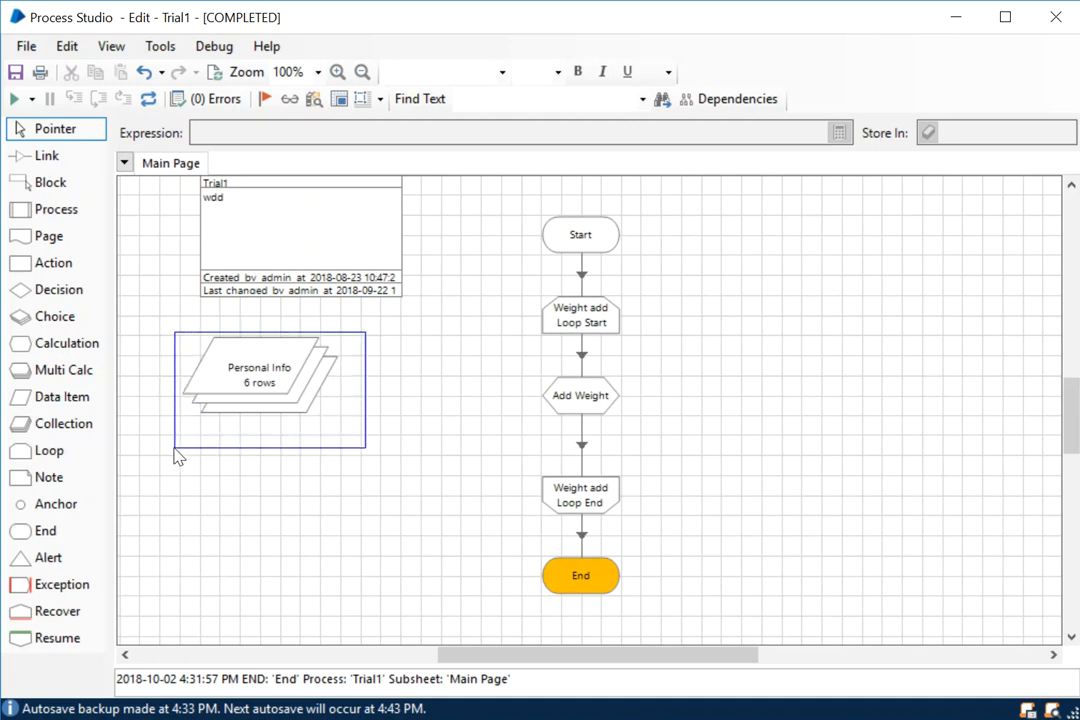
left_click(580, 396)
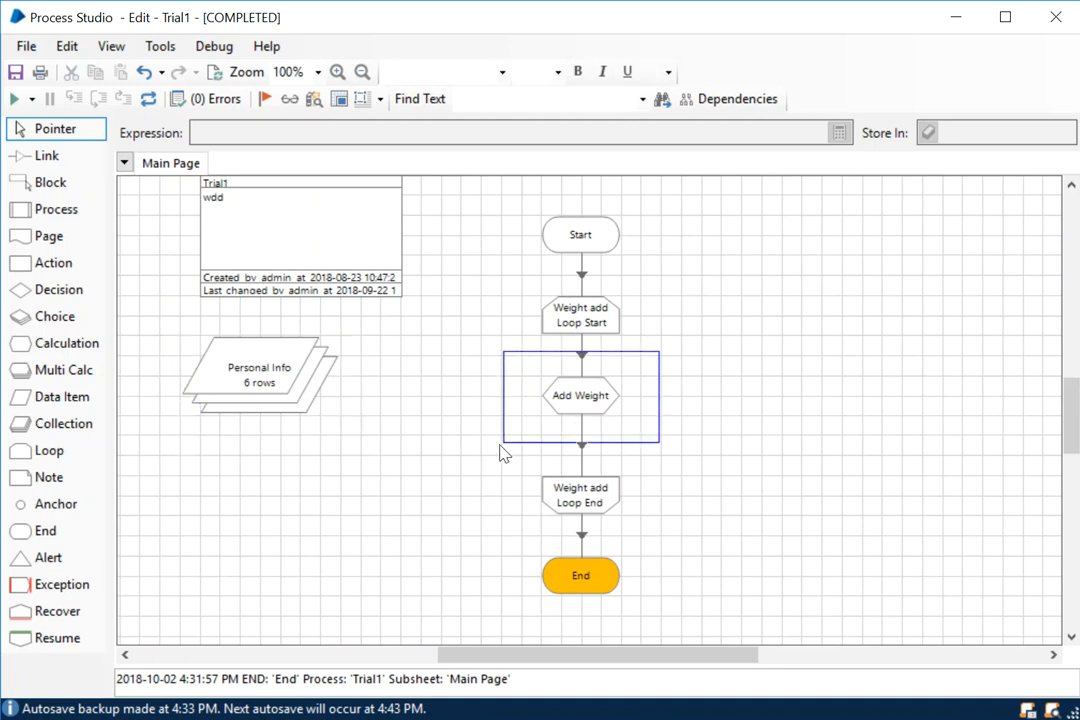
left_click(580, 396)
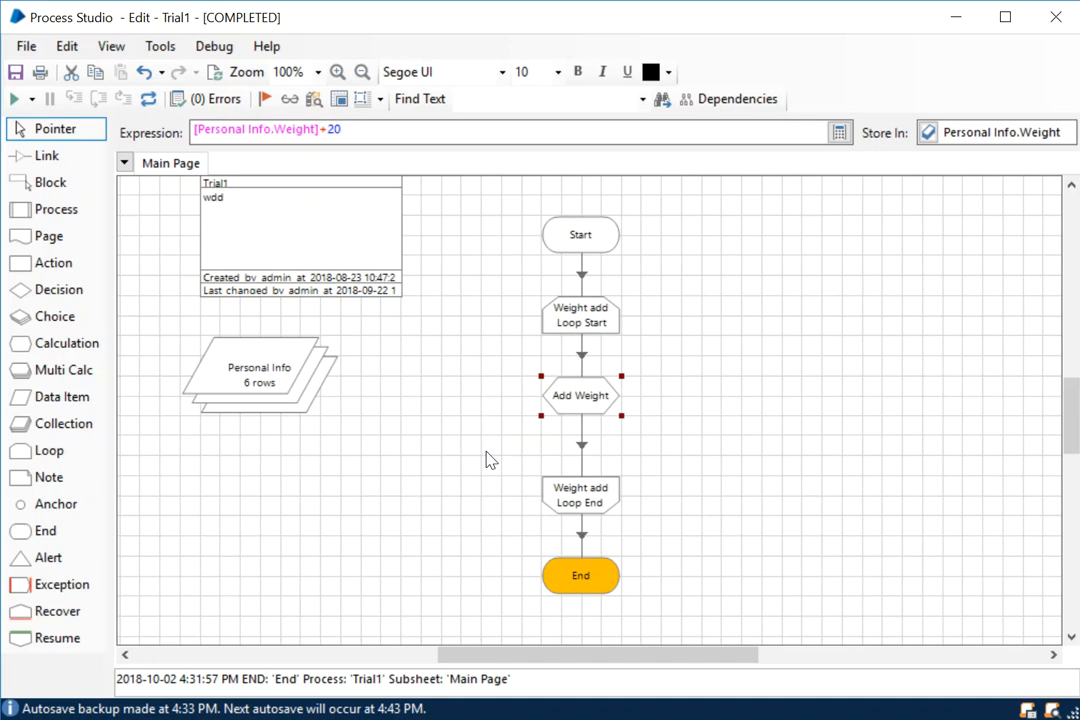
mouse_move(684, 358)
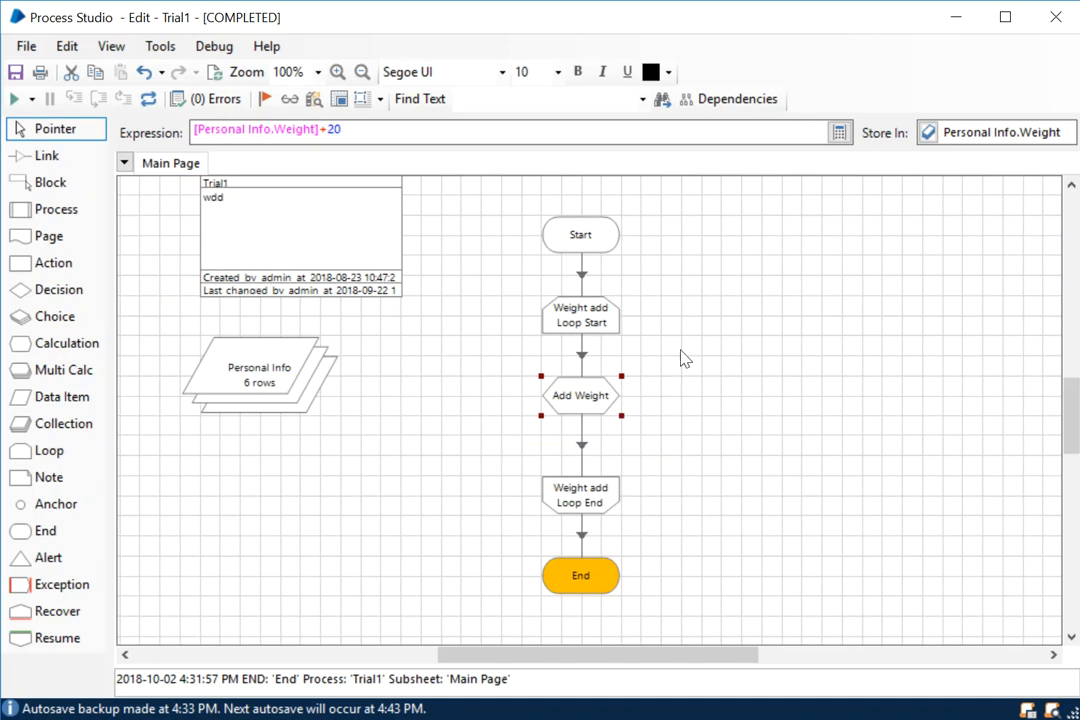
mouse_move(500, 432)
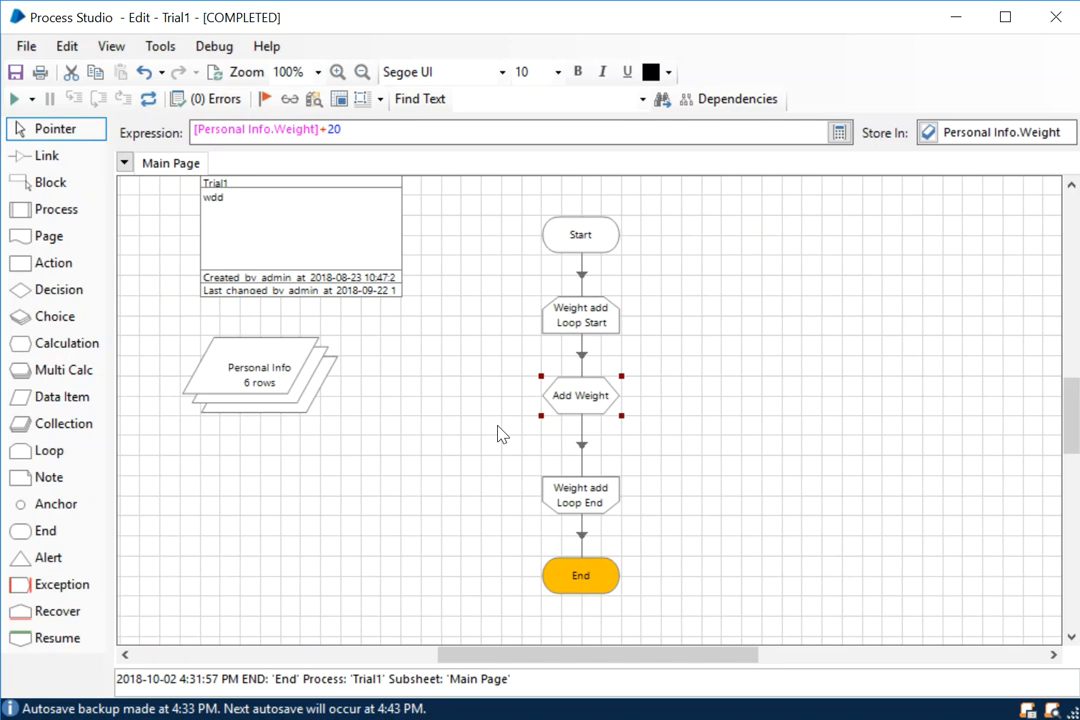
left_click(500, 432)
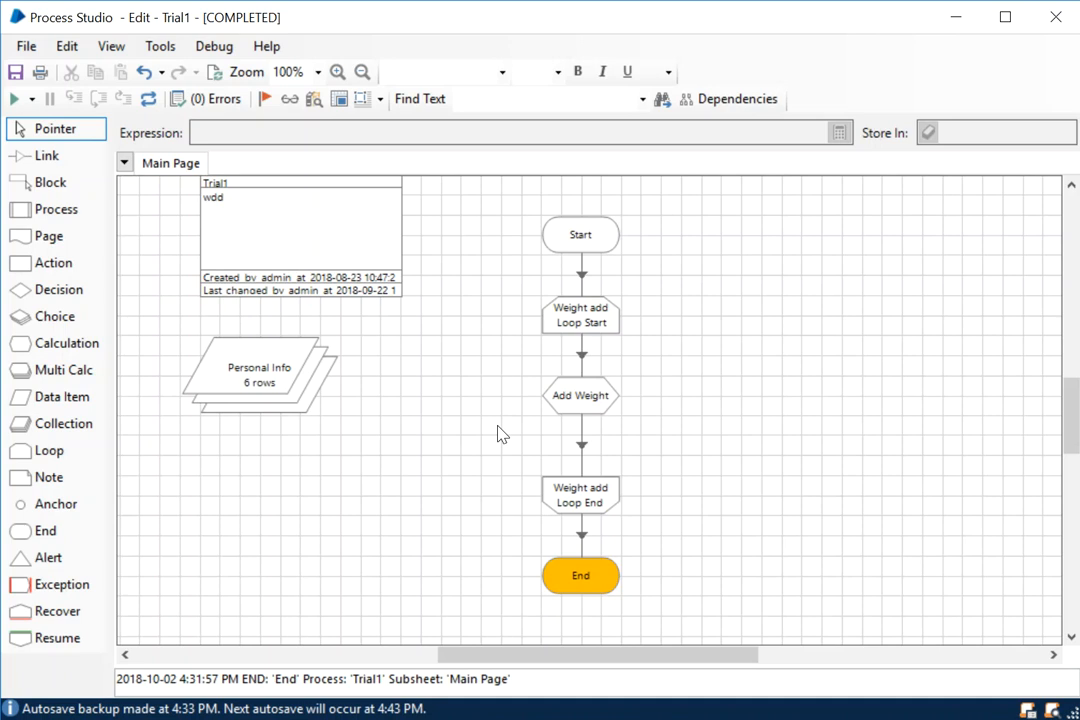
mouse_move(836, 476)
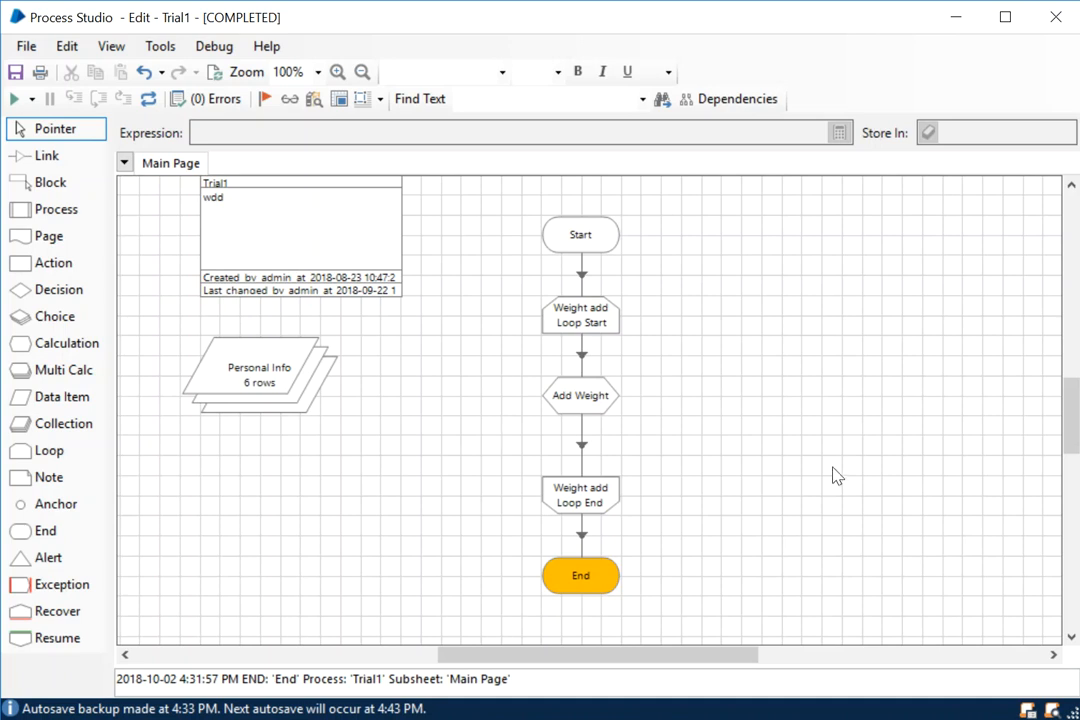